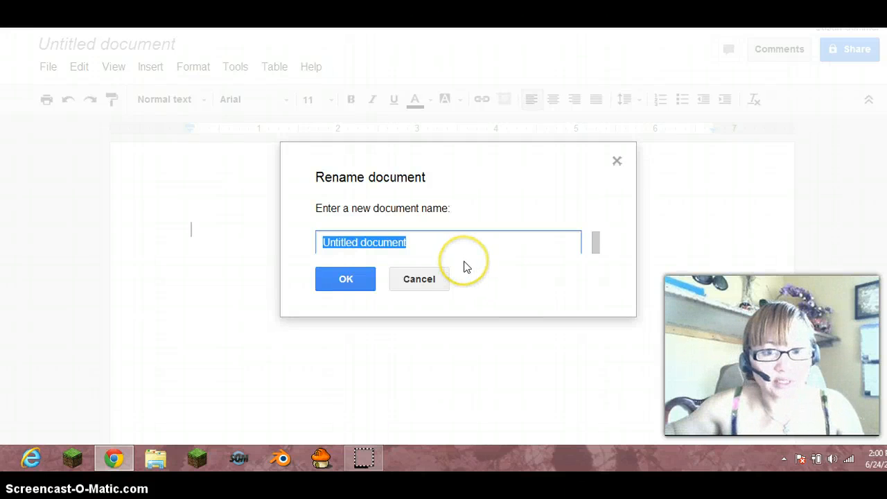
Rename the new blank document to 'Chapter 2'
text(Ch)
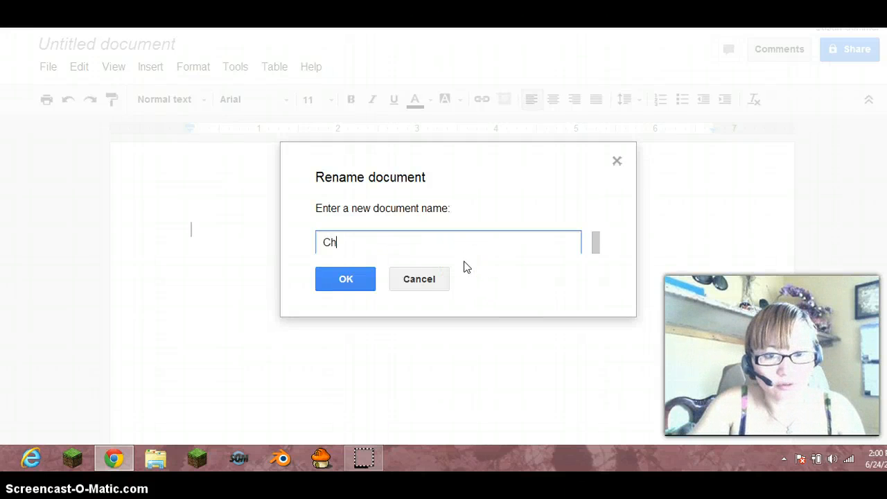
text(apter 2)
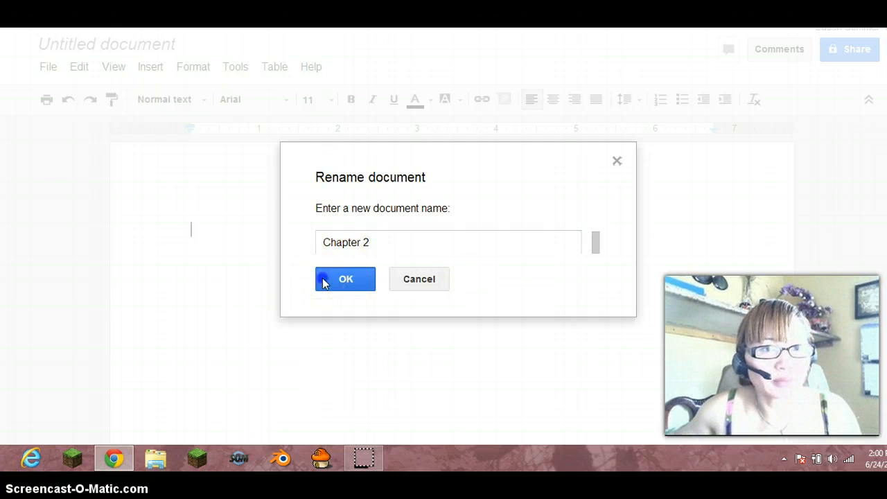
click(345, 279)
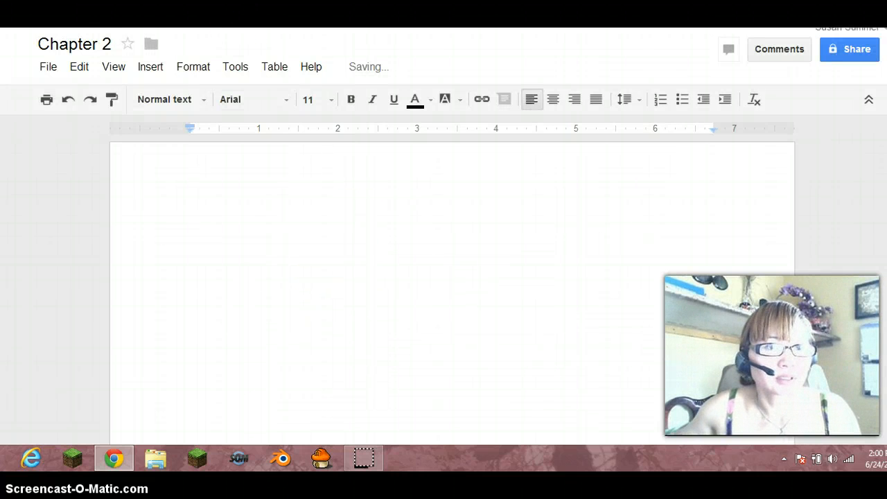
Copy the R201.1–R201.4 General subsections from eCodes and paste them into the Chapter 2 doc
click(191, 230)
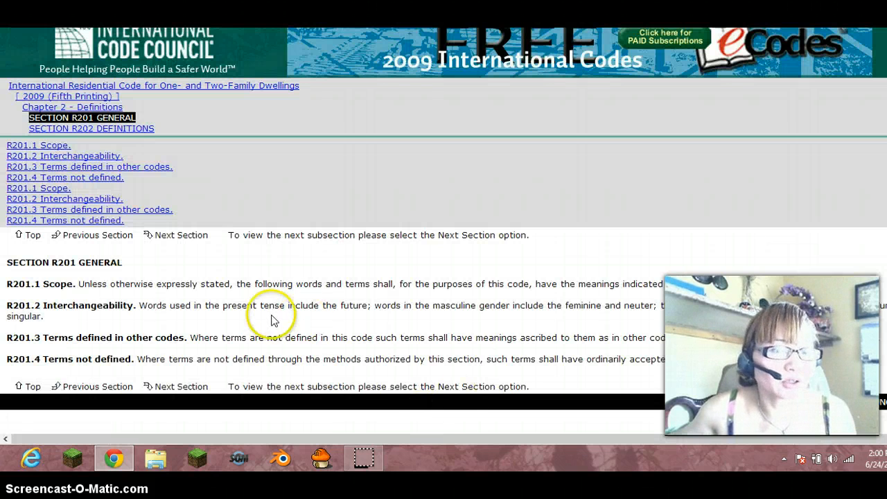
mouse_move(280, 308)
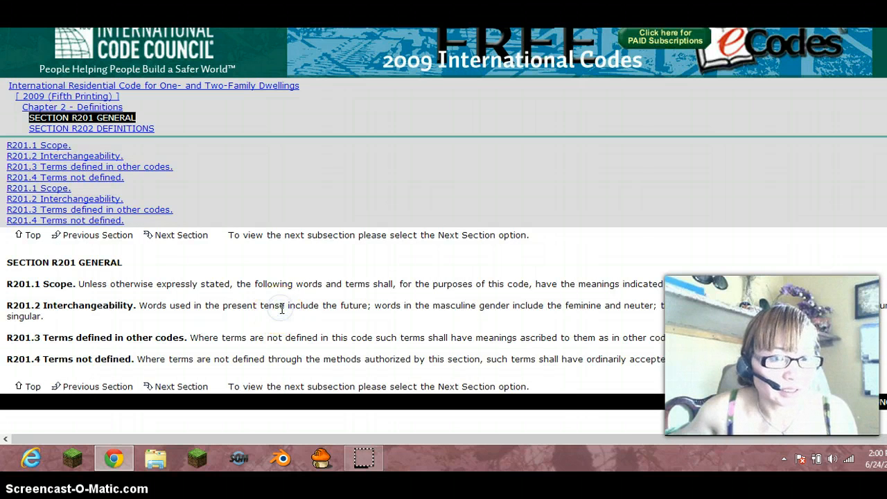
mouse_move(579, 396)
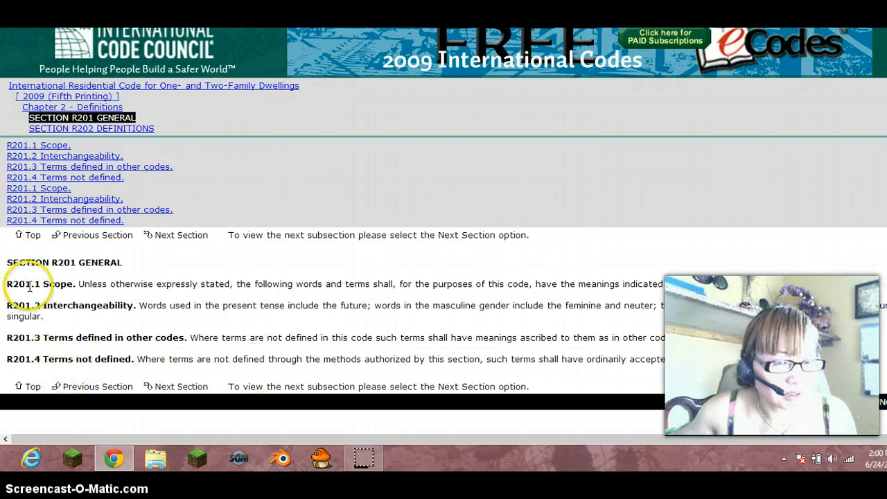
drag(7, 282, 156, 316)
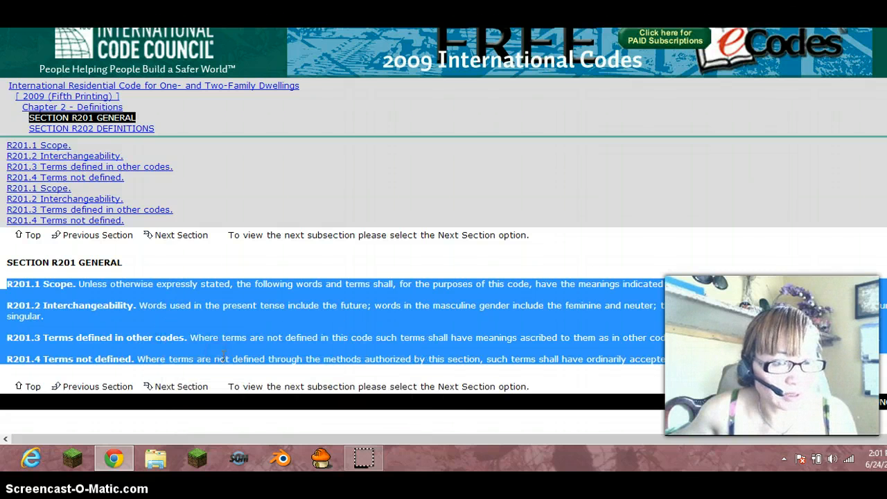
click(64, 156)
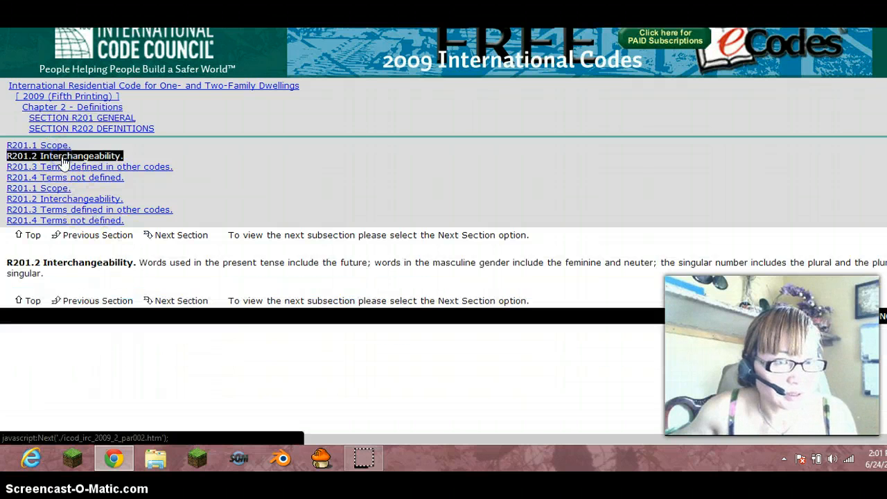
click(88, 166)
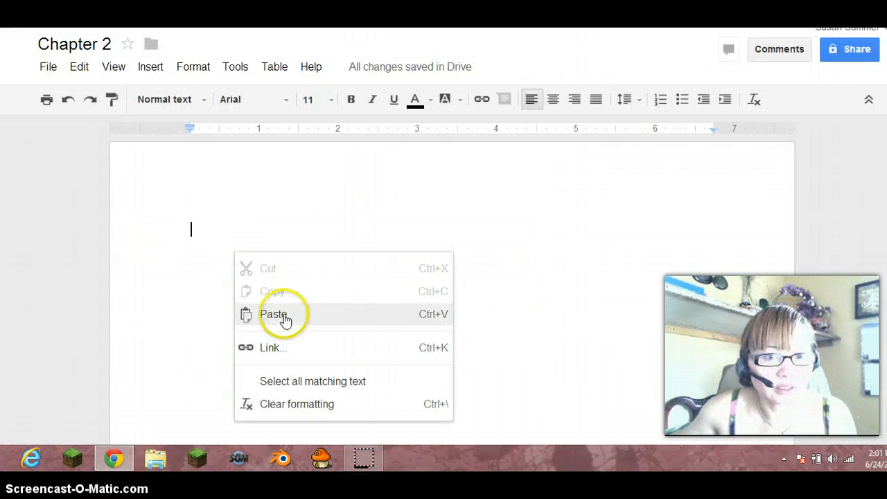
click(273, 313)
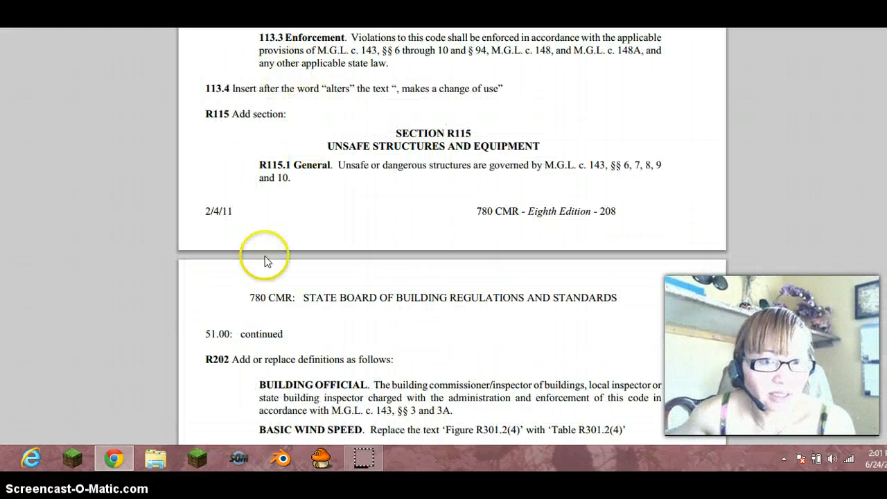
Locate the Massachusetts R202 amended definitions in the PDF and copy the Building Official paragraph
scroll(down, 3)
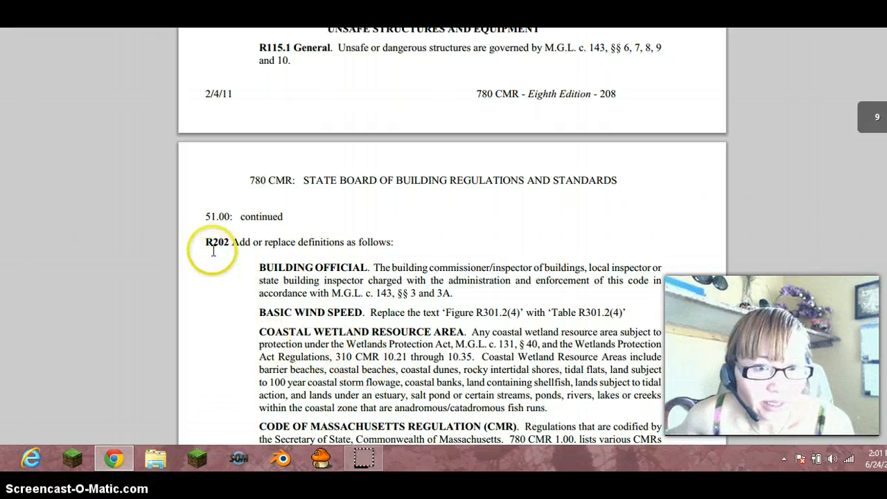
mouse_move(247, 241)
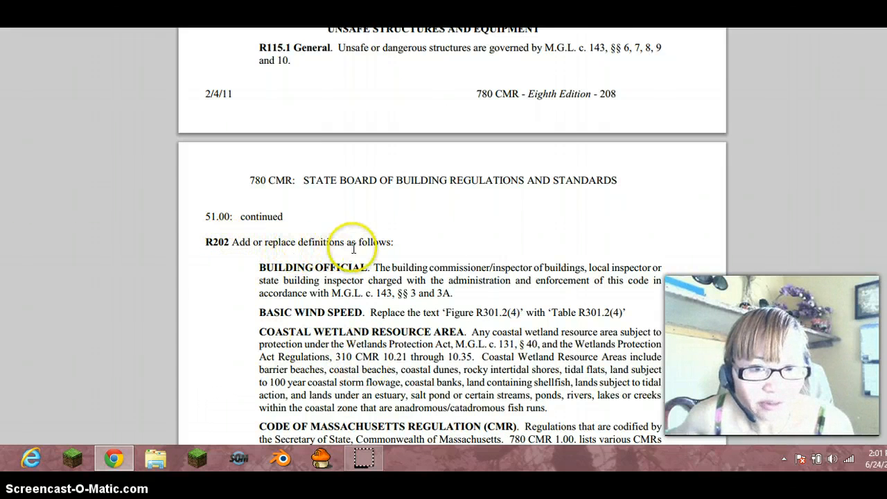
scroll(down, 3)
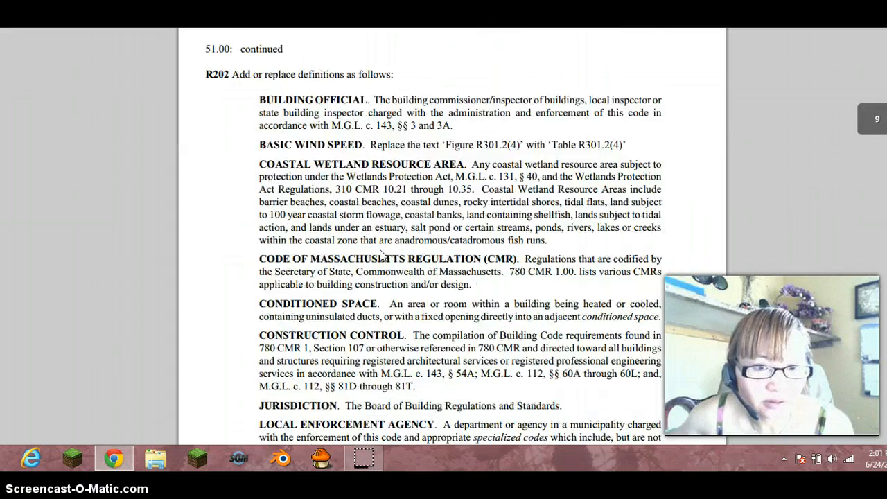
scroll(down, 3)
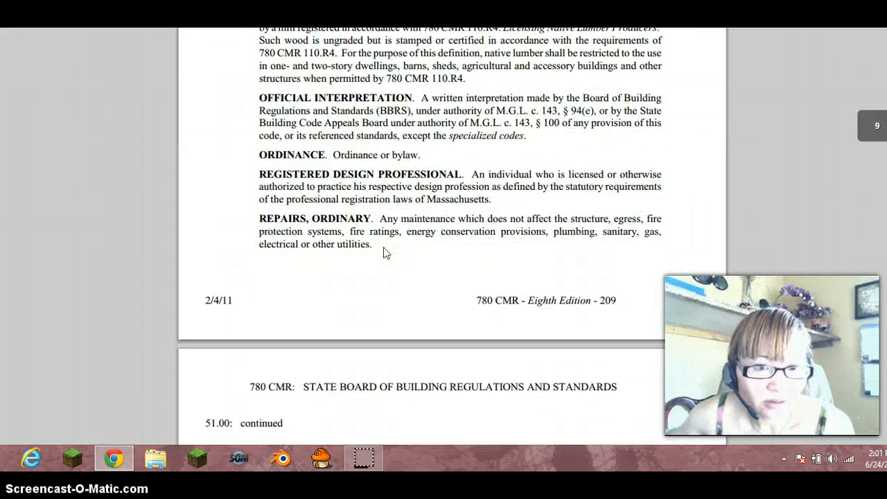
scroll(down, 3)
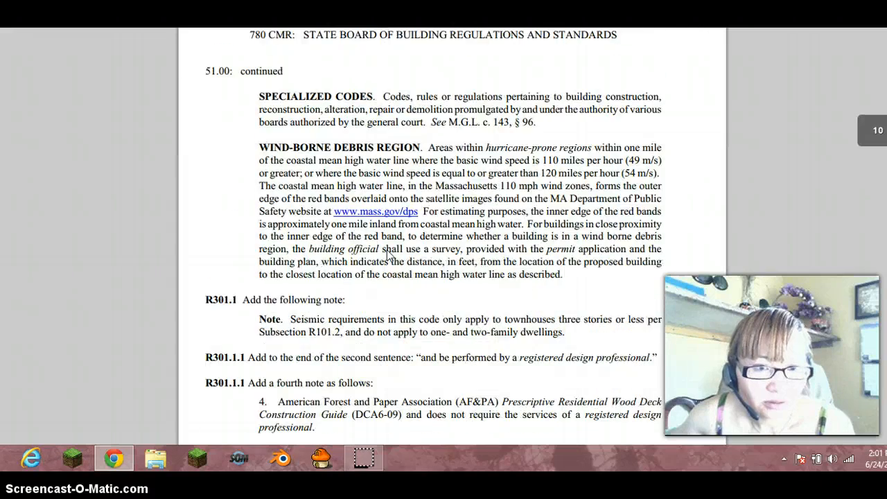
scroll(up, 3)
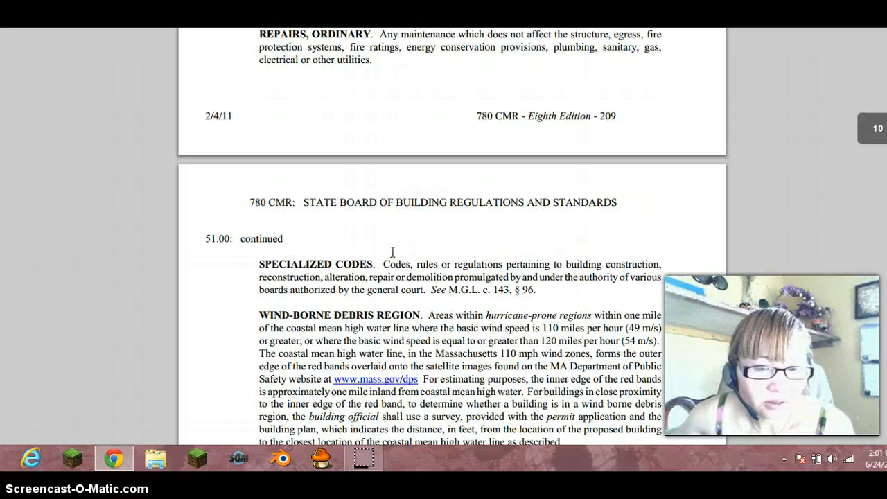
scroll(up, 3)
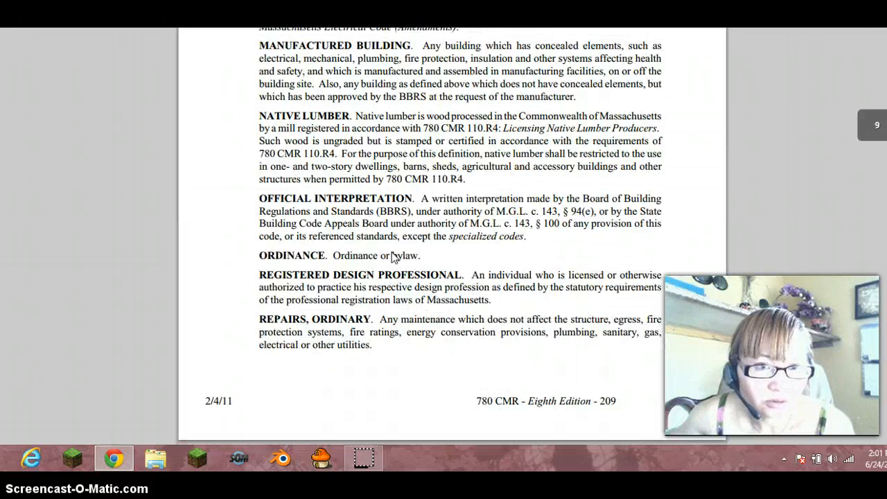
scroll(up, 3)
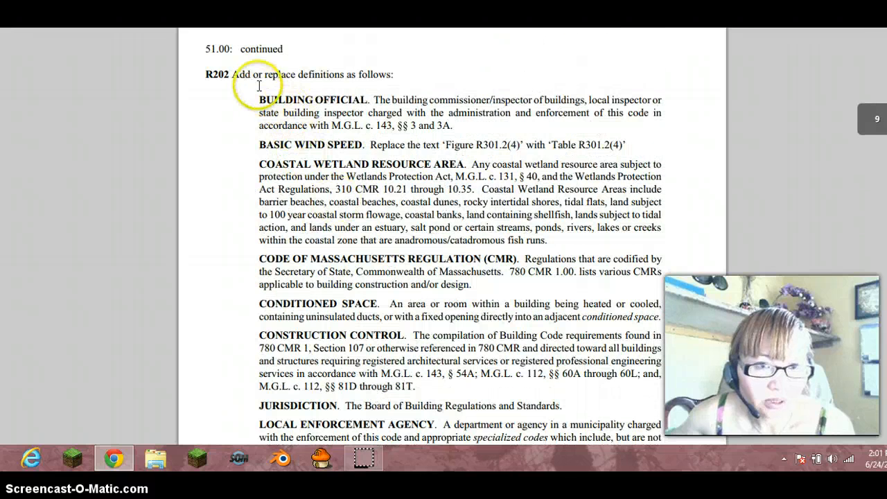
mouse_move(261, 97)
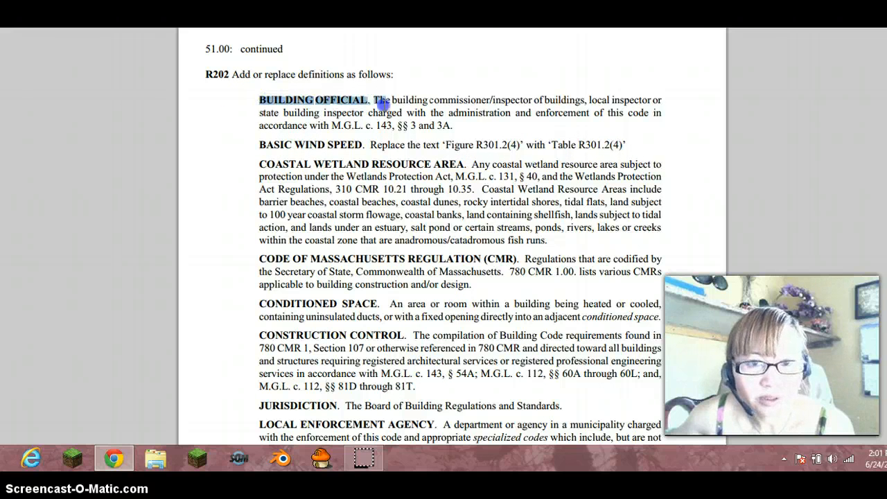
drag(374, 100, 575, 114)
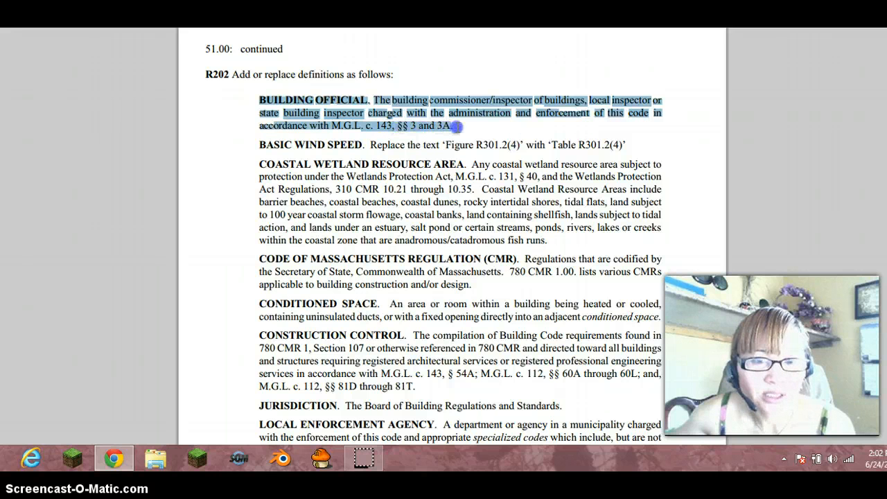
right_click(391, 122)
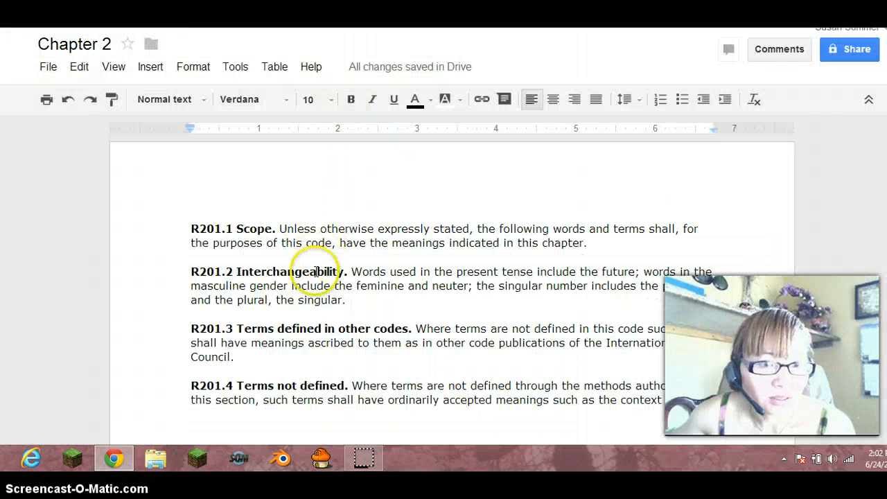
Select and copy the full R202 Definitions list in eCodes down past VENTING SYSTEM
scroll(up, 3)
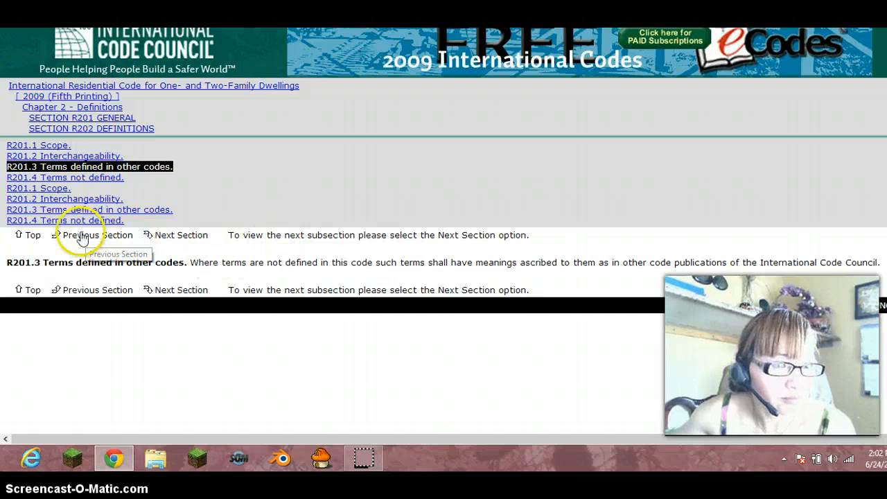
mouse_move(88, 118)
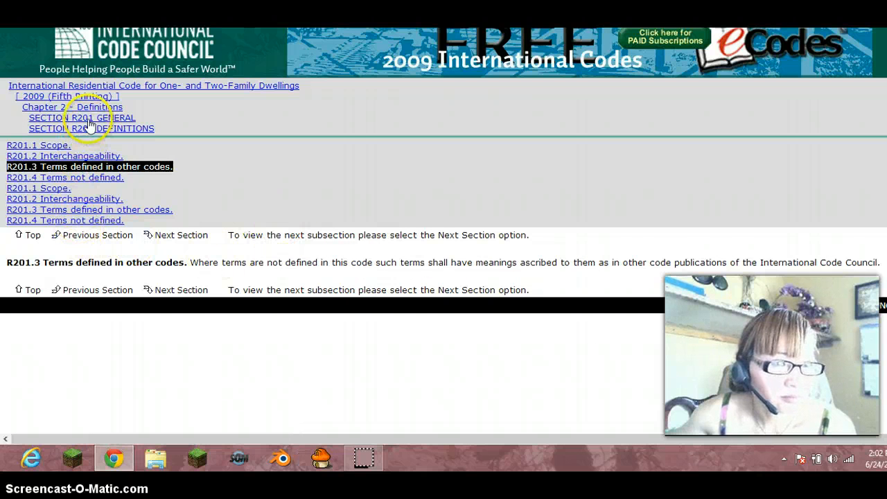
mouse_move(92, 128)
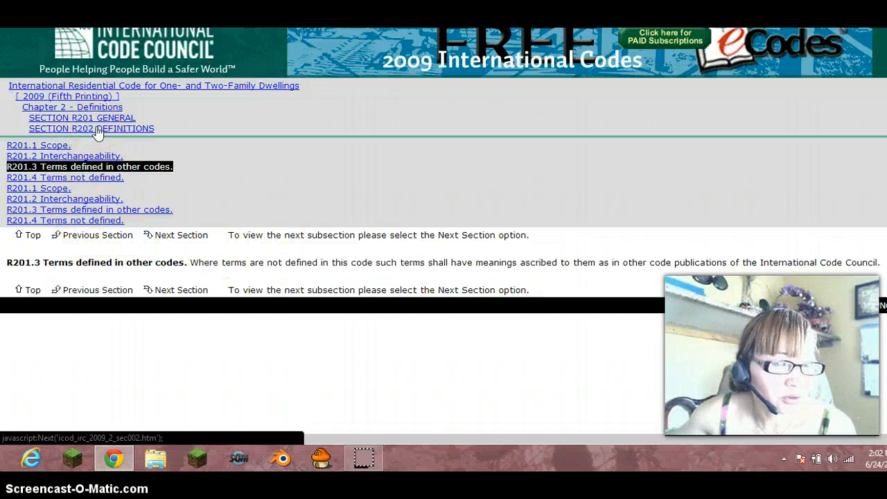
click(82, 116)
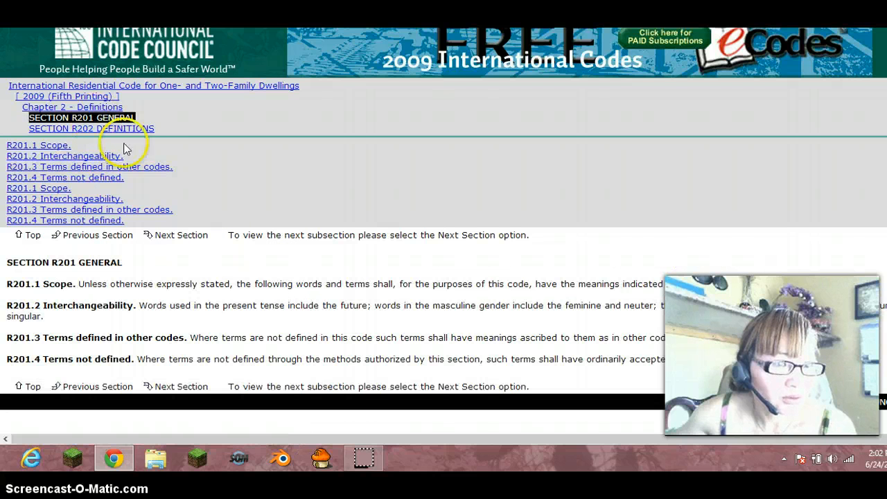
click(92, 128)
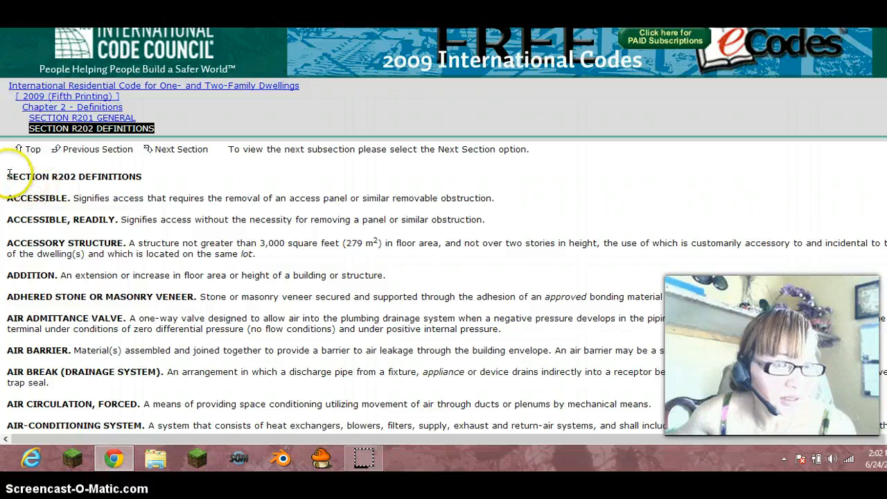
scroll(down, 3)
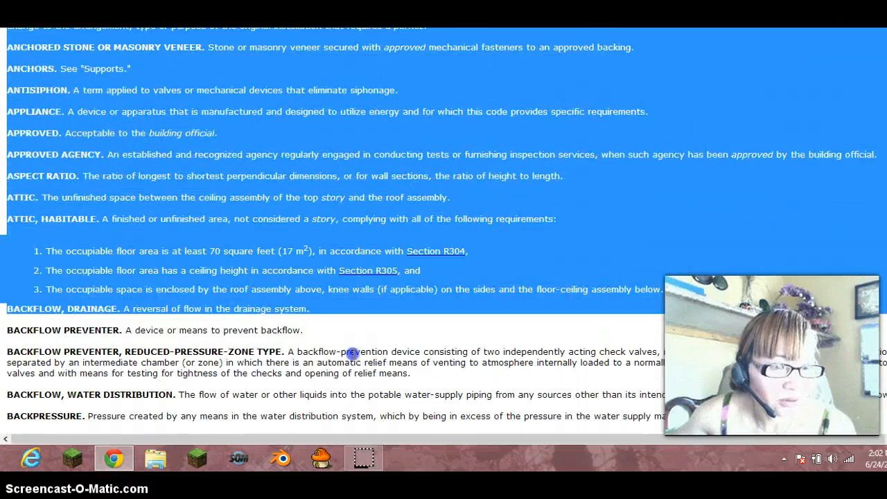
scroll(down, 3)
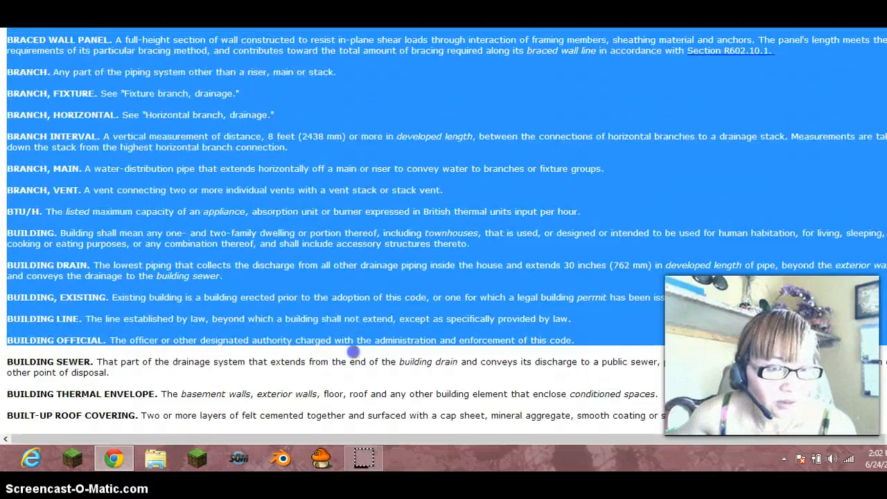
scroll(down, 3)
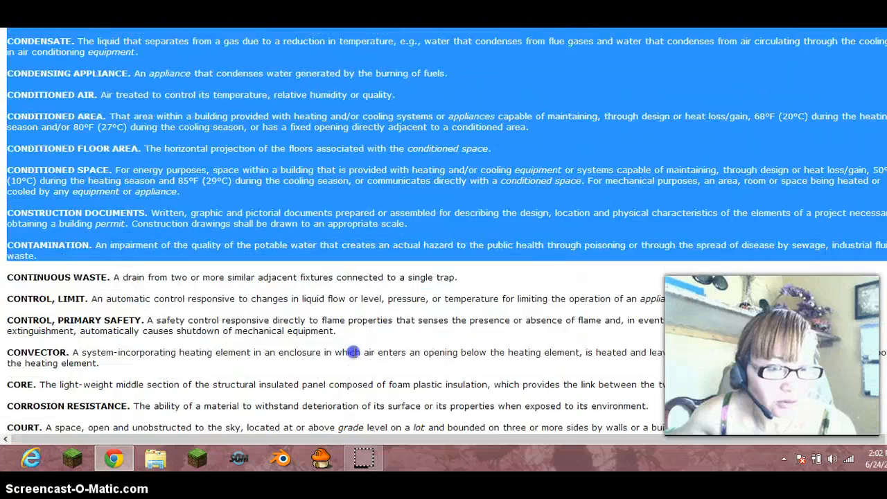
scroll(down, 3)
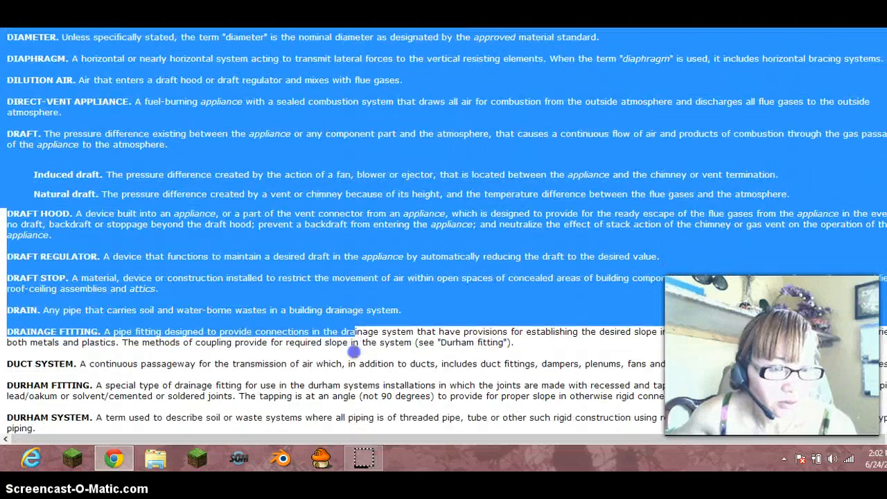
scroll(down, 3)
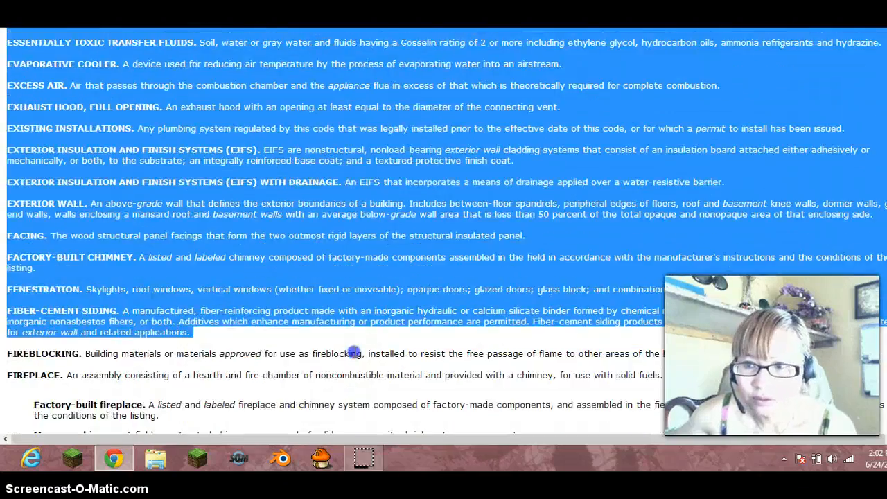
scroll(down, 3)
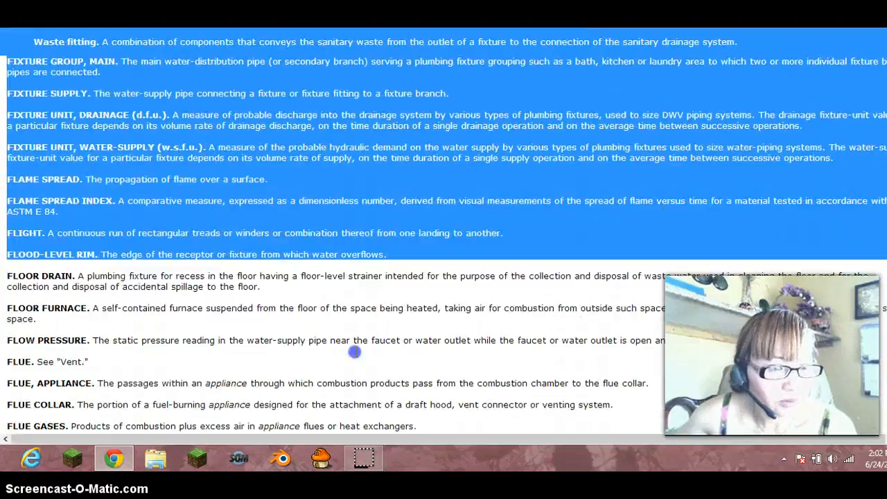
scroll(down, 3)
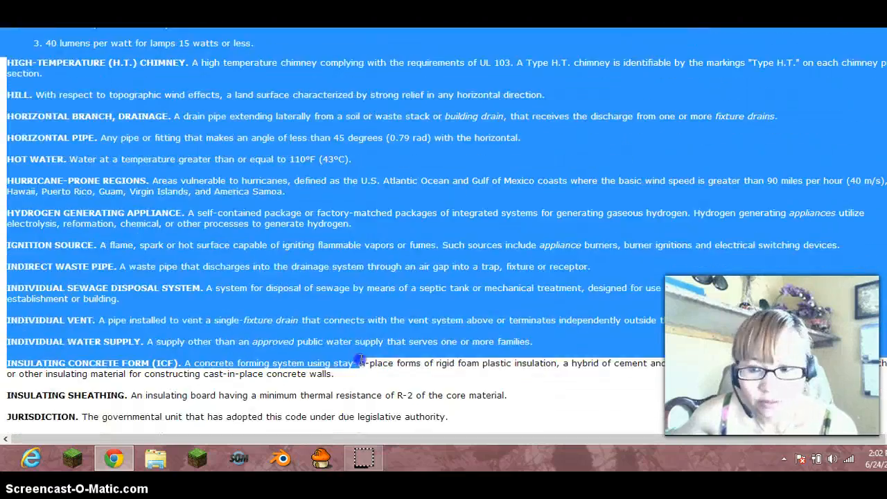
scroll(down, 3)
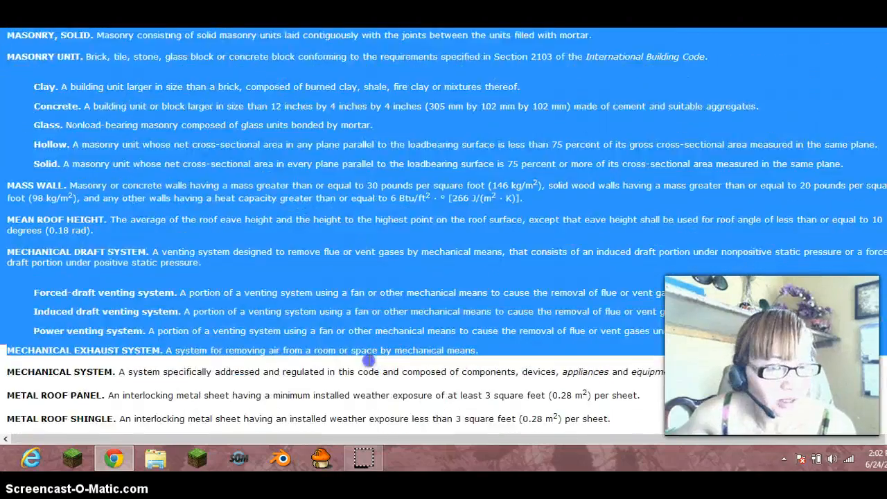
scroll(down, 3)
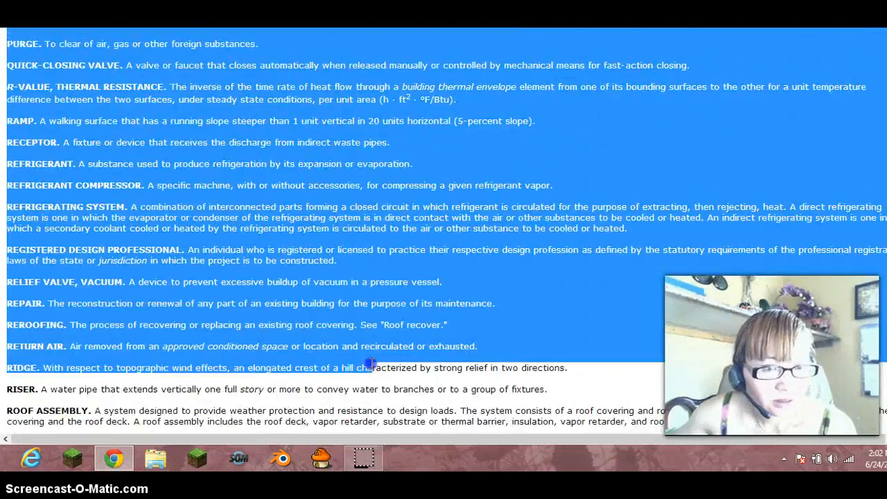
scroll(down, 3)
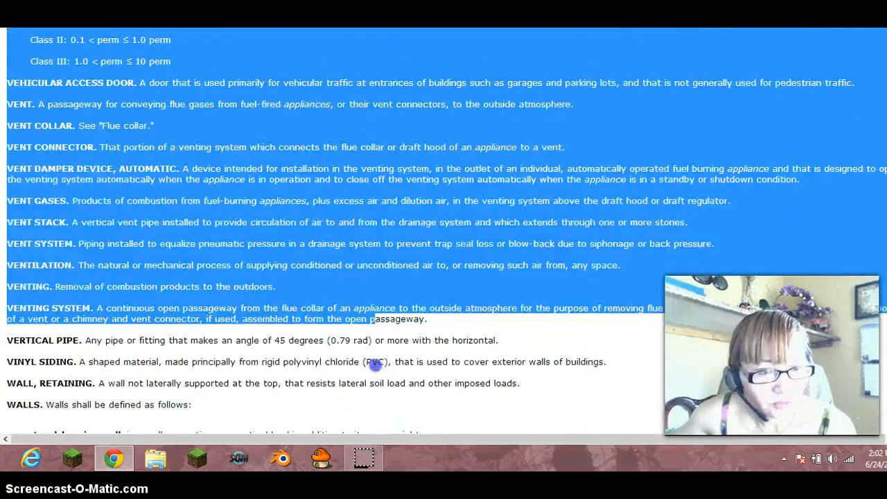
scroll(down, 3)
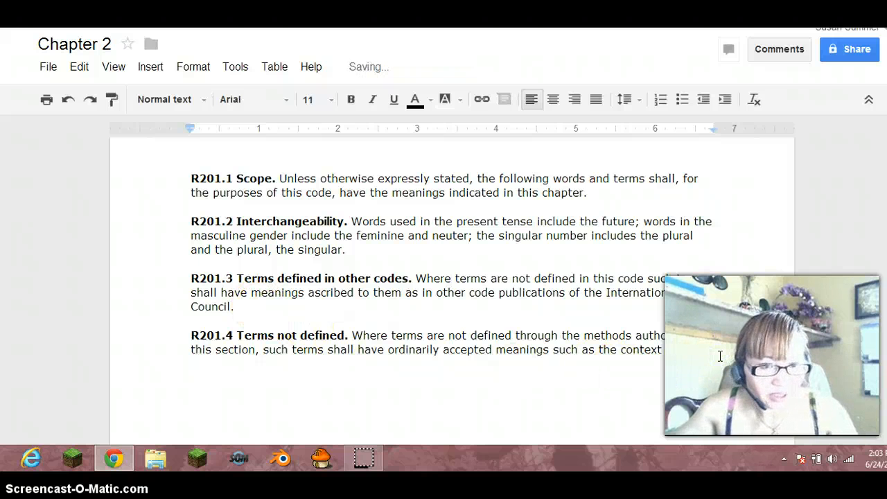
Paste the R202 definitions list below the R201.4 paragraph in the Chapter 2 doc
click(388, 387)
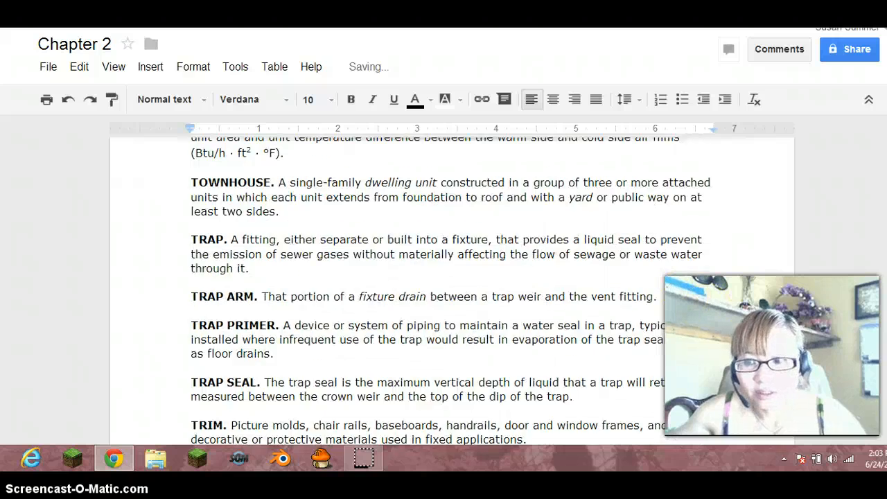
scroll(up, 3)
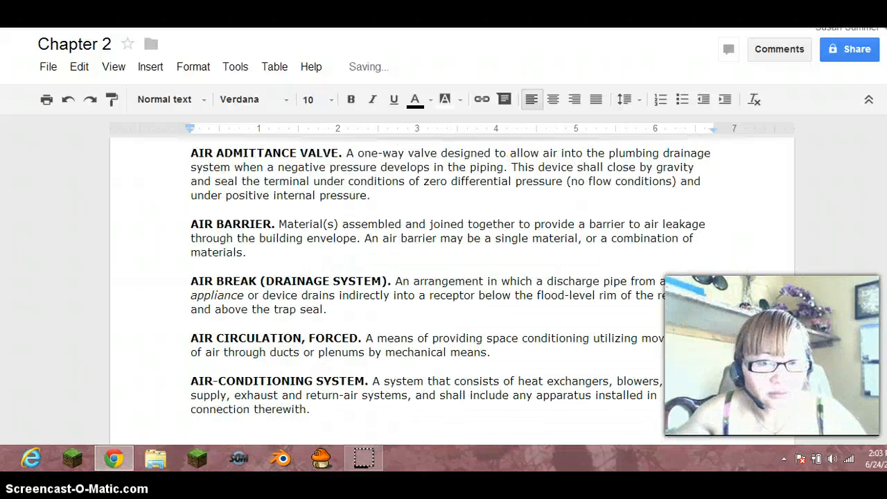
scroll(up, 3)
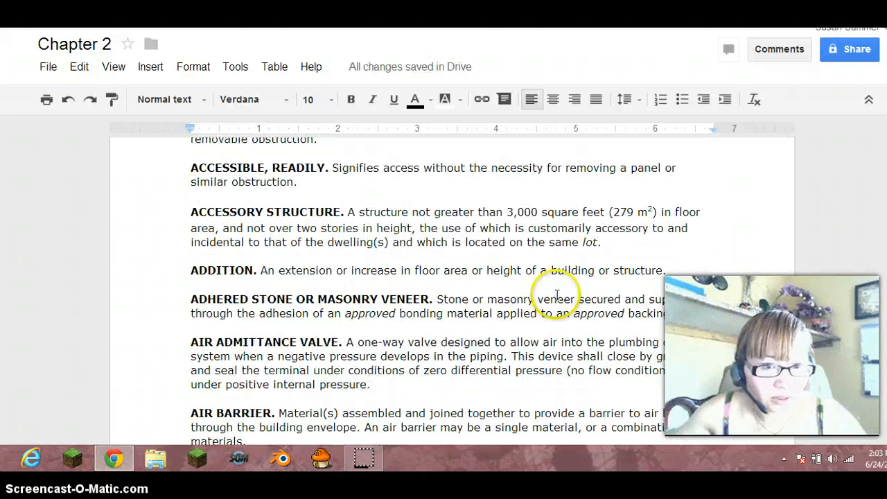
scroll(up, 3)
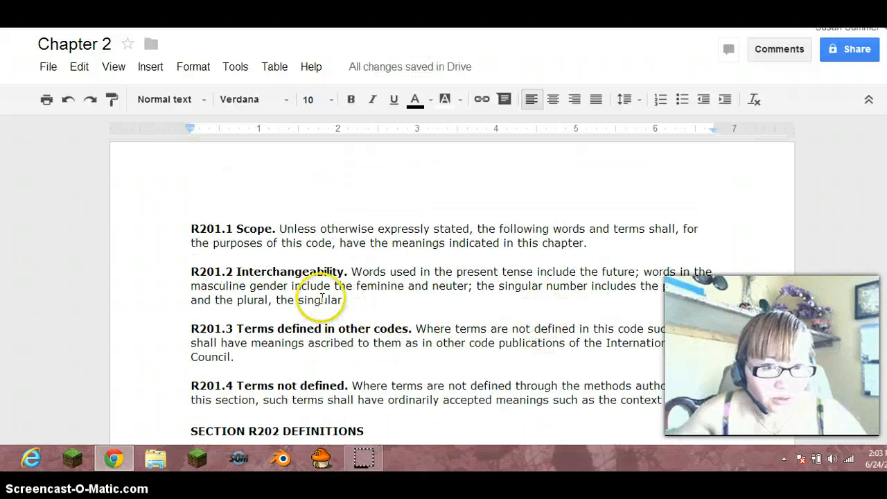
scroll(down, 3)
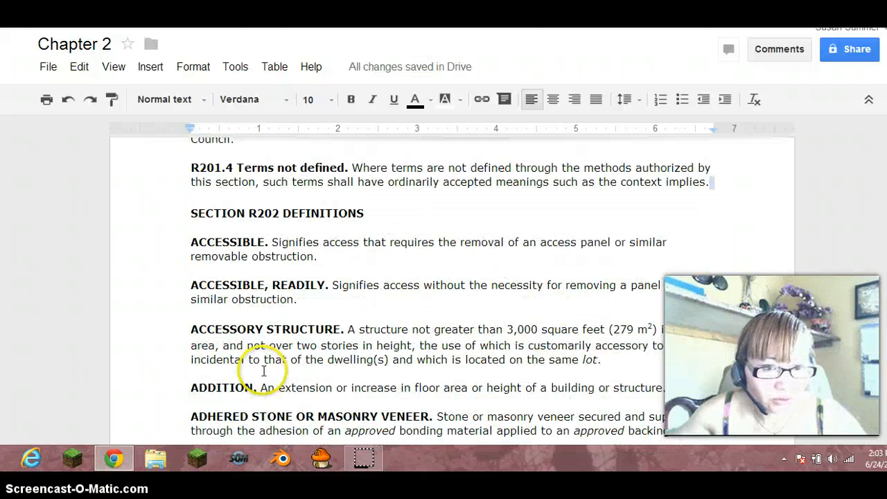
scroll(up, 3)
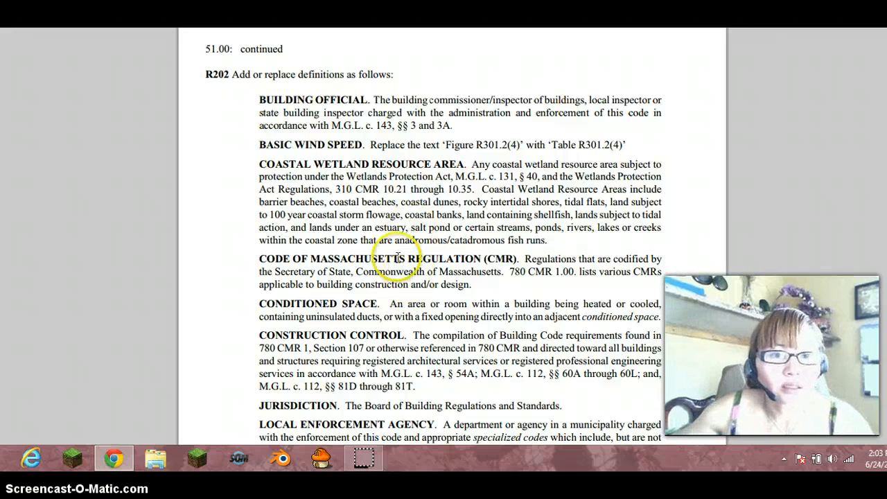
mouse_move(355, 182)
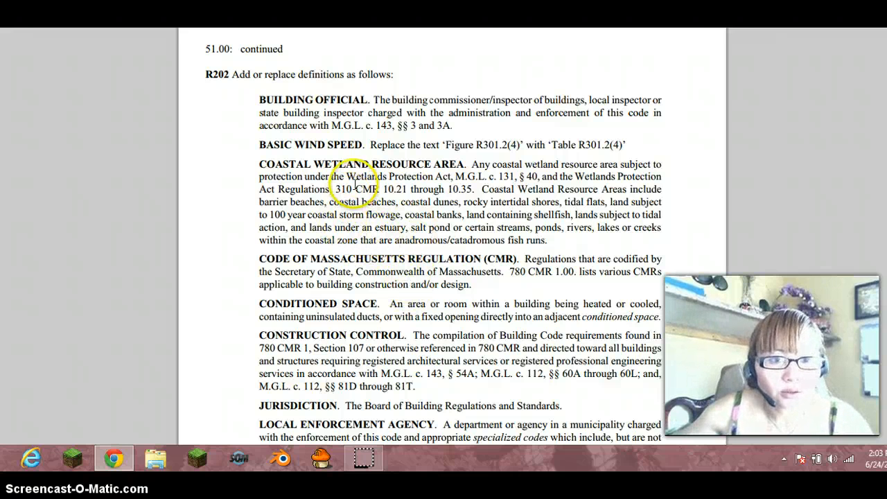
mouse_move(324, 277)
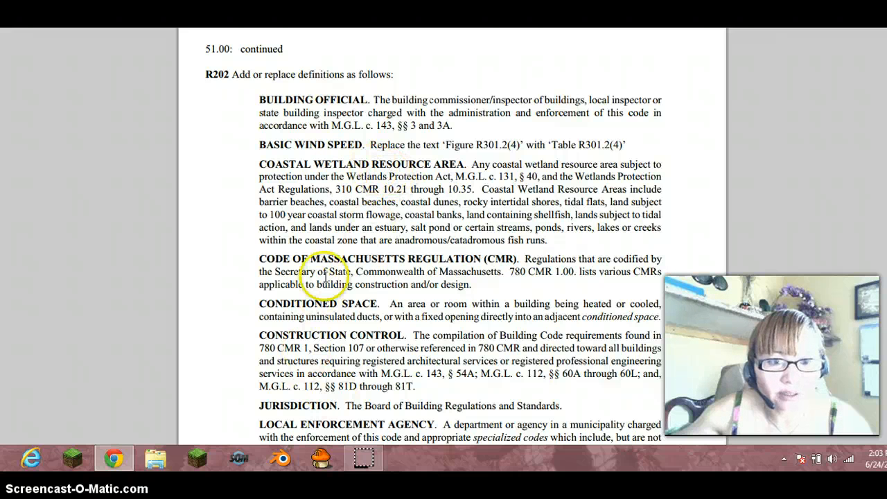
mouse_move(377, 108)
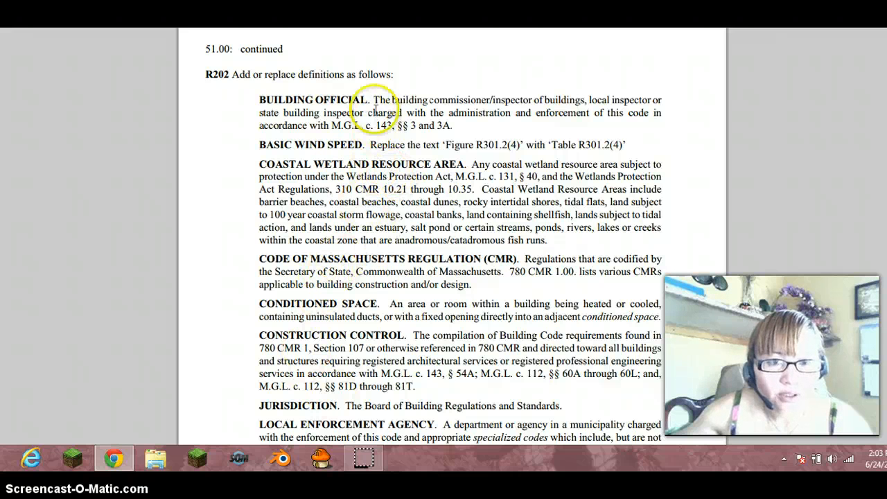
Copy the Massachusetts Building Official definition from the amendments PDF again
drag(371, 100, 457, 125)
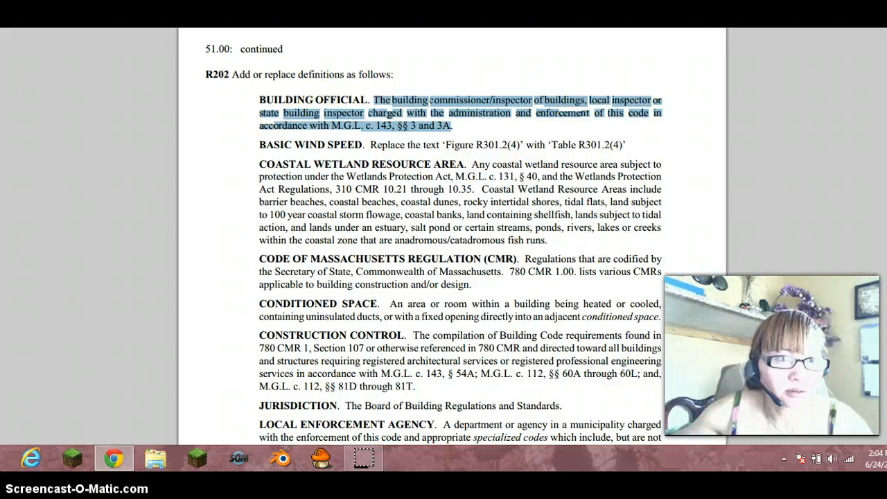
right_click(436, 113)
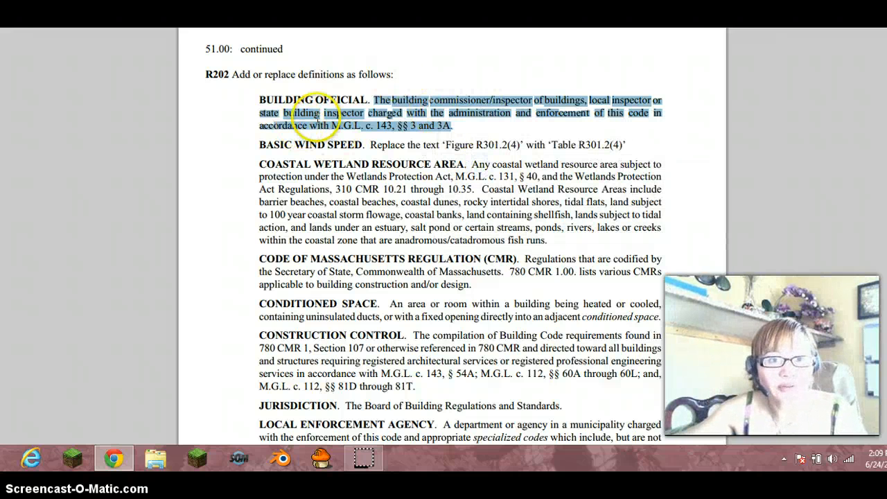
mouse_move(591, 88)
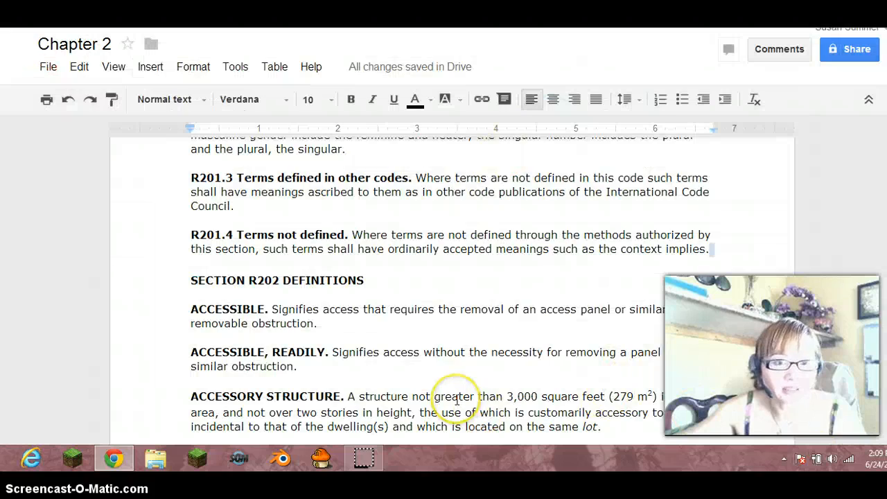
Join the Building Official paragraph into one unbroken block ending with the M.G.L. c. 143 citation
scroll(down, 3)
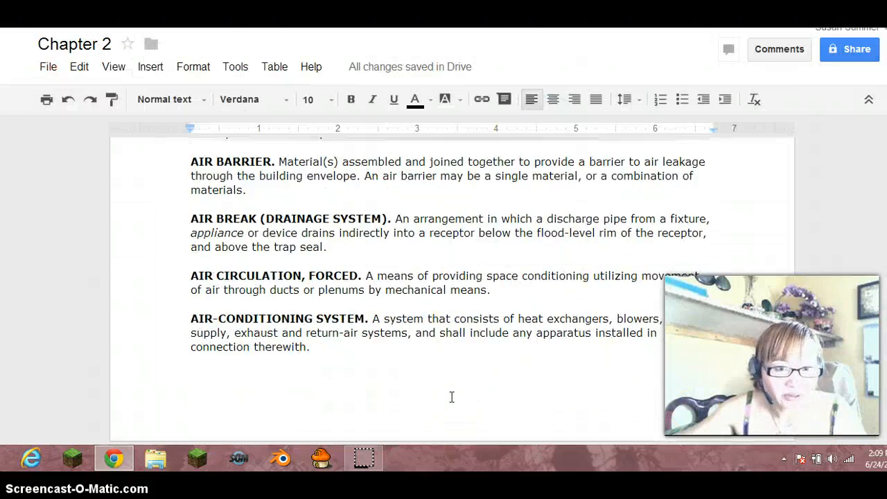
scroll(down, 3)
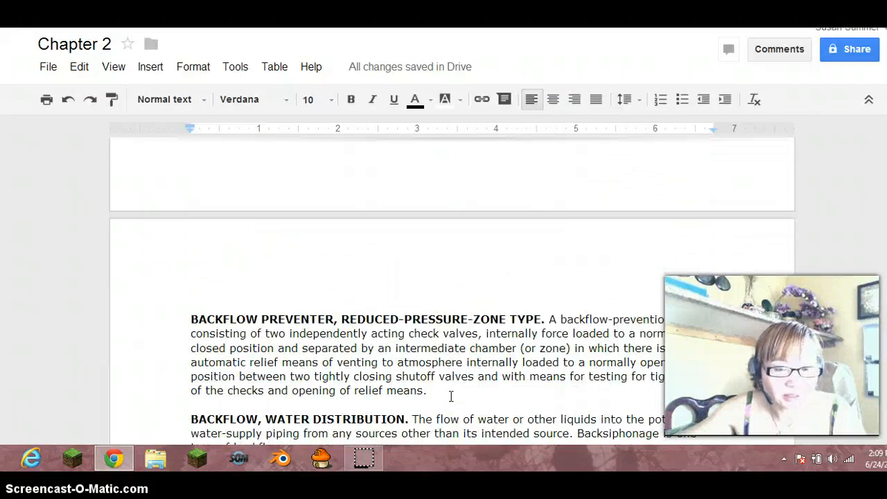
scroll(up, 3)
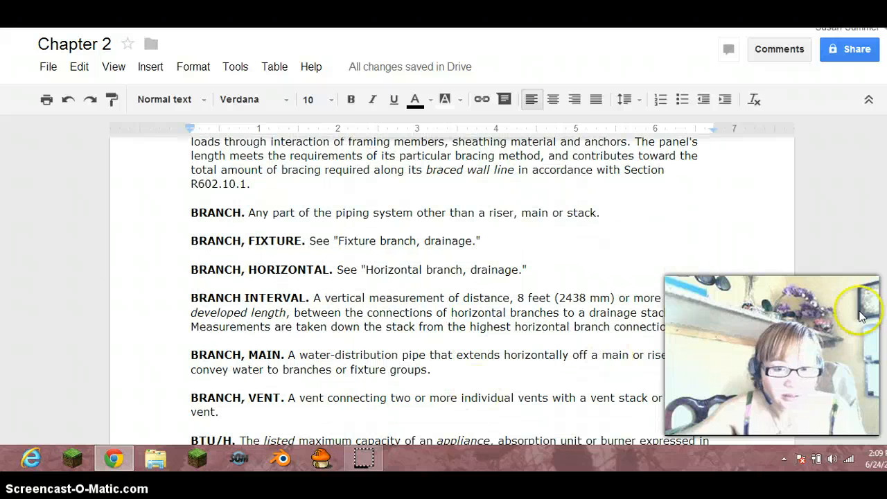
mouse_move(393, 278)
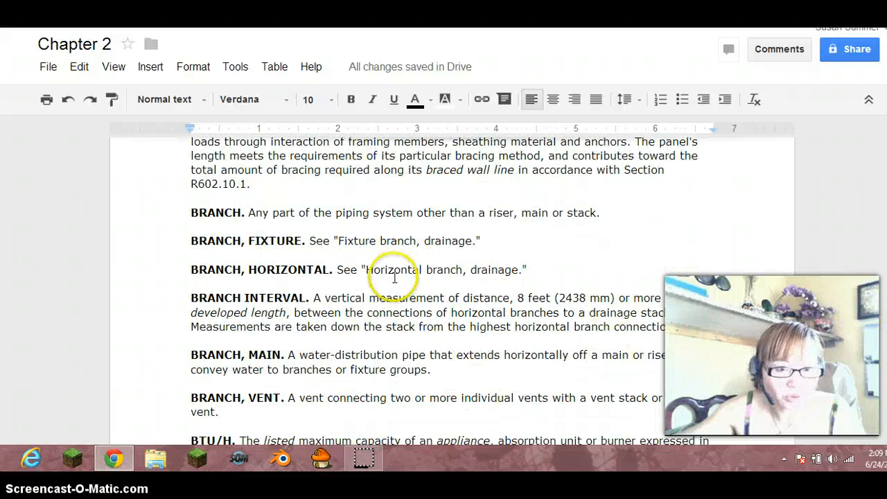
scroll(down, 3)
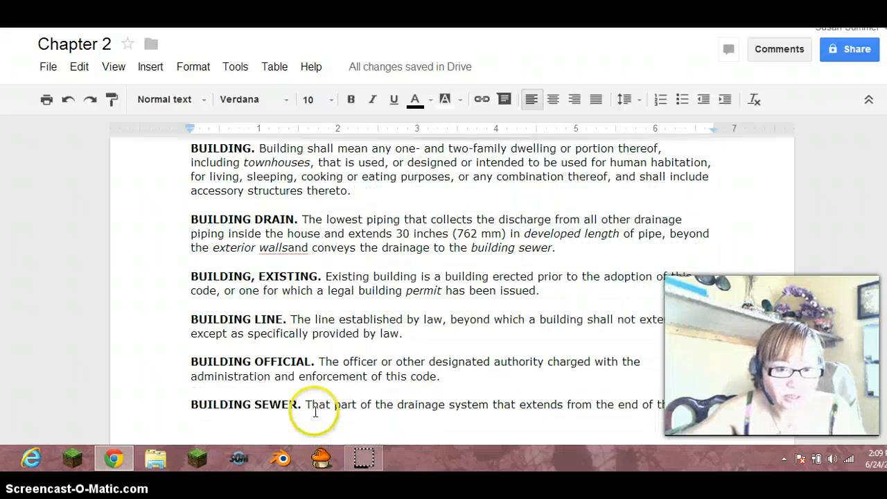
scroll(down, 3)
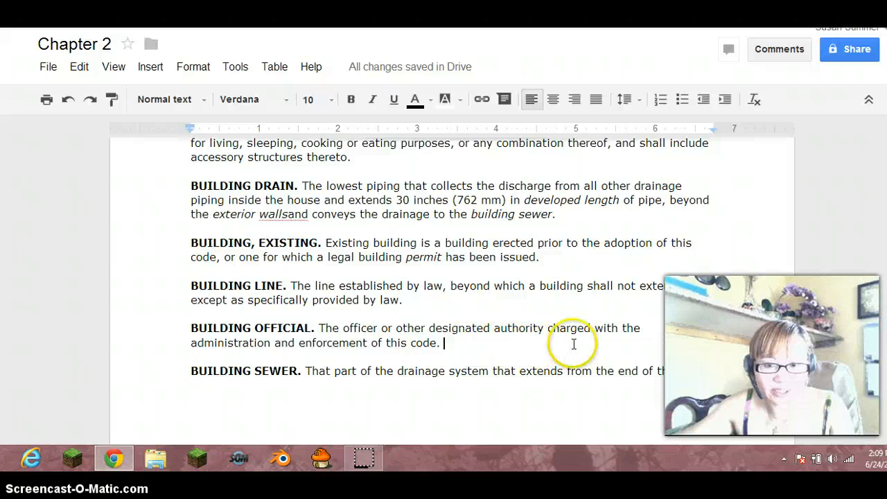
mouse_move(431, 385)
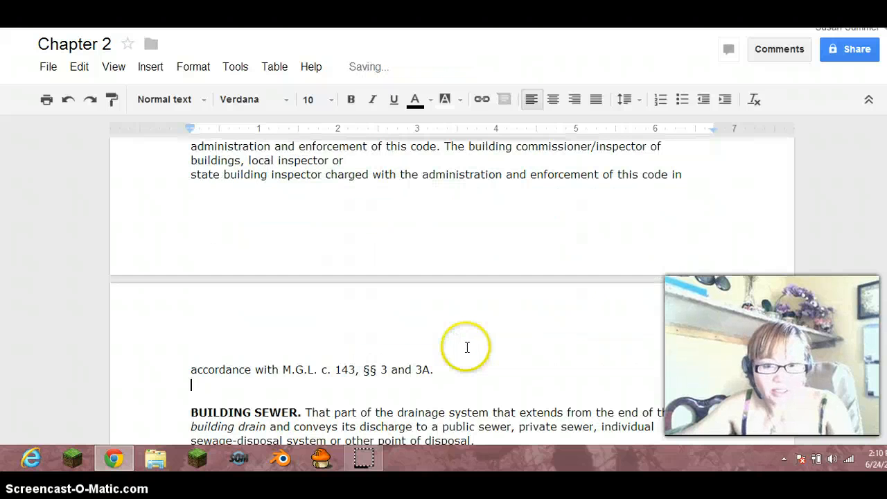
scroll(up, 3)
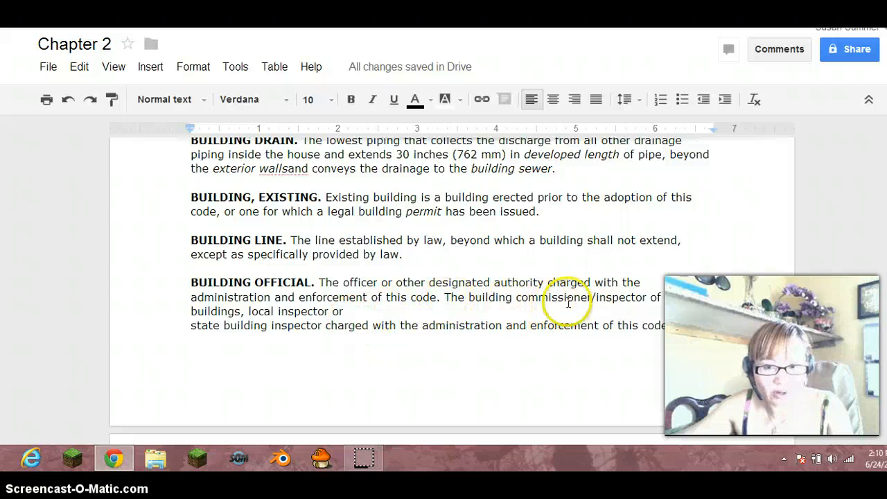
mouse_move(199, 337)
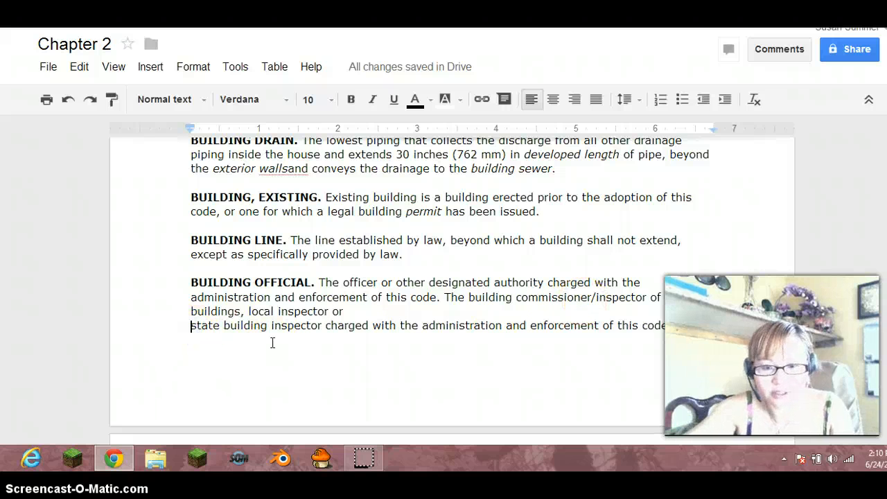
text(in)
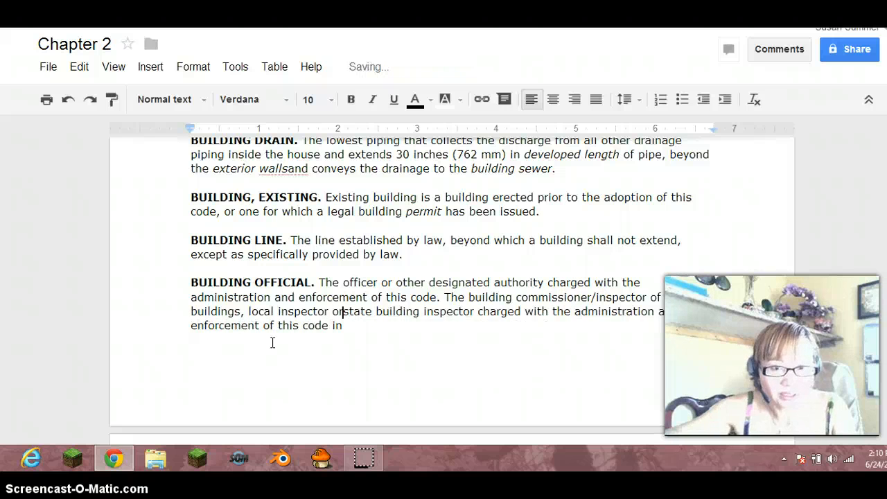
mouse_move(540, 328)
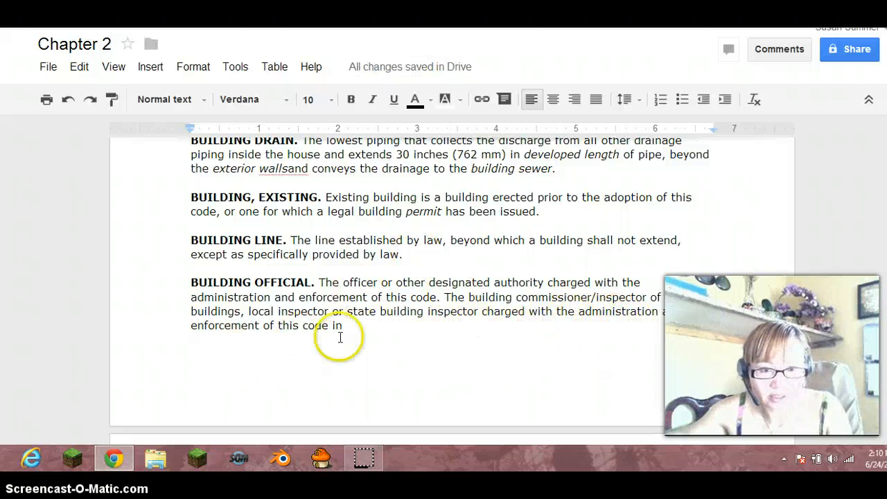
scroll(down, 3)
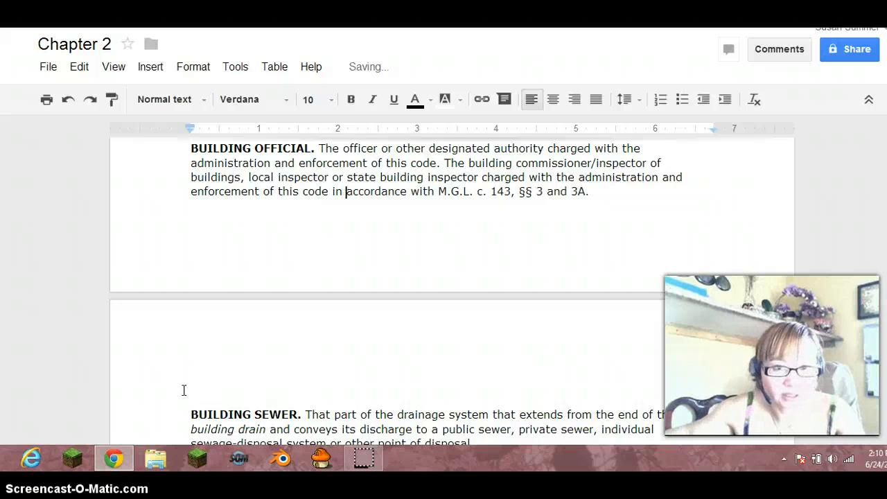
scroll(up, 3)
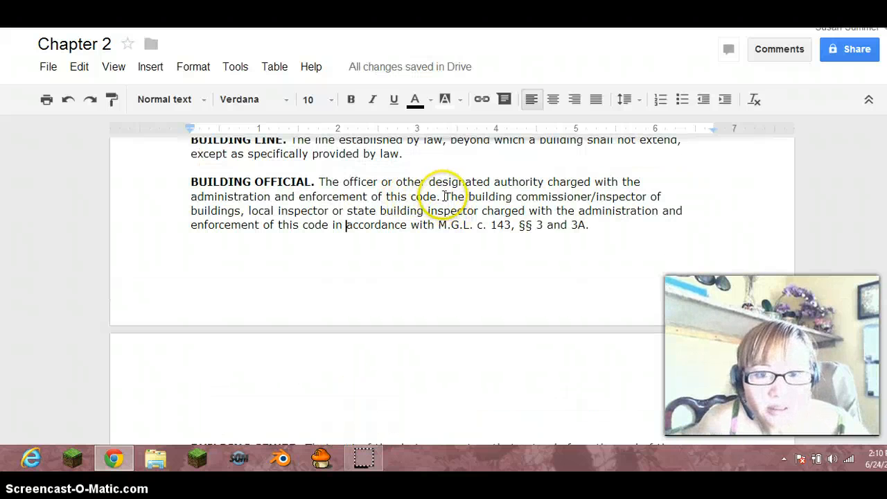
click(442, 197)
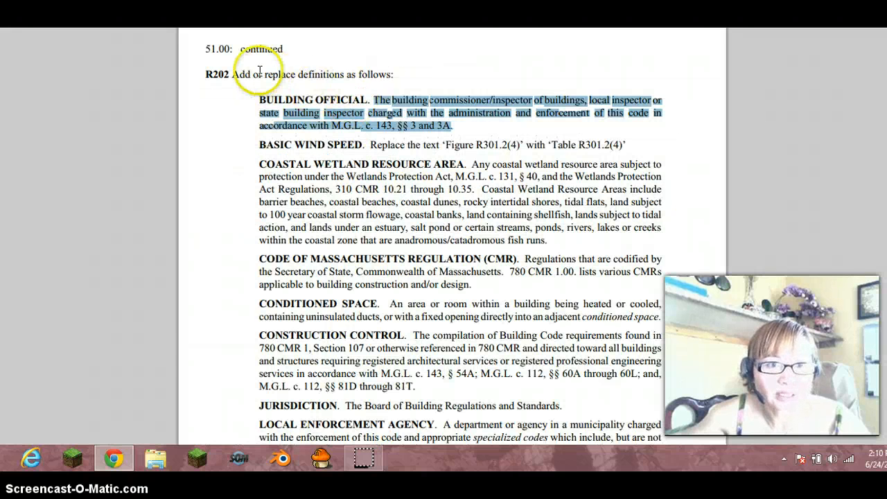
mouse_move(340, 80)
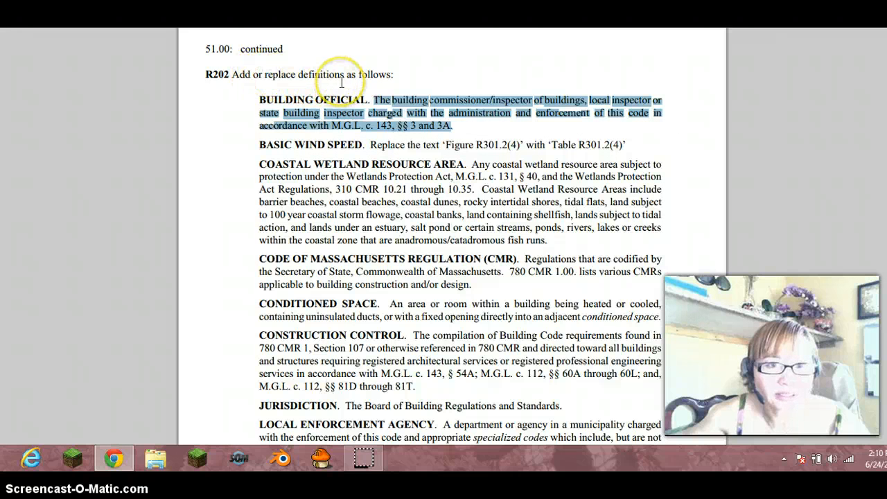
mouse_move(343, 82)
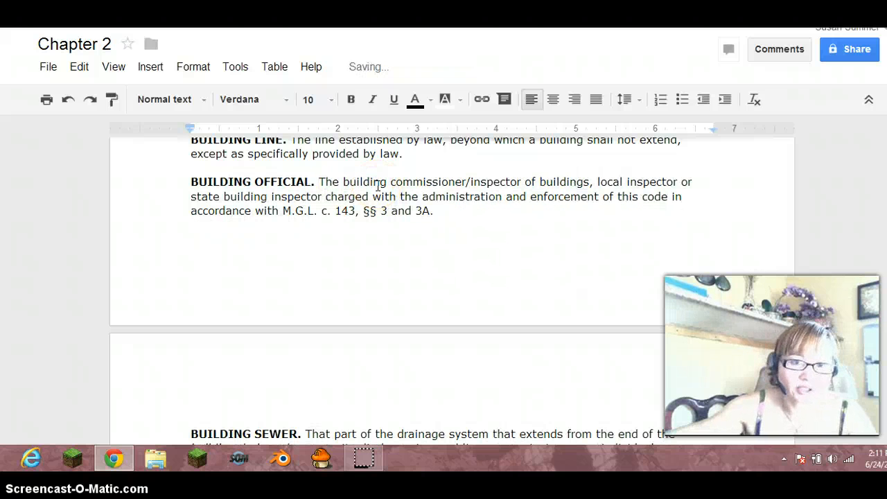
Remove the IRC sentence and 'or inspector of buildings,' so only the Massachusetts wording remains
click(366, 255)
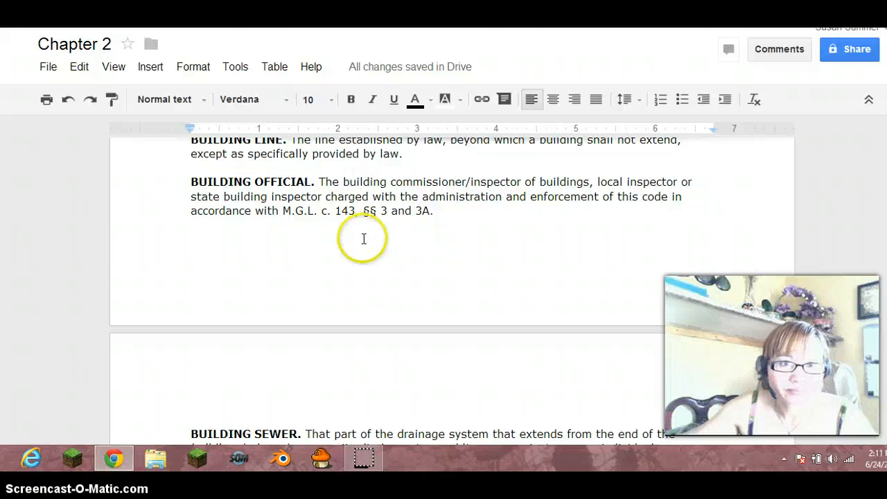
mouse_move(471, 183)
text( or )
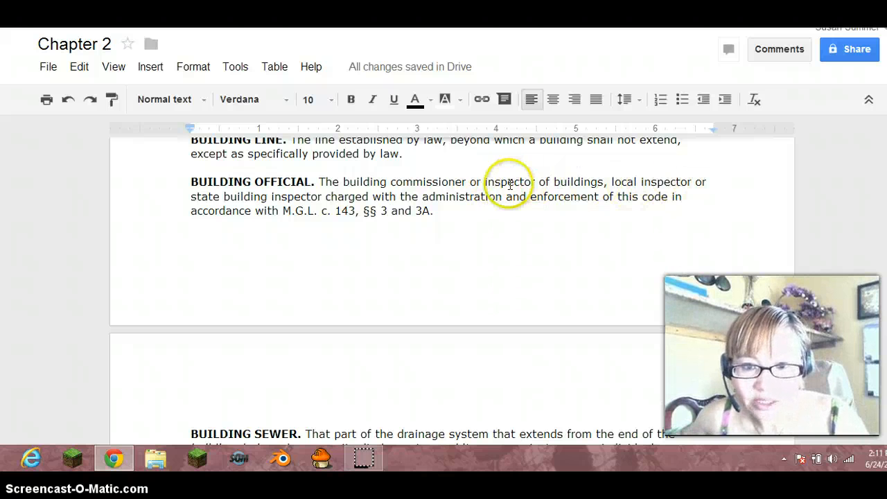
mouse_move(471, 183)
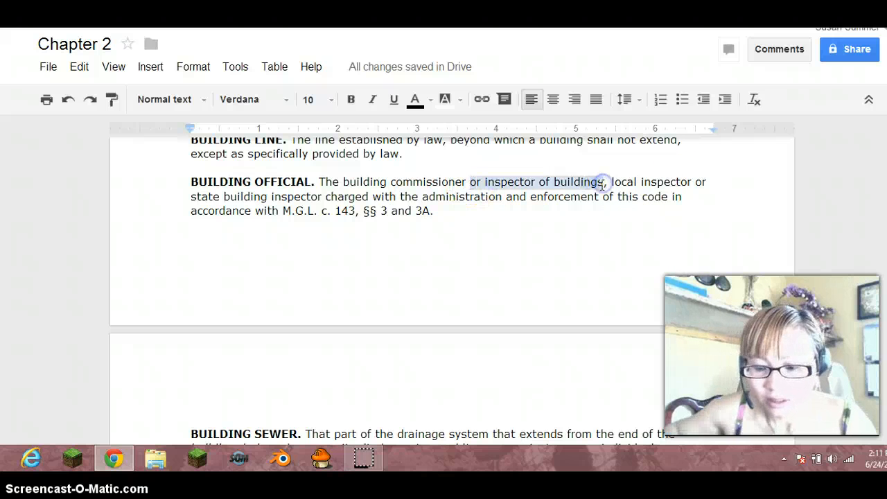
key(Delete)
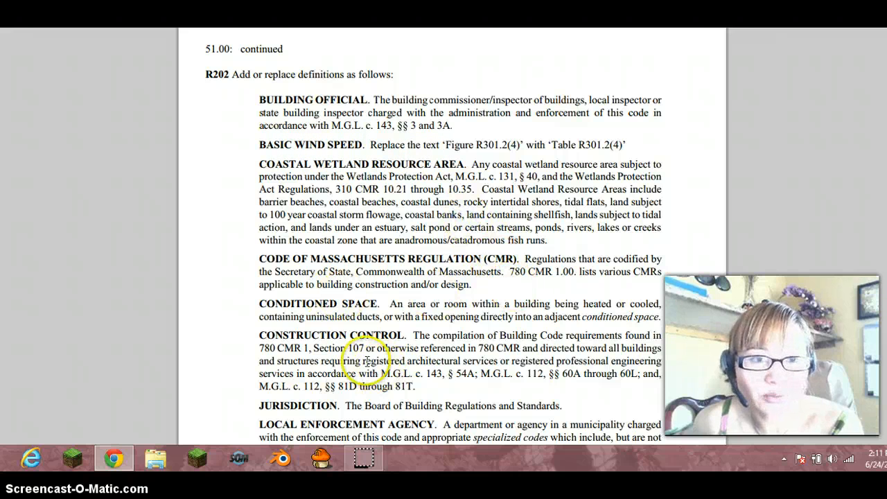
mouse_move(333, 145)
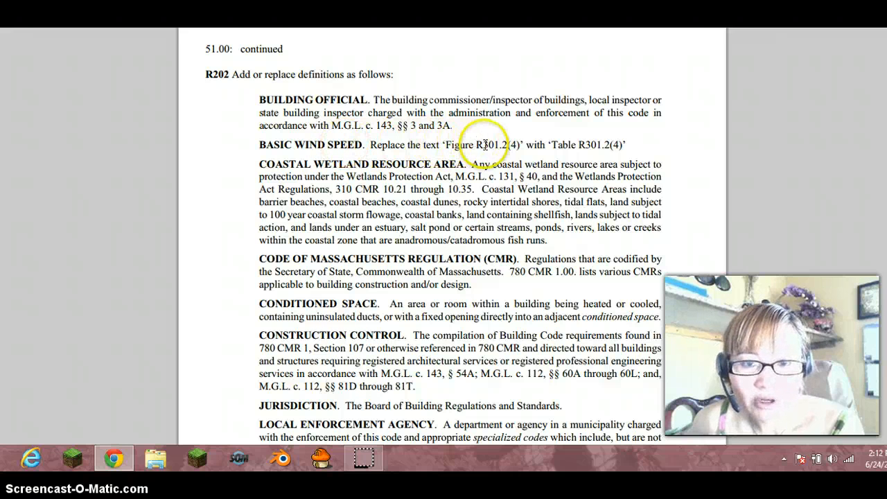
mouse_move(554, 144)
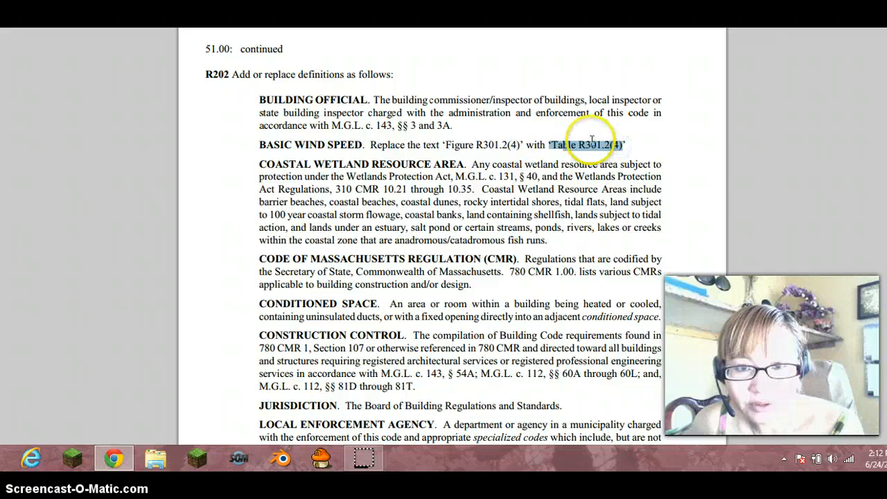
mouse_move(488, 146)
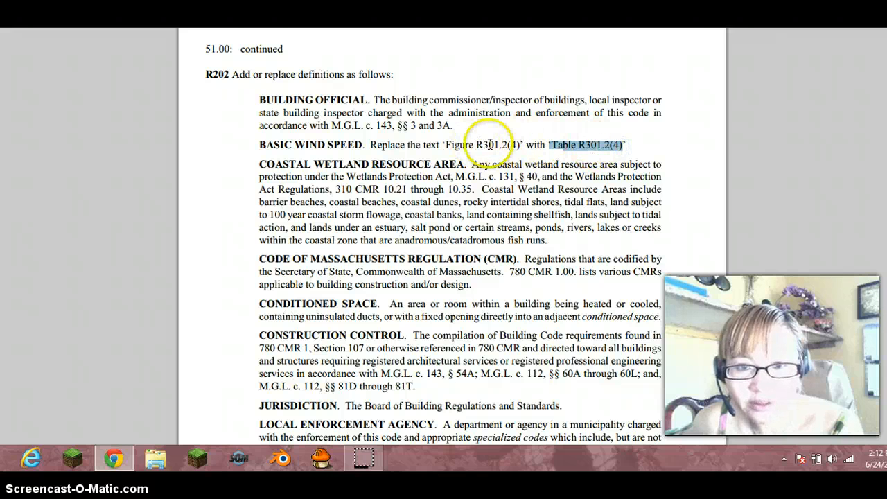
Copy 'Table R301.2(4)' from the PDF and scroll the doc to the Basic Wind Speed definition
right_click(588, 145)
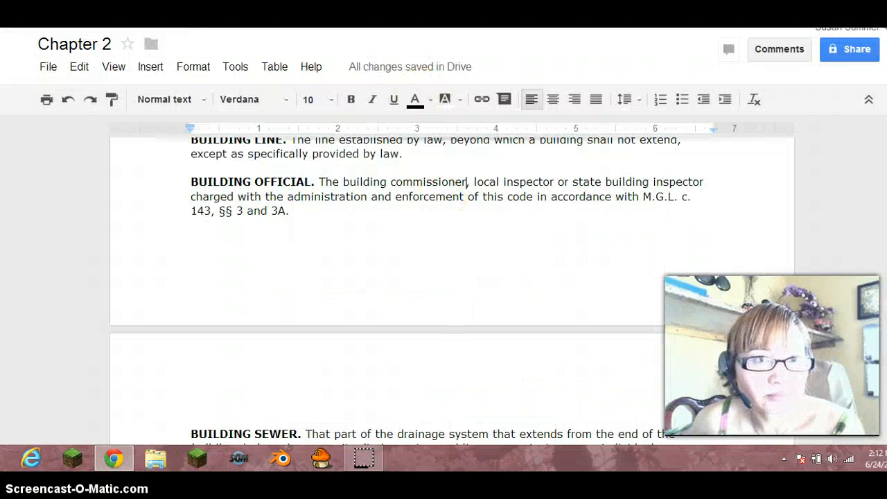
mouse_move(361, 208)
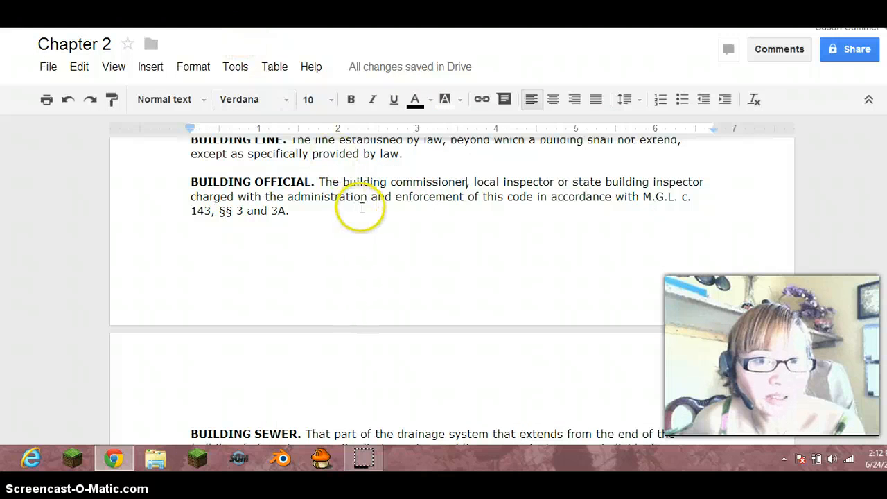
scroll(up, 3)
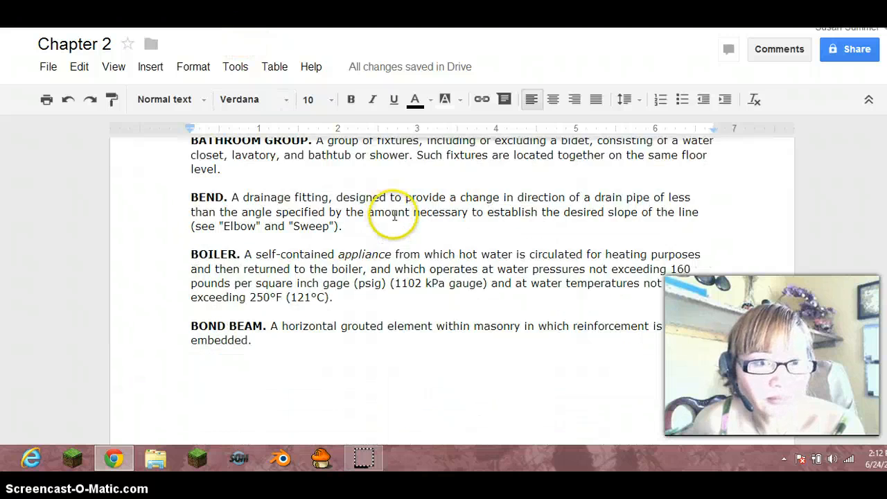
scroll(up, 3)
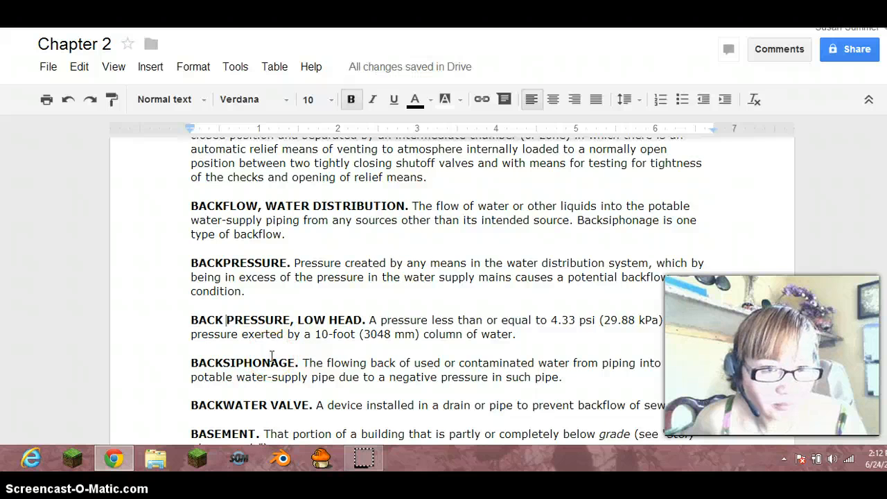
scroll(down, 3)
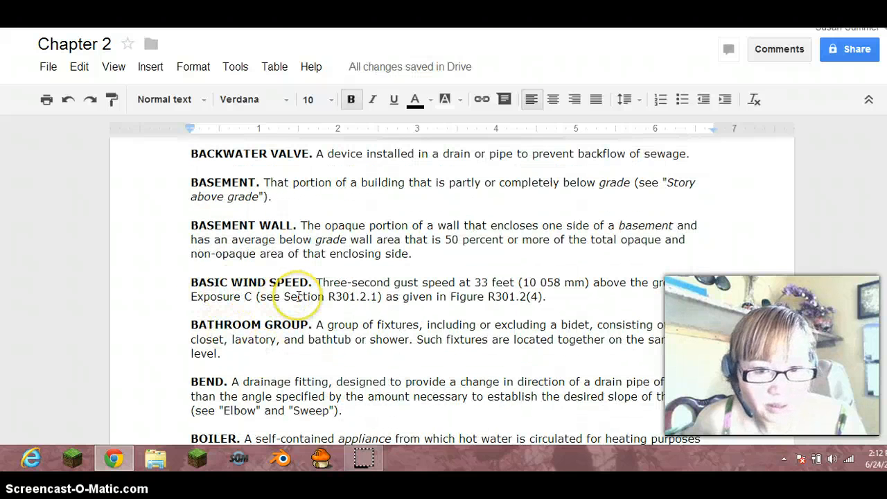
mouse_move(450, 298)
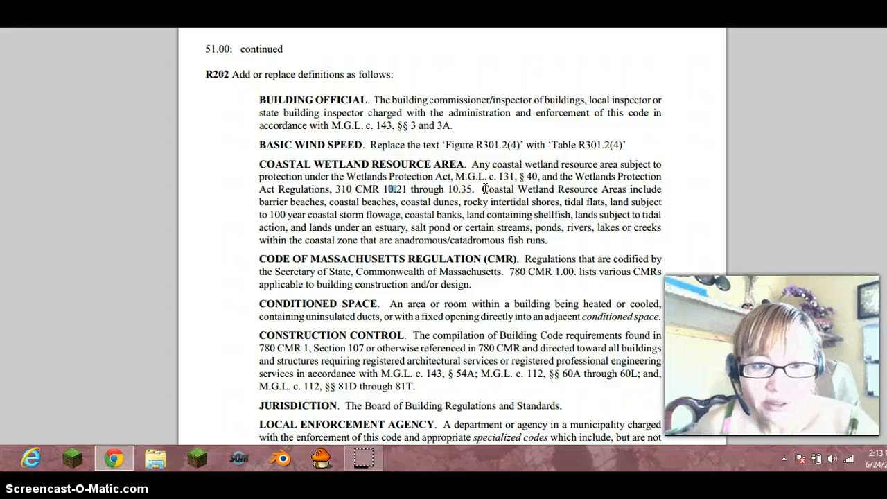
mouse_move(552, 241)
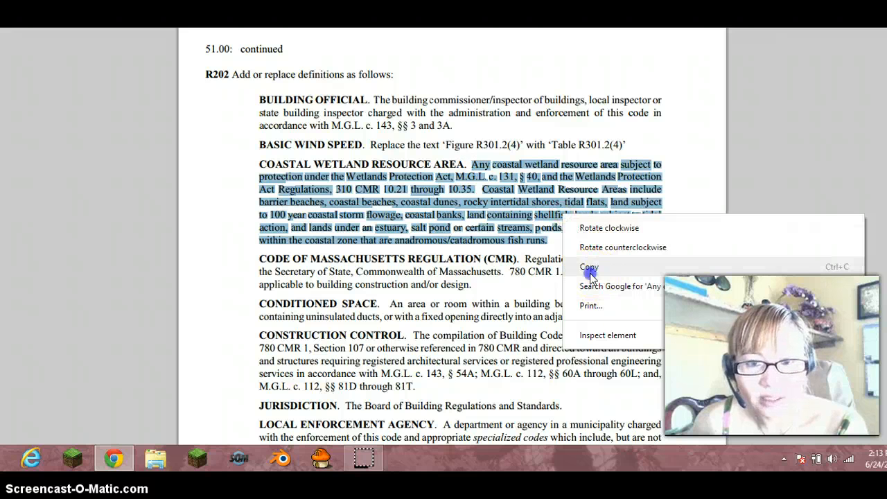
click(589, 268)
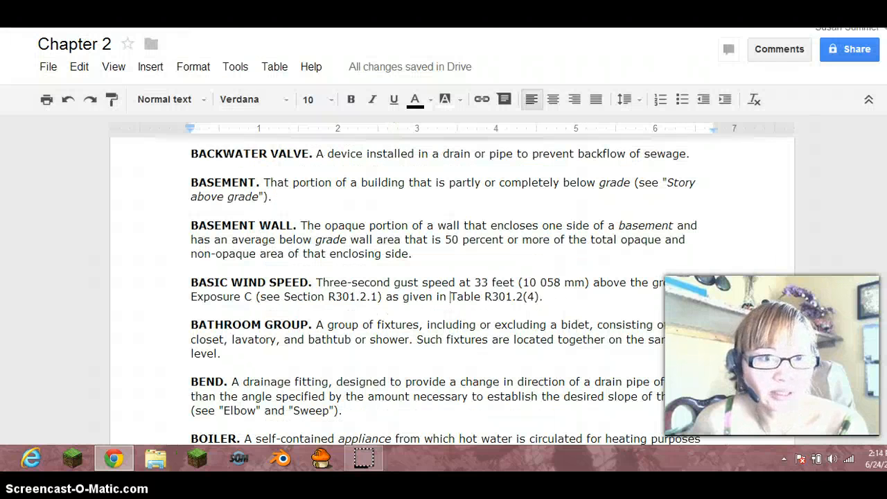
scroll(down, 3)
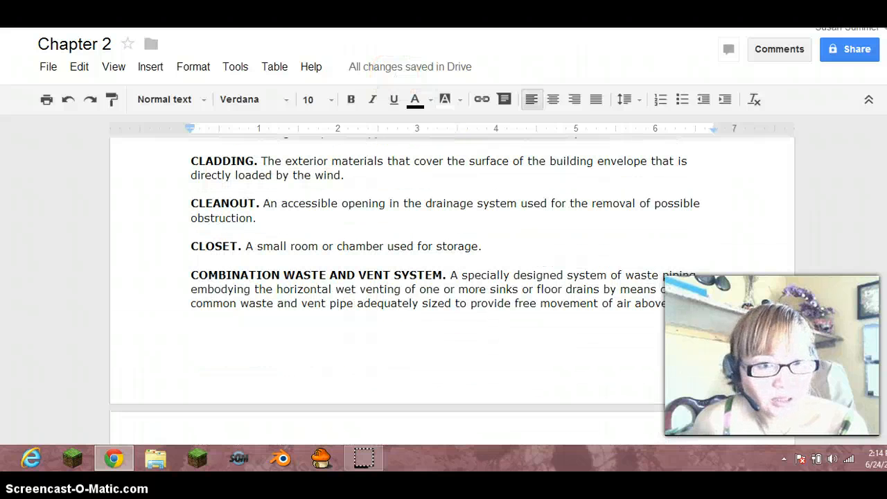
scroll(down, 3)
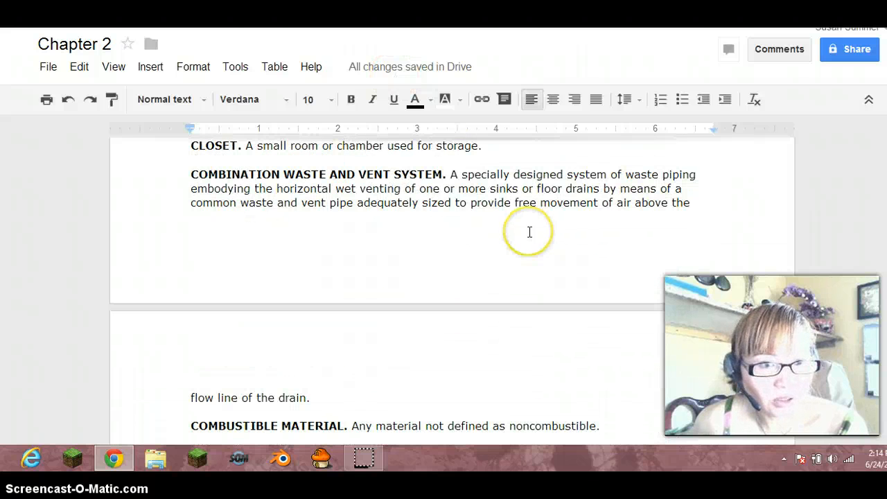
scroll(up, 3)
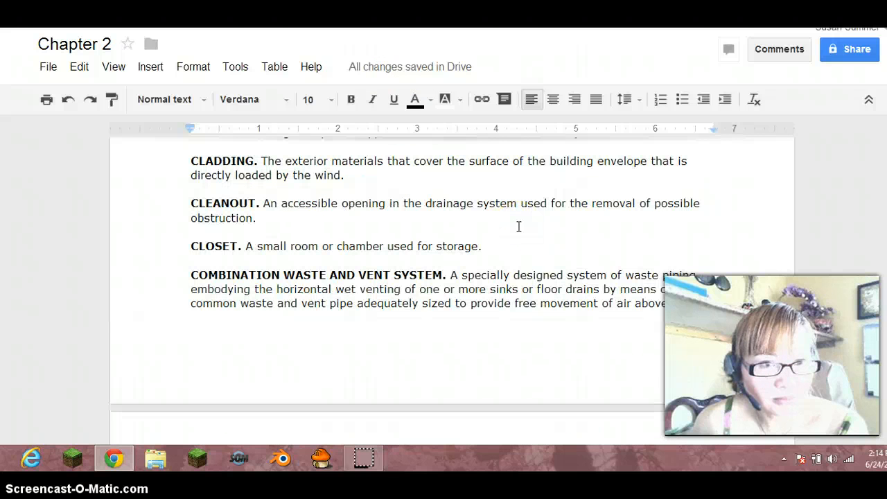
scroll(up, 3)
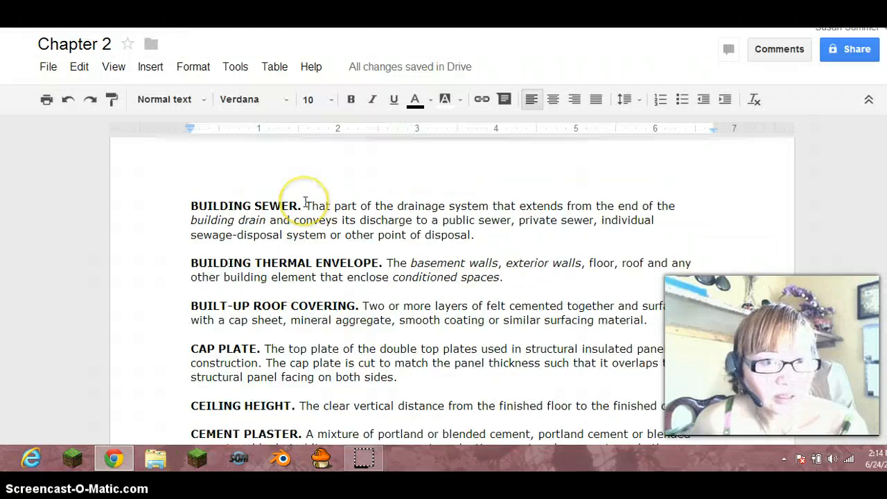
scroll(down, 3)
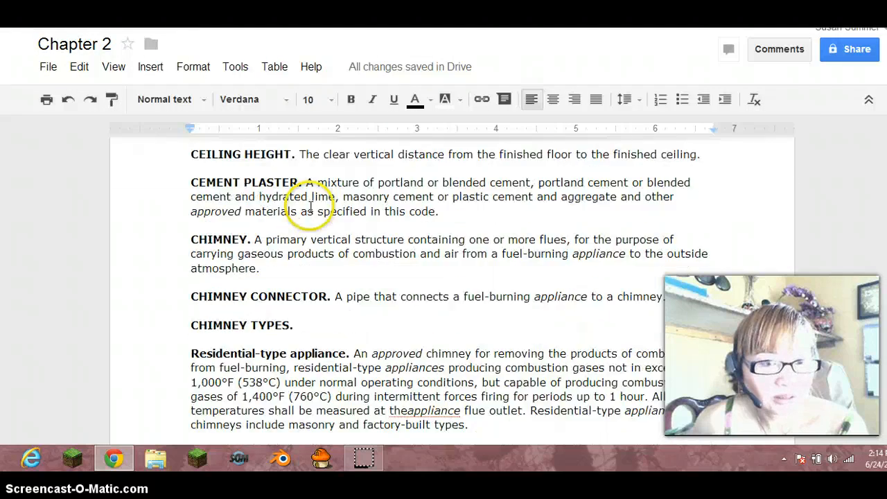
scroll(down, 3)
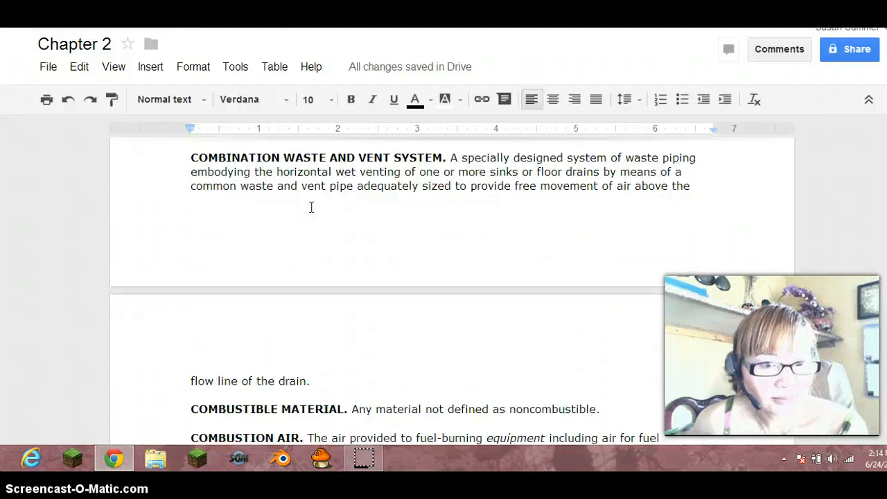
scroll(down, 3)
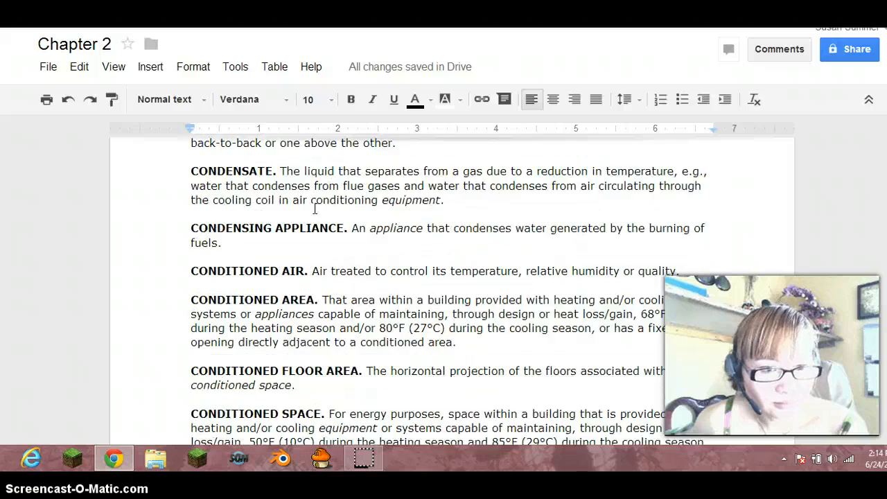
scroll(down, 3)
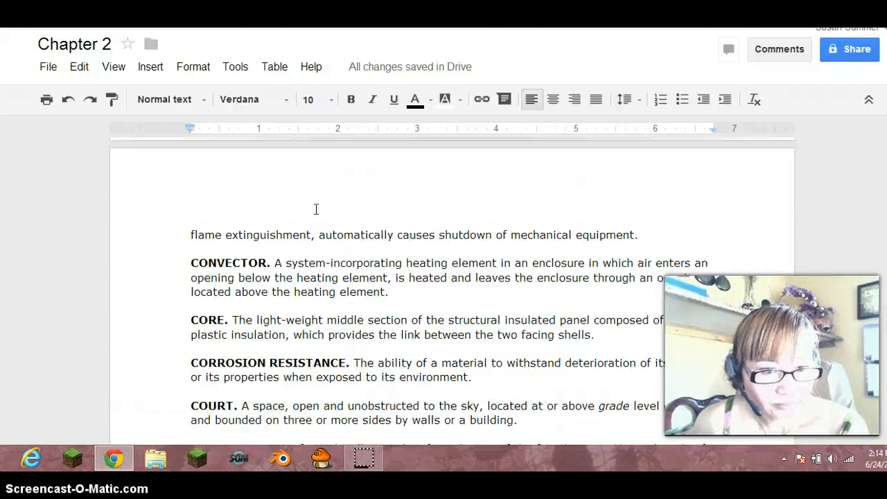
scroll(down, 3)
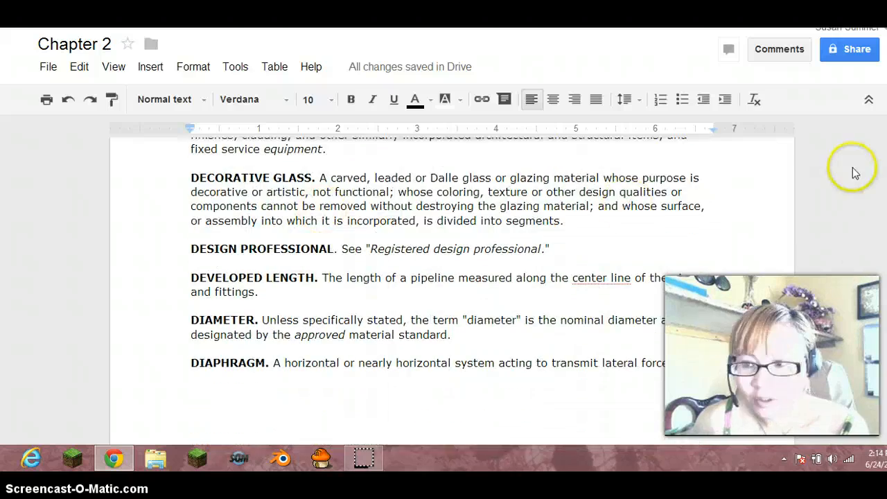
scroll(down, 3)
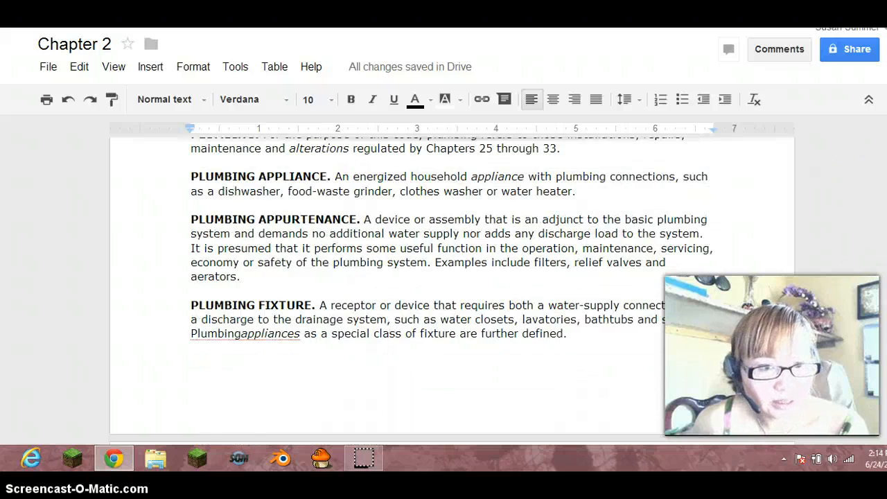
scroll(down, 3)
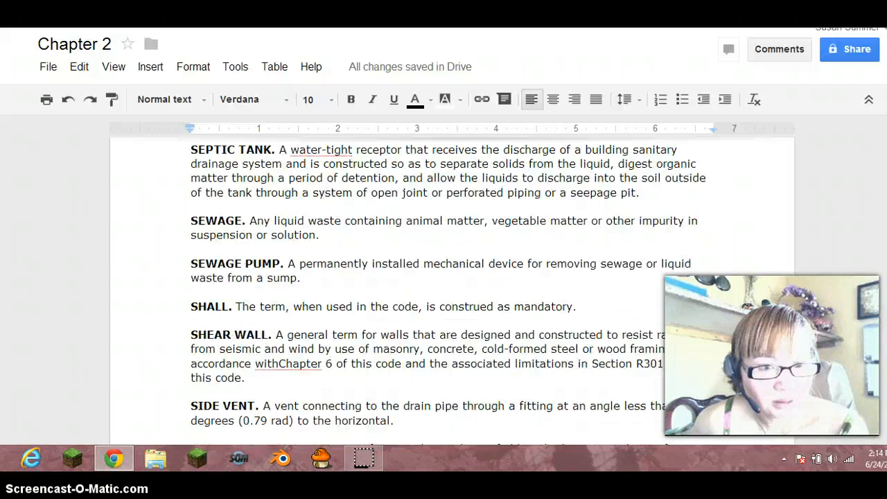
scroll(down, 3)
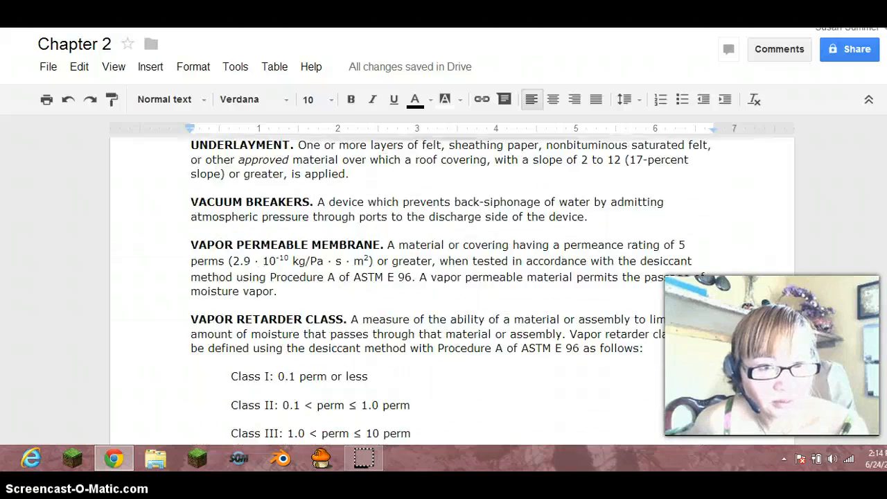
scroll(down, 3)
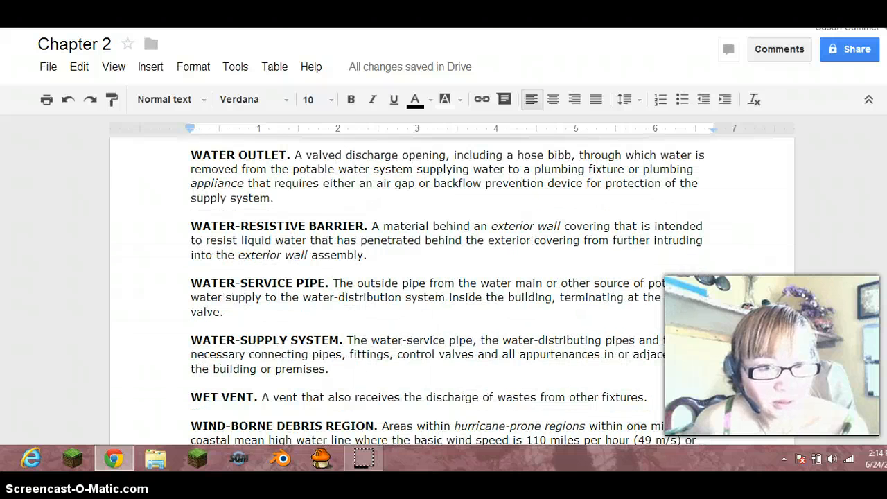
scroll(down, 3)
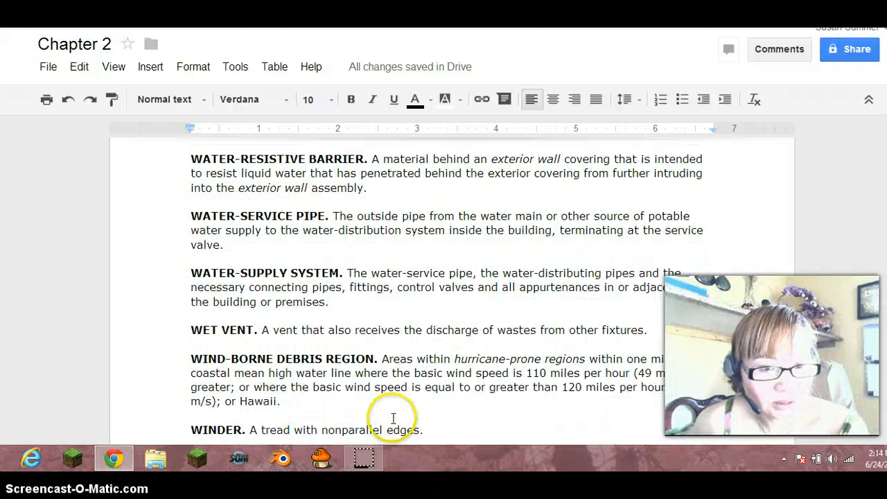
mouse_move(238, 320)
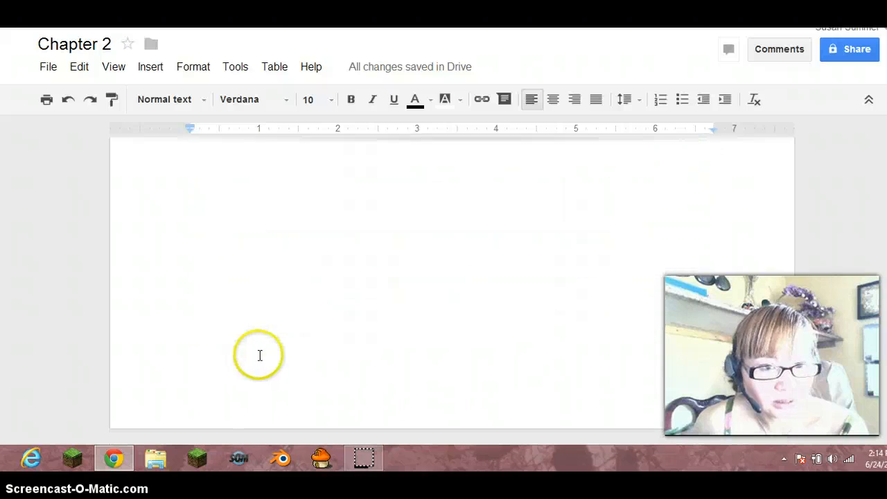
scroll(down, 3)
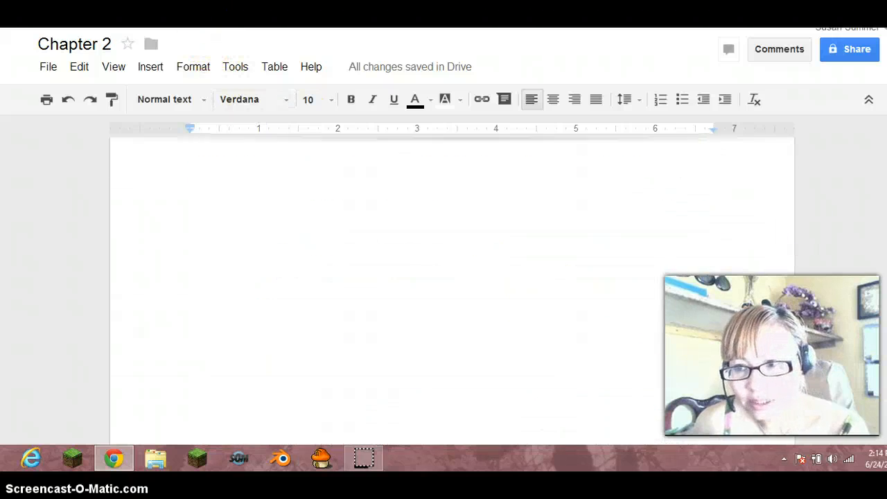
scroll(down, 3)
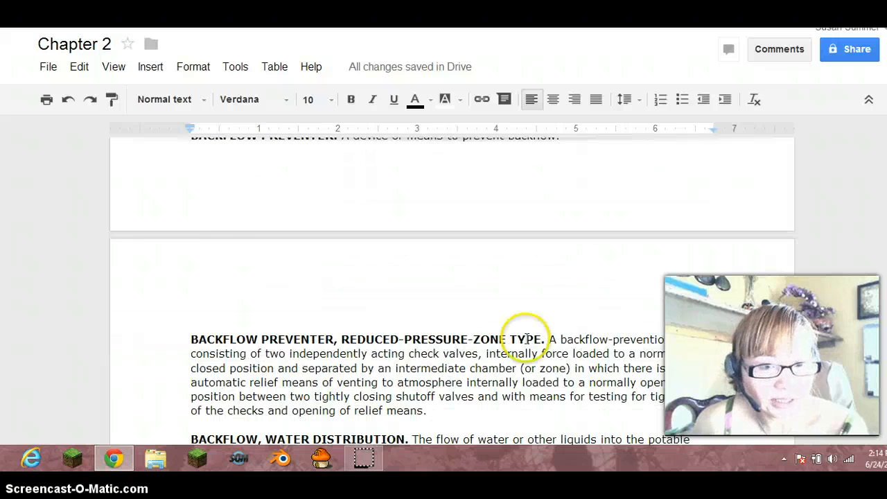
scroll(up, 3)
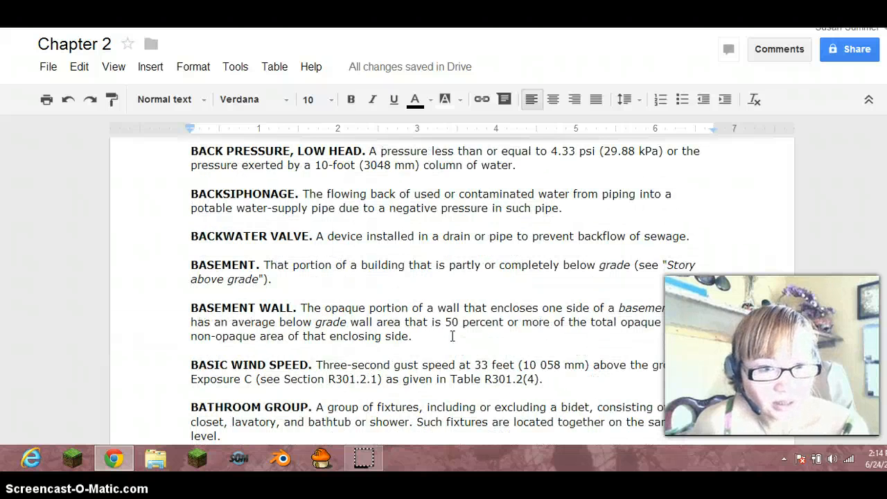
scroll(down, 3)
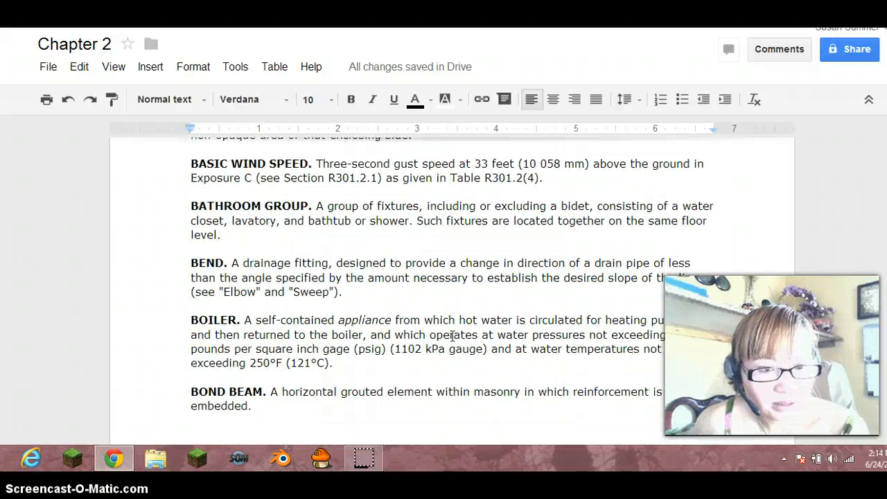
scroll(down, 3)
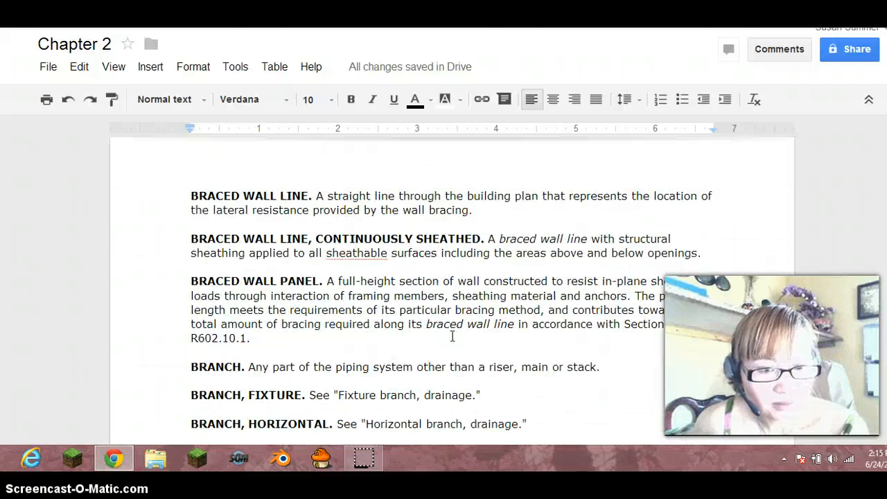
scroll(down, 3)
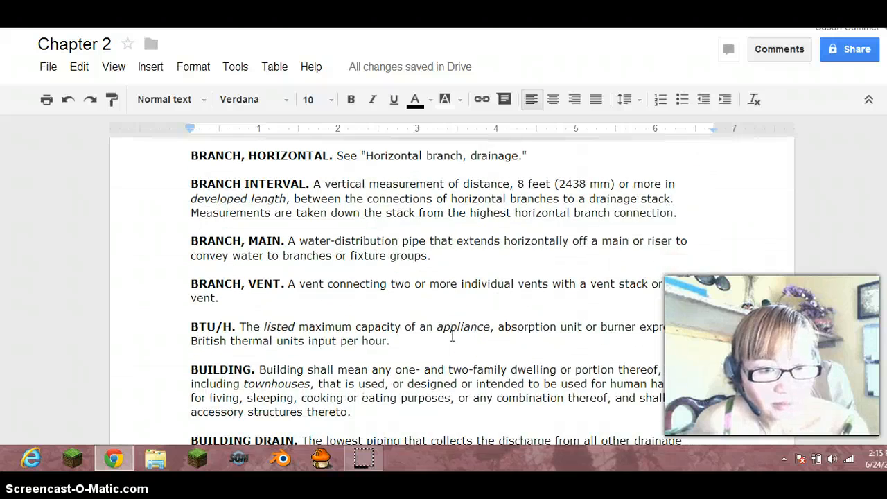
scroll(down, 3)
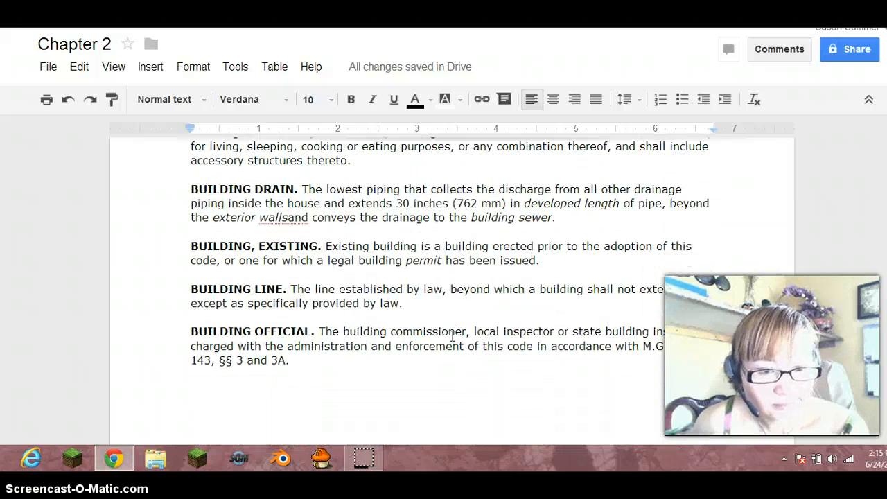
scroll(down, 3)
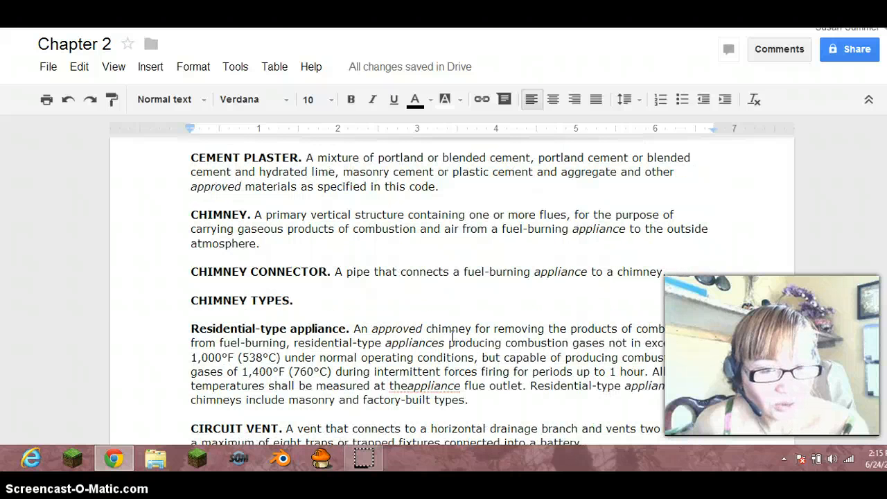
scroll(down, 3)
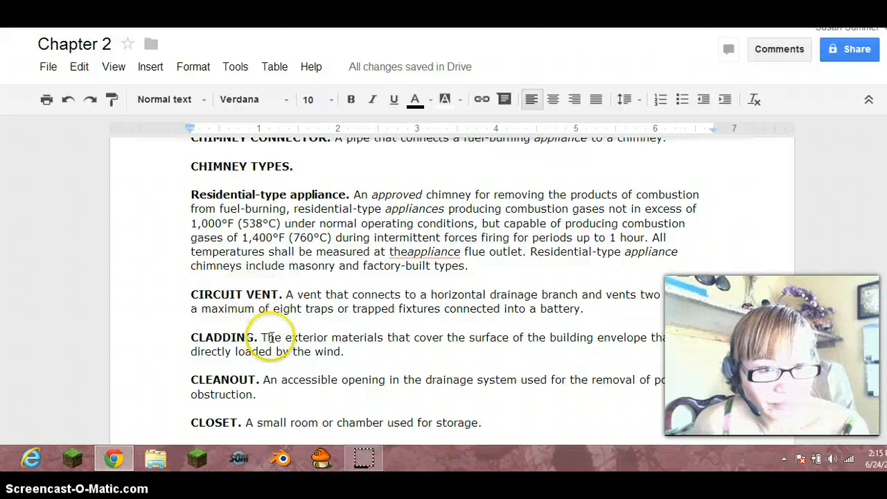
scroll(down, 3)
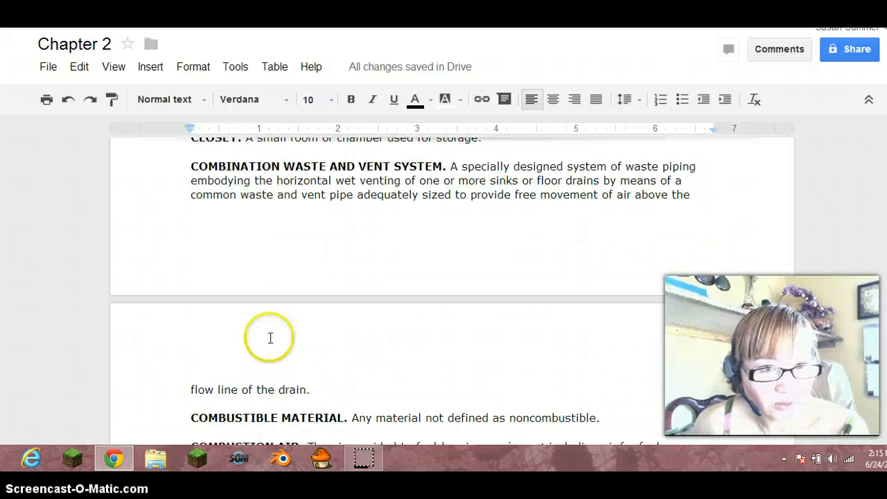
scroll(up, 3)
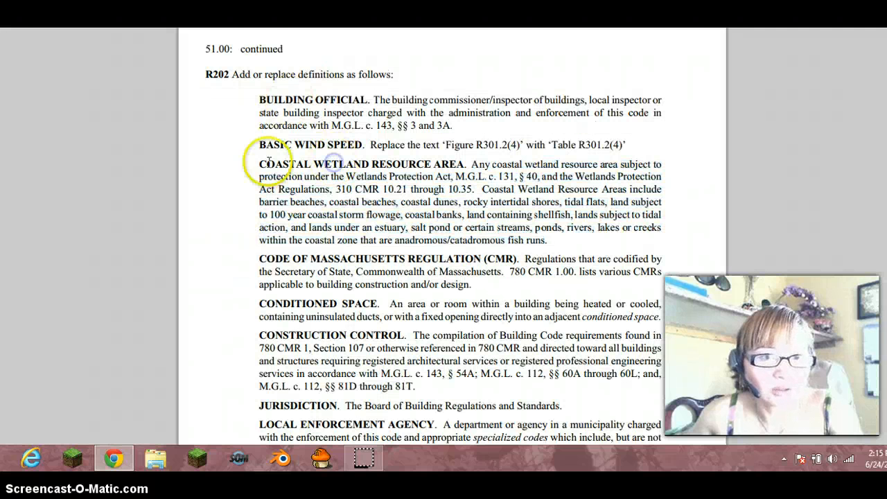
Copy the Coastal Wetland Resource Area definition from the PDF and paste it after Closet
drag(259, 164, 554, 241)
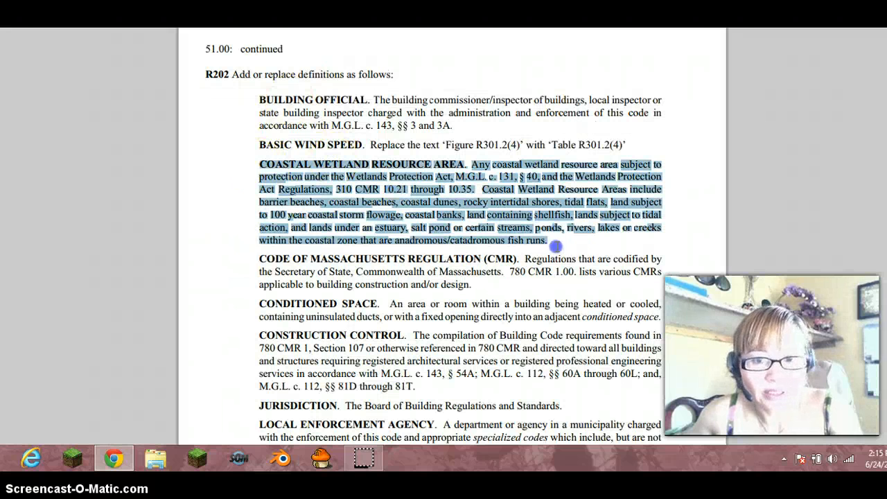
right_click(554, 246)
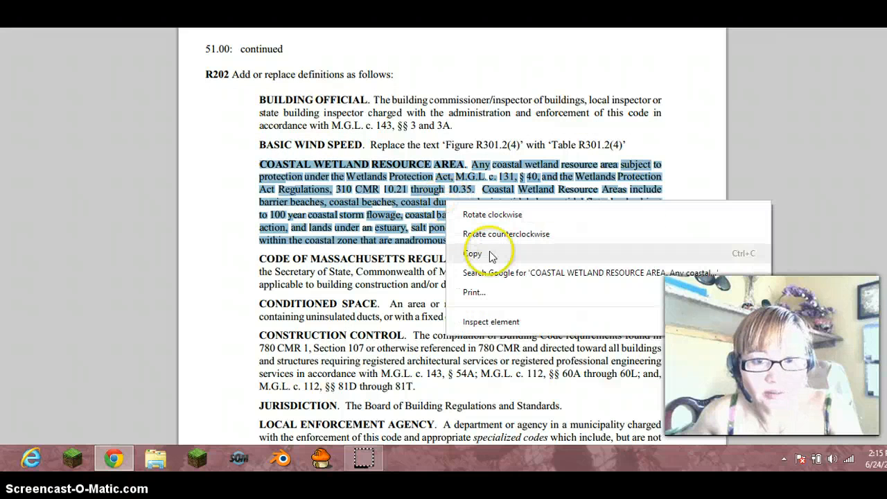
click(474, 252)
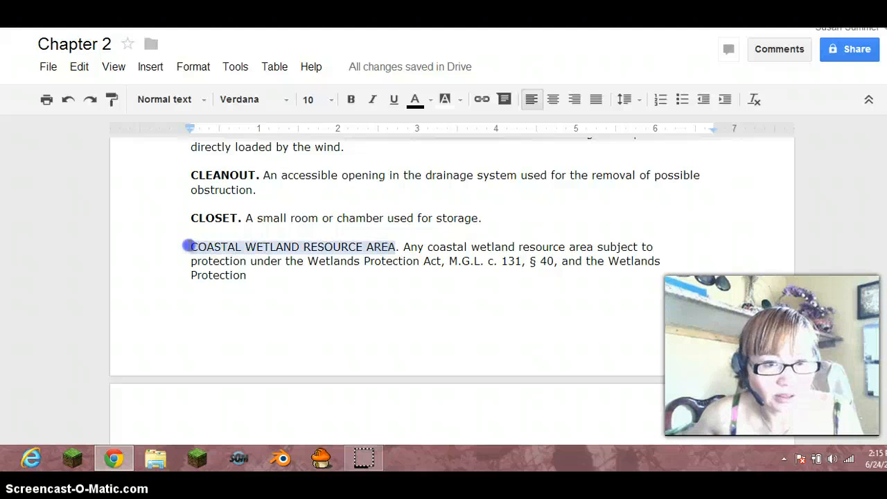
click(351, 100)
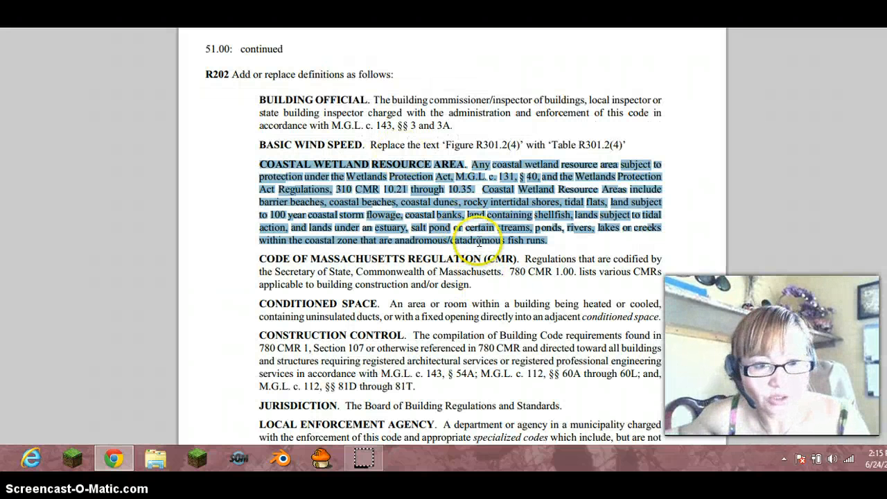
Select the Code of Massachusetts Regulation (CMR) definition in the PDF for copying
scroll(down, 3)
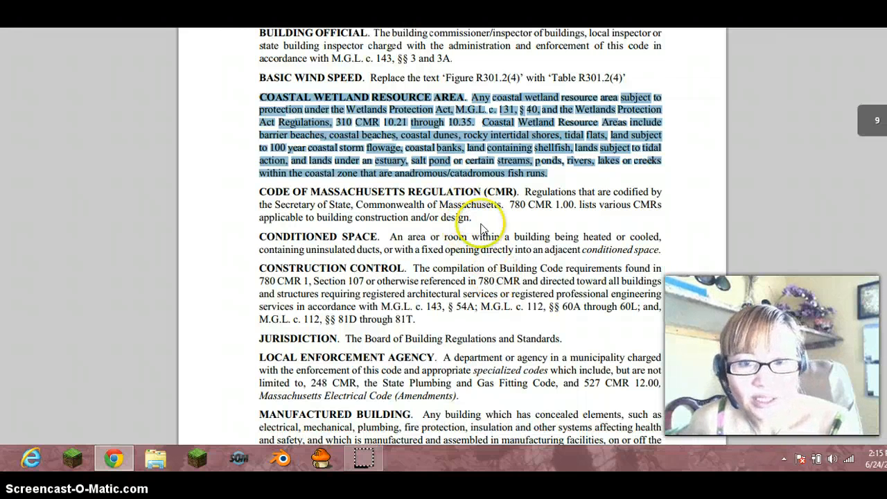
mouse_move(551, 214)
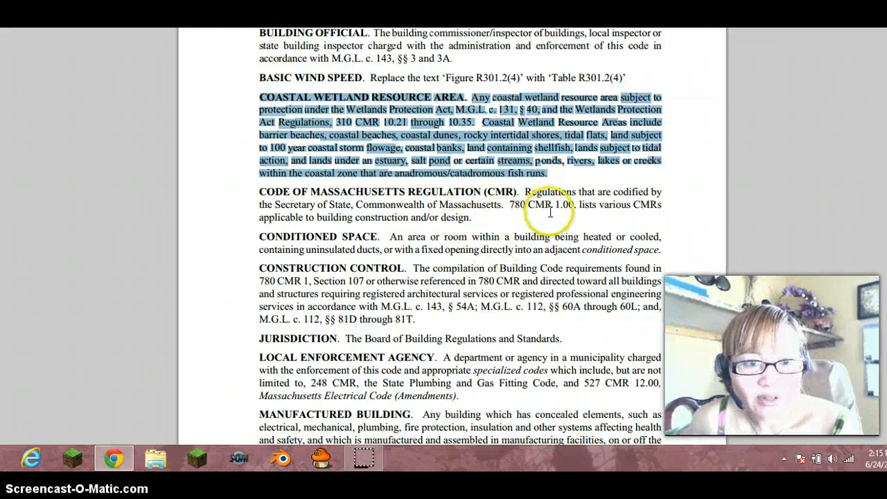
mouse_move(318, 211)
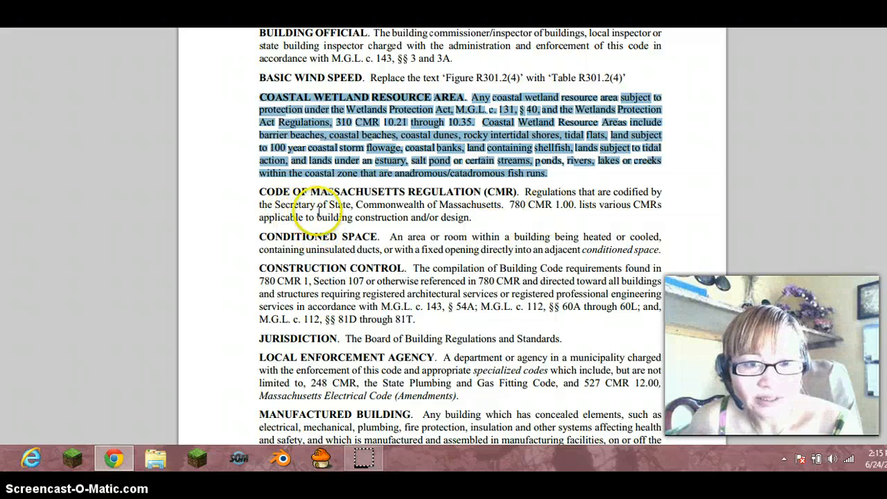
mouse_move(449, 216)
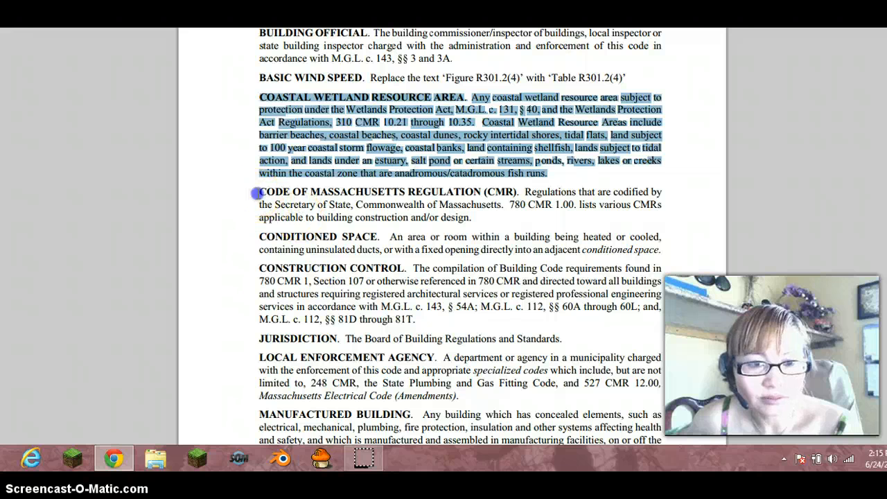
drag(258, 191, 472, 218)
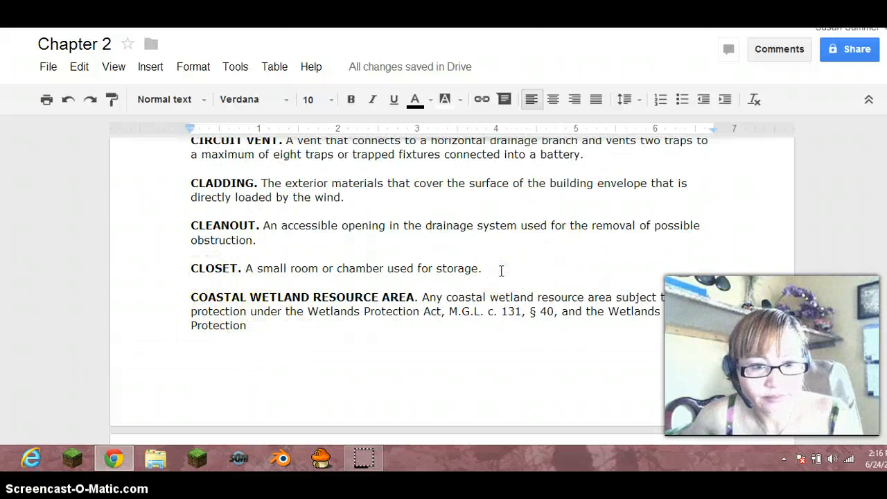
Paste the CMR definition above Combination Waste and Vent System and bold 'Secretary of State'
scroll(down, 3)
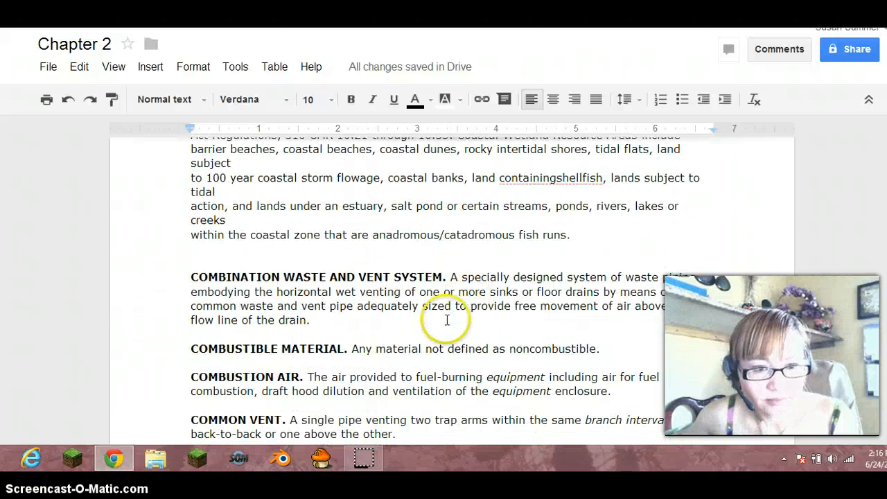
click(279, 255)
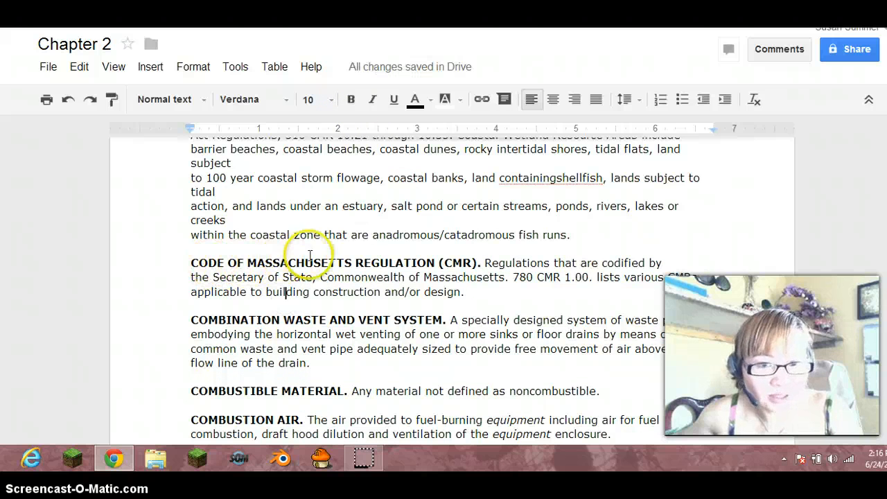
mouse_move(404, 255)
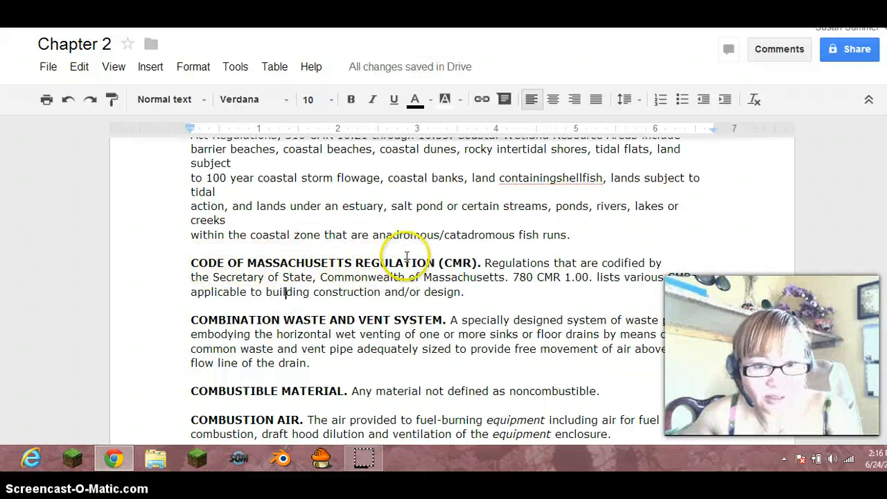
mouse_move(478, 266)
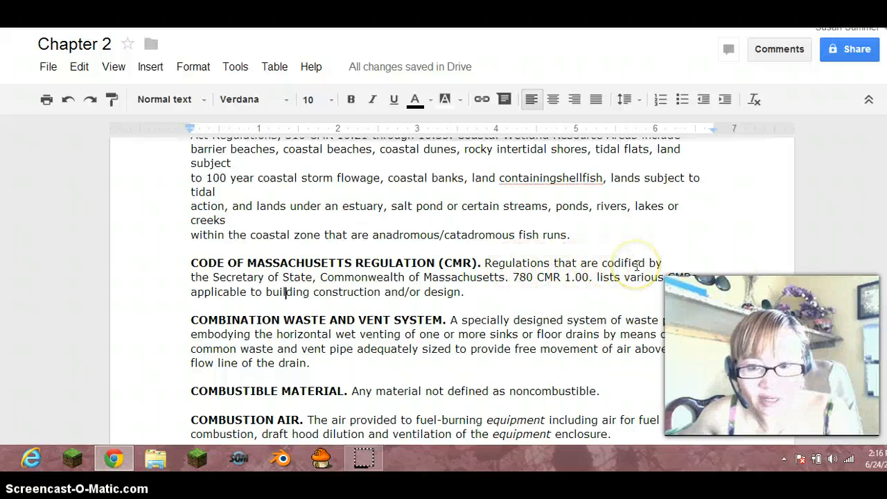
mouse_move(95, 279)
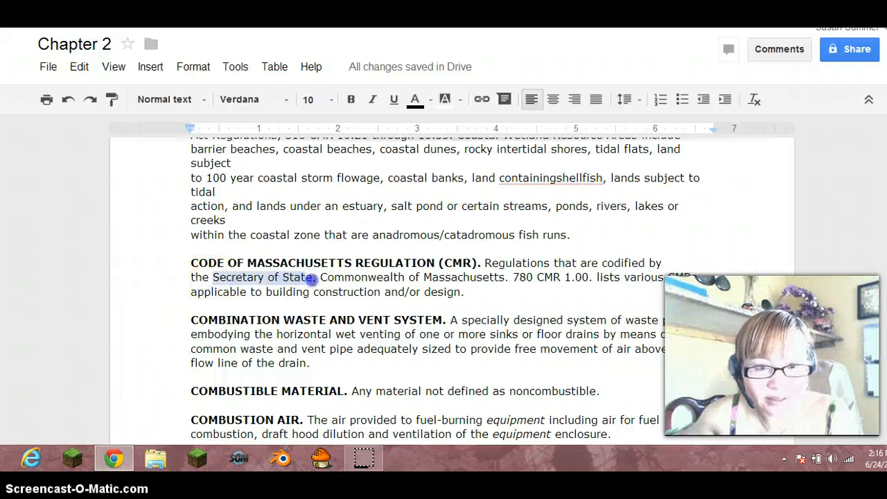
click(351, 100)
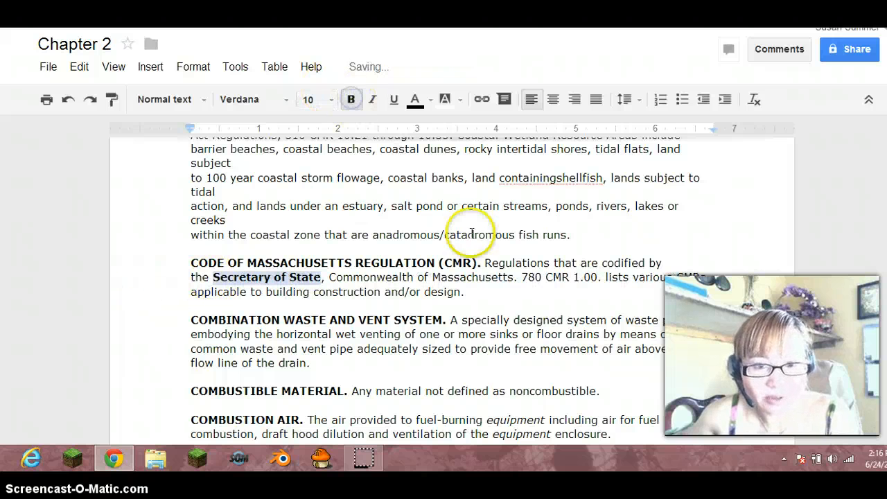
mouse_move(595, 292)
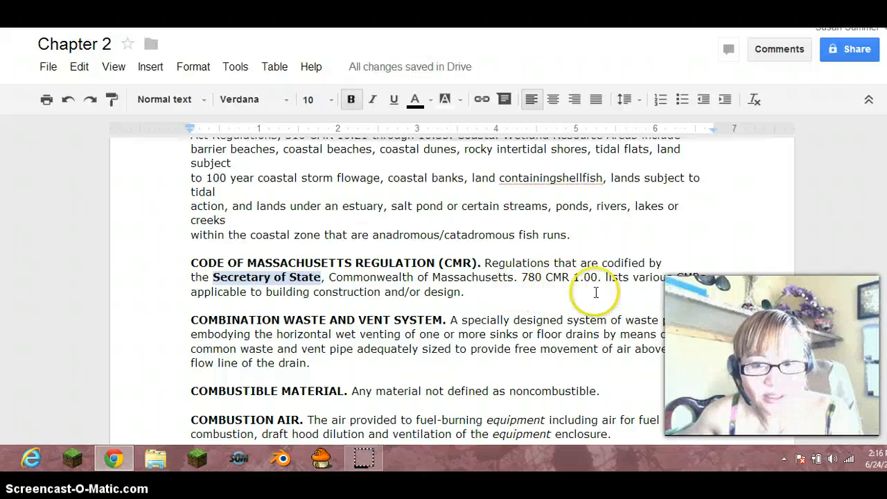
mouse_move(662, 283)
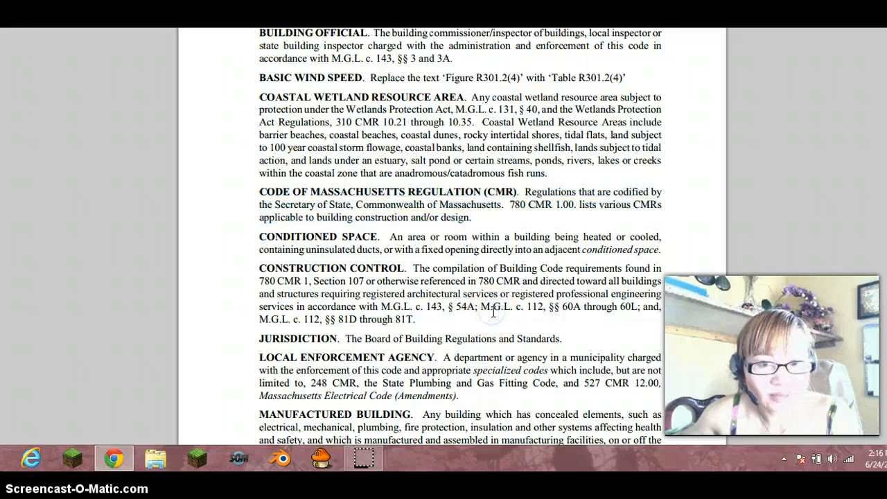
Scroll the amendments PDF down to the Conditioned Space definition to copy it
scroll(down, 3)
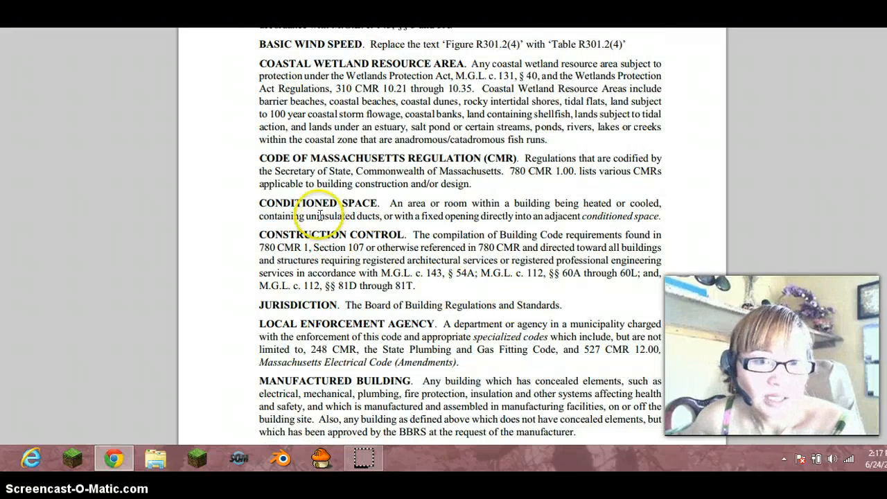
mouse_move(361, 214)
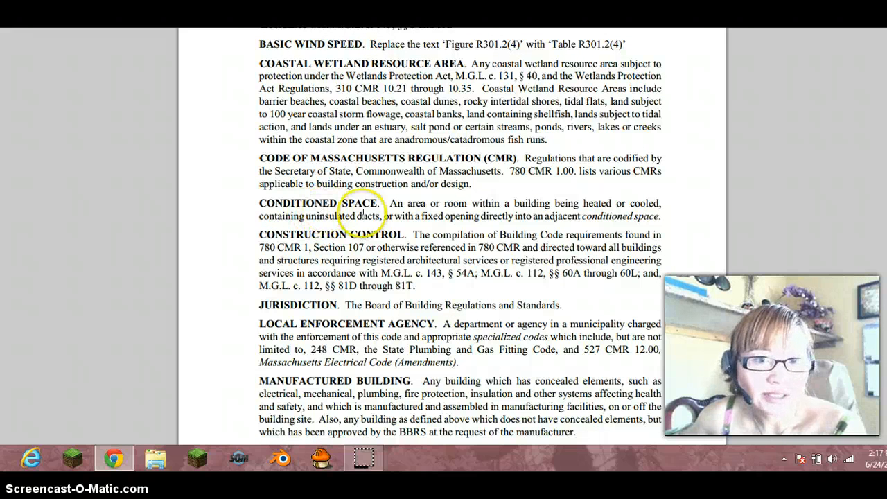
mouse_move(457, 209)
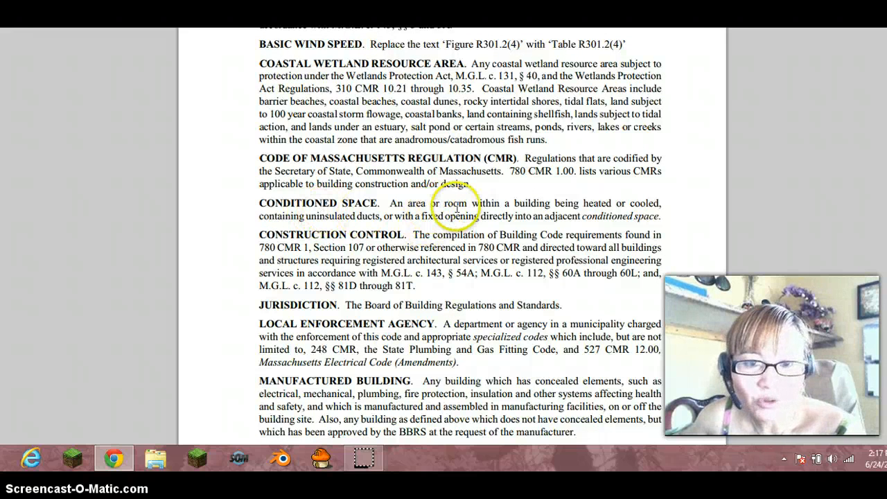
mouse_move(582, 202)
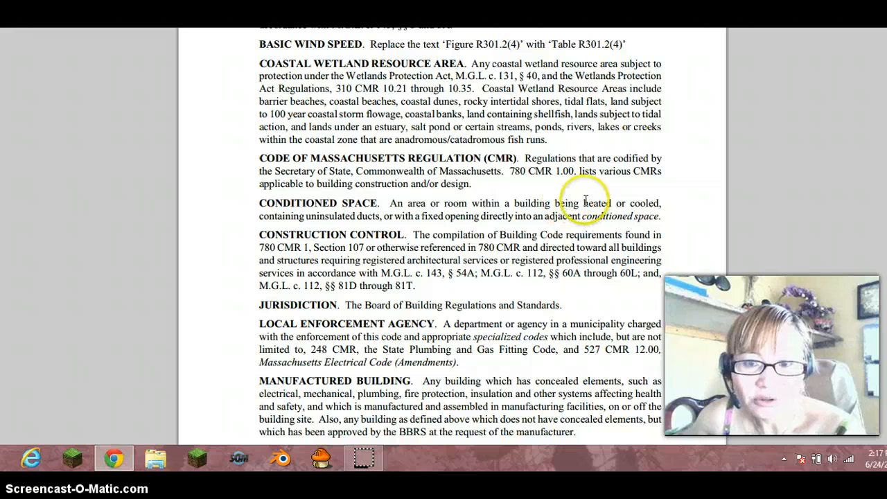
mouse_move(322, 215)
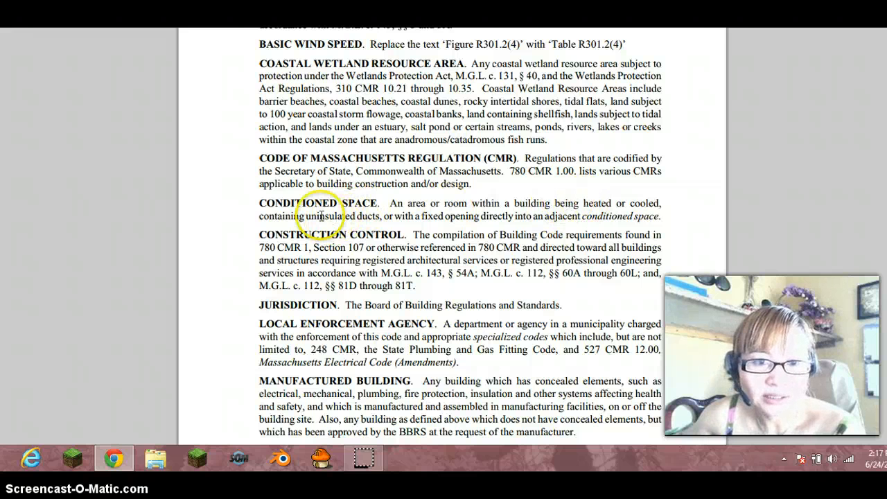
mouse_move(381, 216)
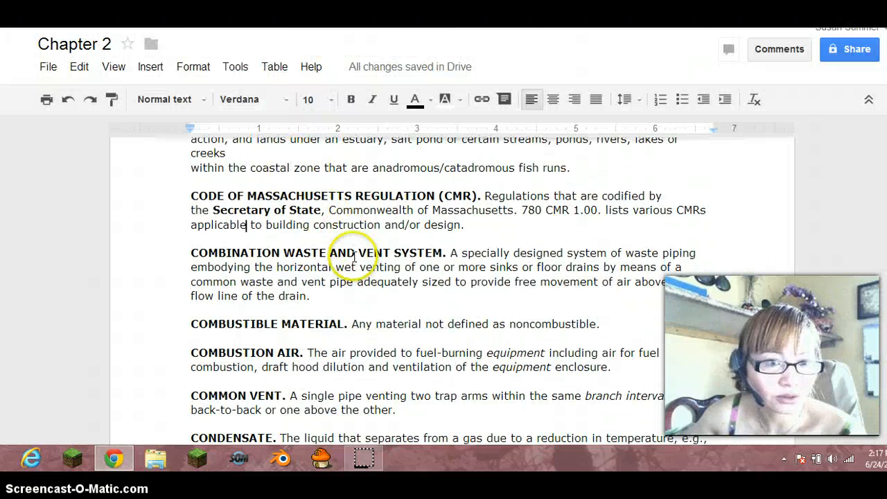
Paste the Massachusetts text after Conditioned Space, deleting the duplicate heading and joining the broken 'uninsulated' line
scroll(down, 3)
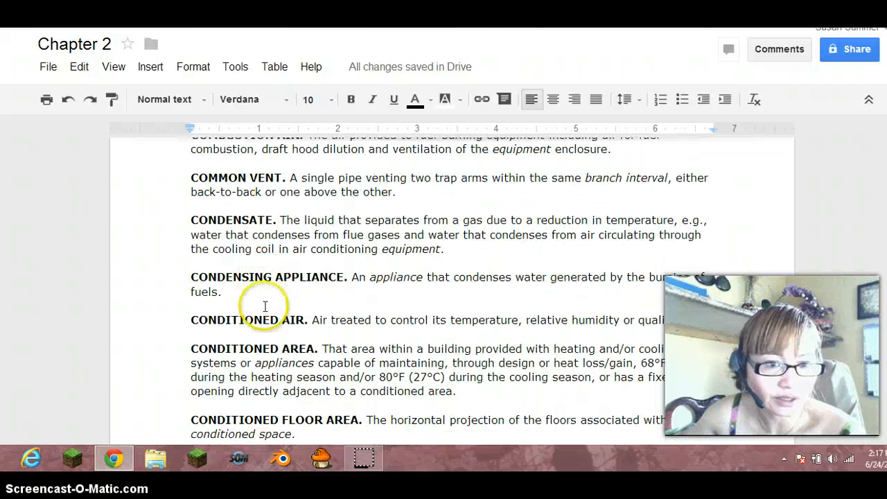
mouse_move(258, 326)
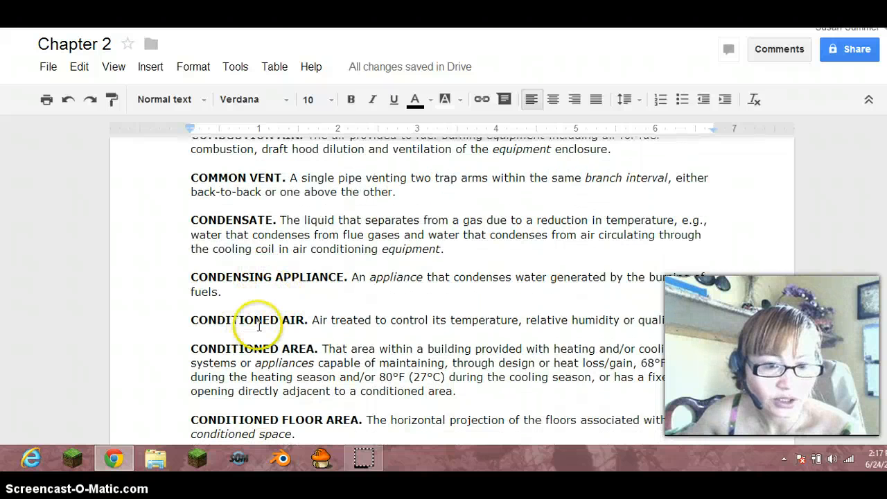
scroll(down, 3)
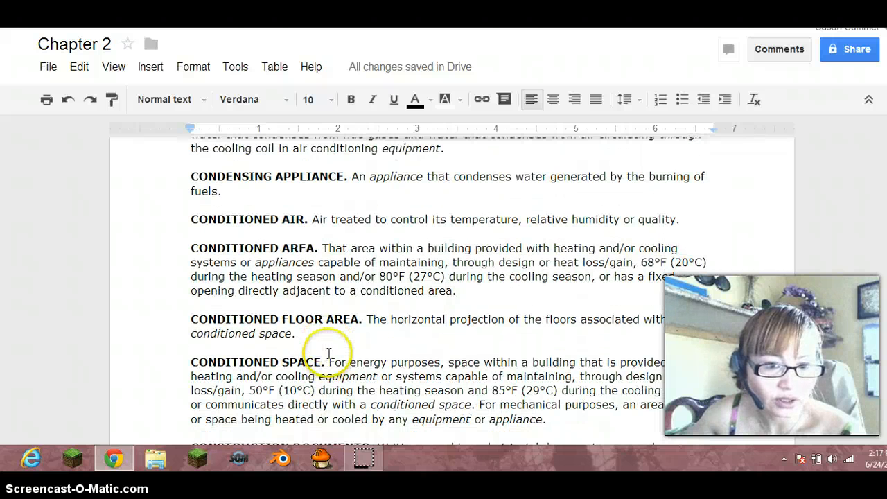
scroll(down, 3)
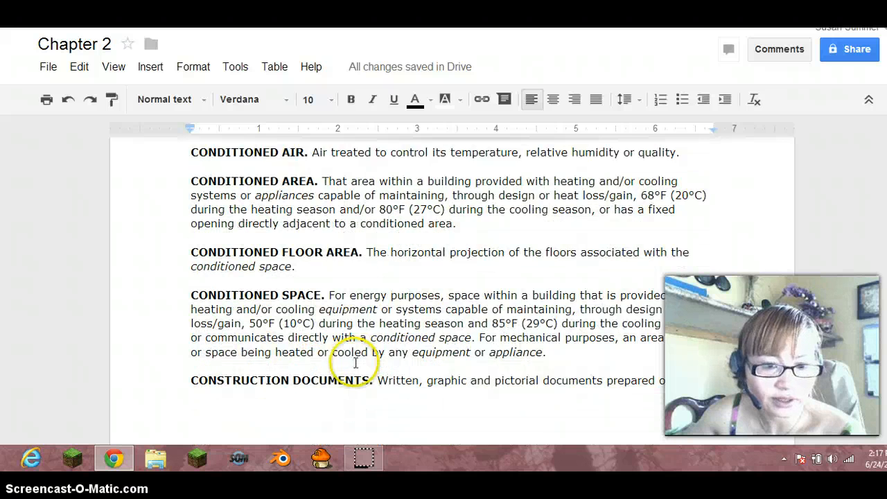
scroll(down, 3)
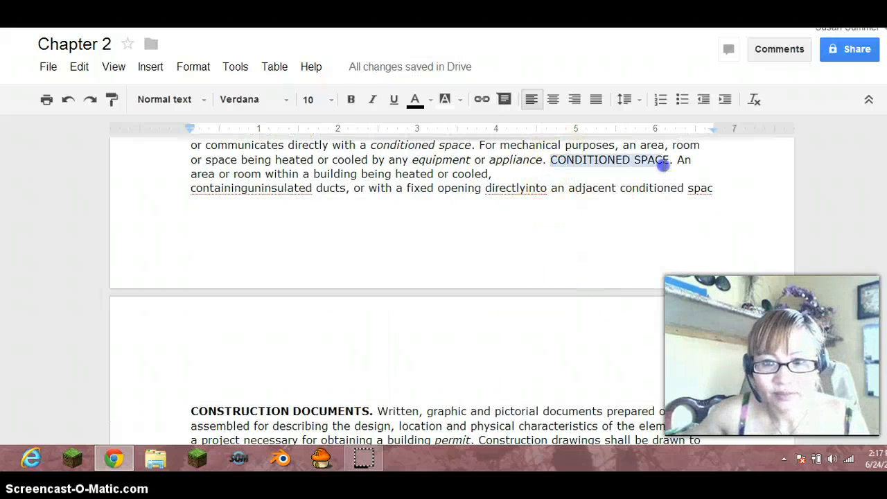
key(Delete)
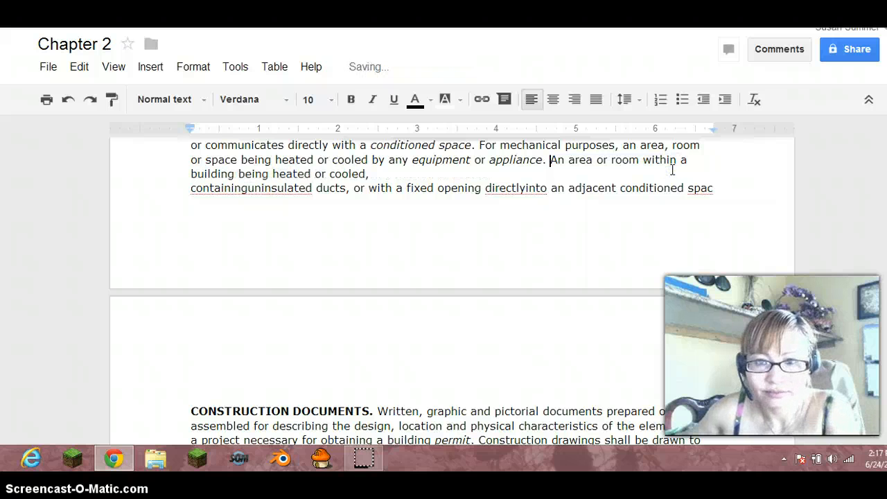
click(184, 191)
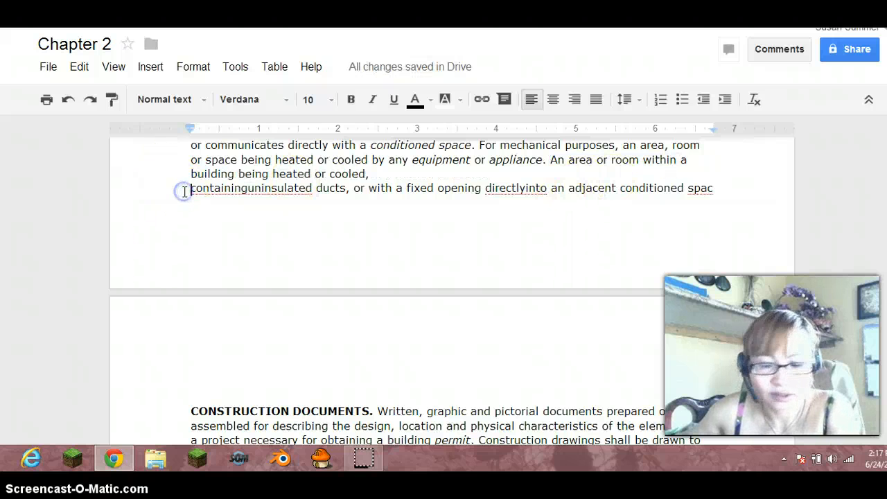
key(Delete)
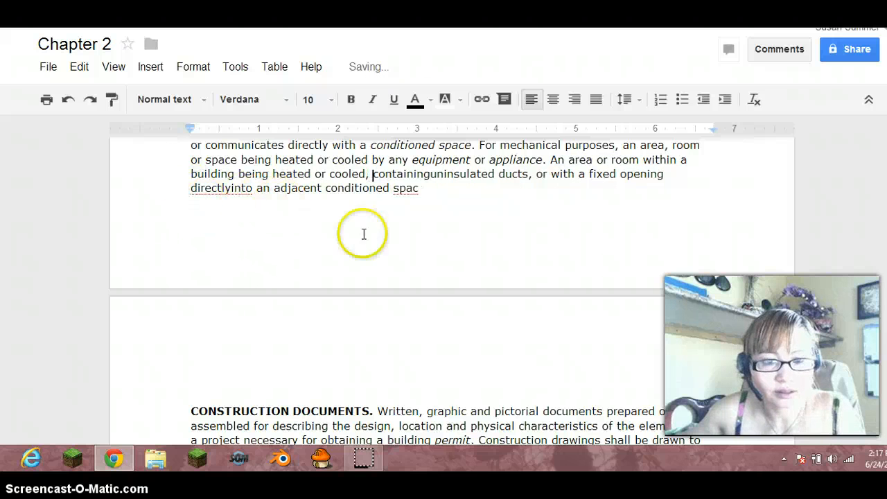
scroll(up, 3)
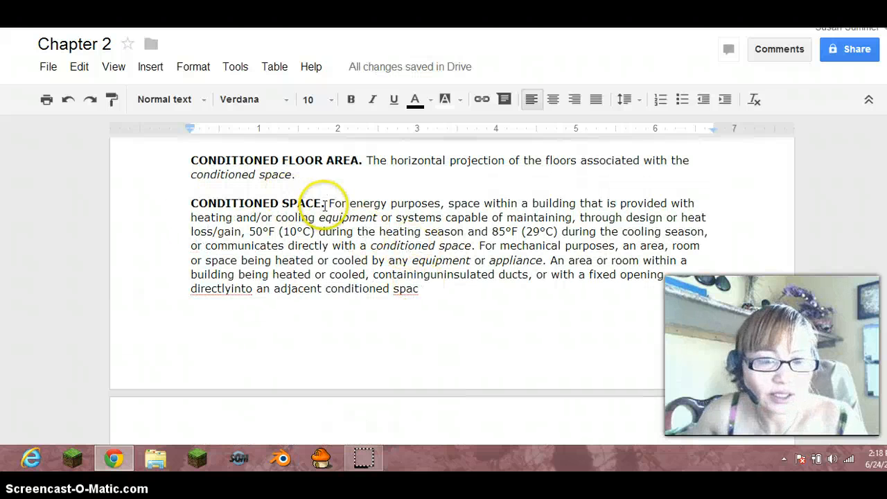
mouse_move(460, 203)
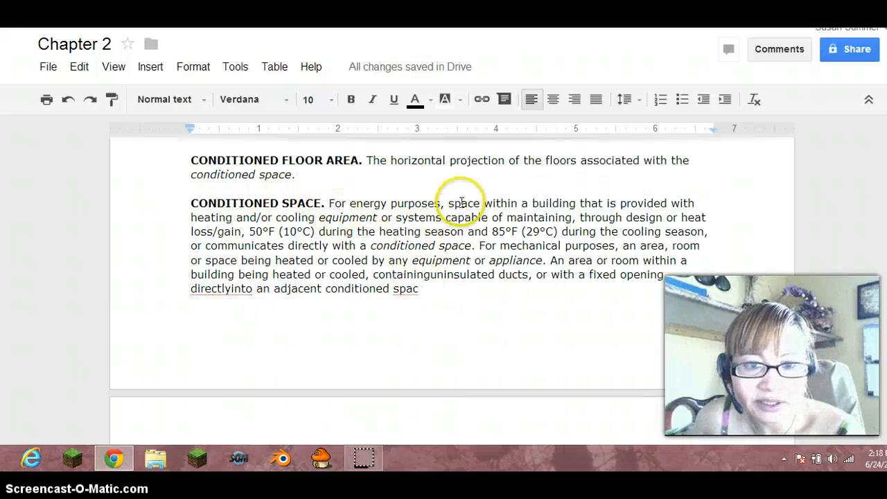
scroll(up, 3)
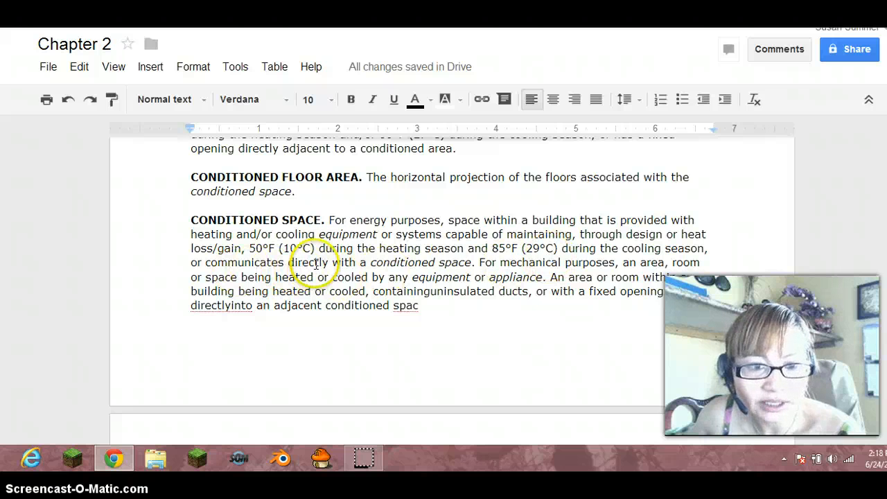
mouse_move(471, 262)
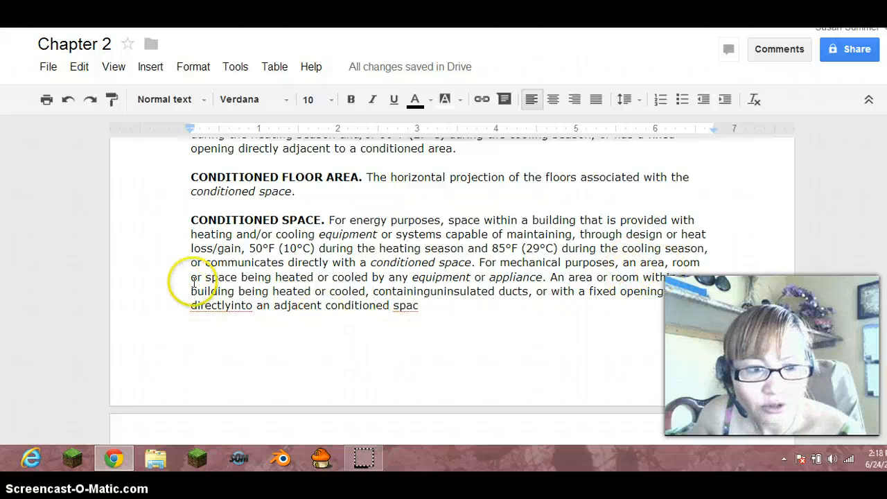
mouse_move(308, 277)
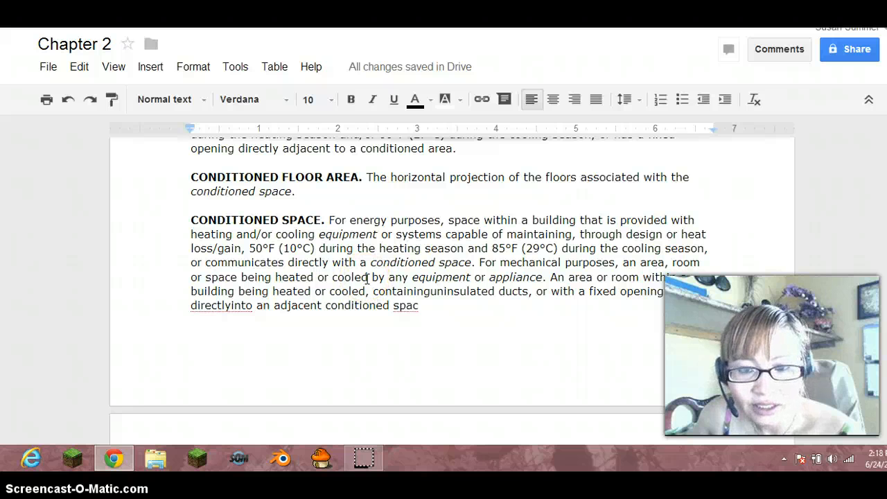
Split the amendment sentence onto its own line, fix 'building being heated or cooled' spacing, and end it 'space.'
click(548, 278)
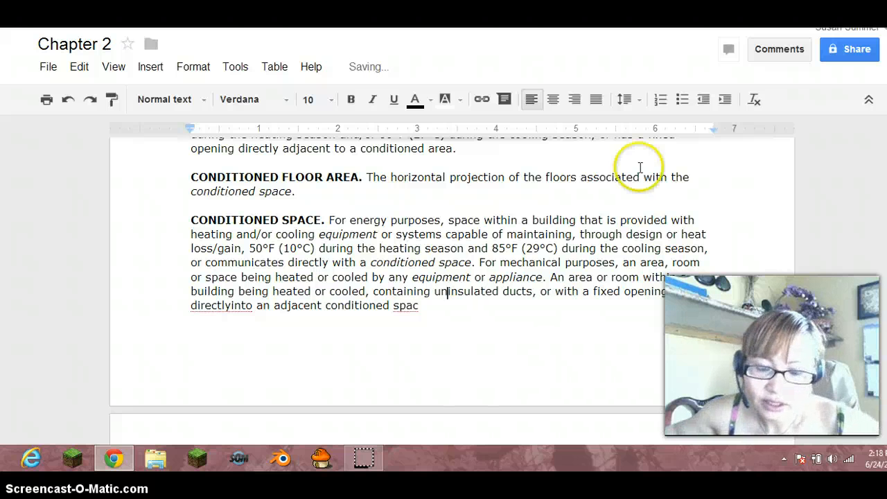
mouse_move(552, 275)
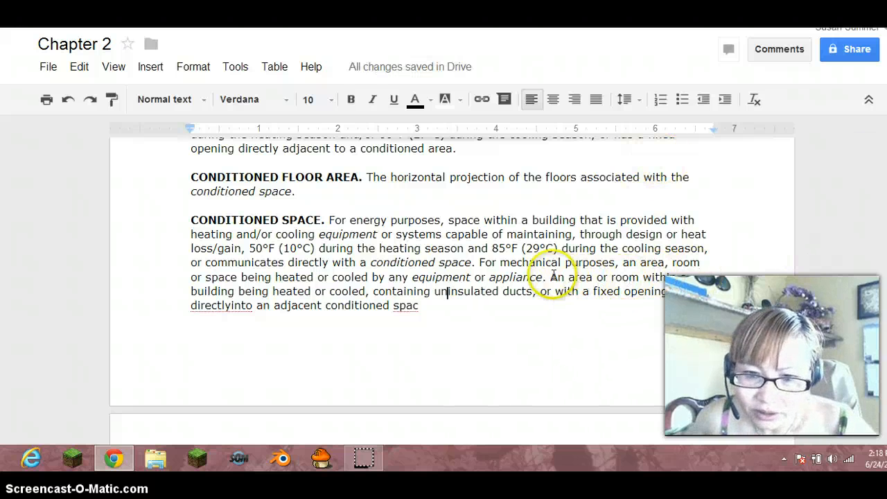
key(enter)
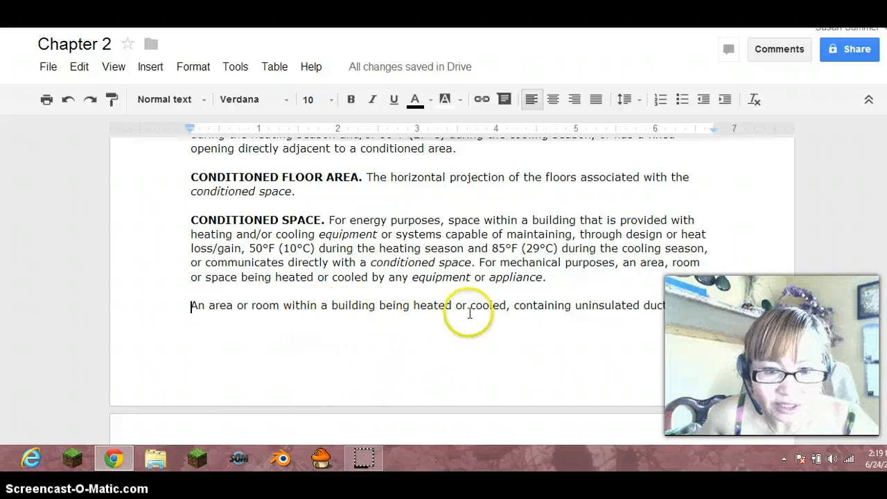
mouse_move(506, 307)
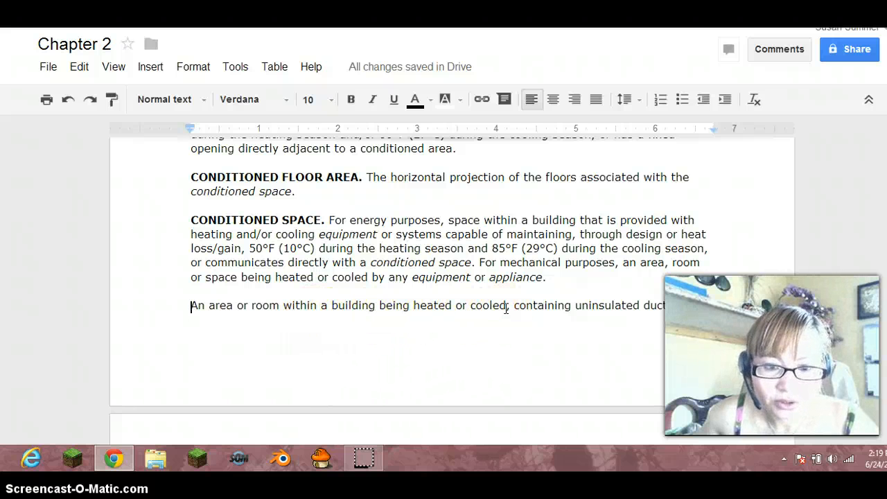
drag(331, 306, 508, 306)
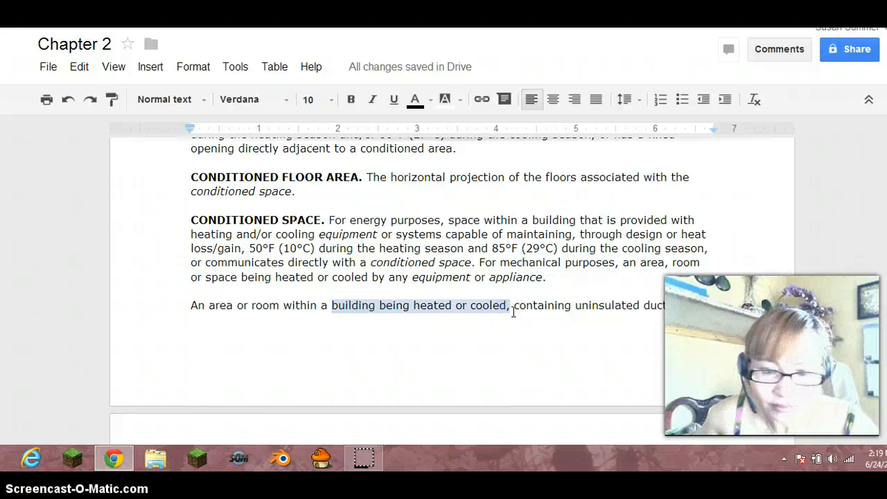
scroll(down, 3)
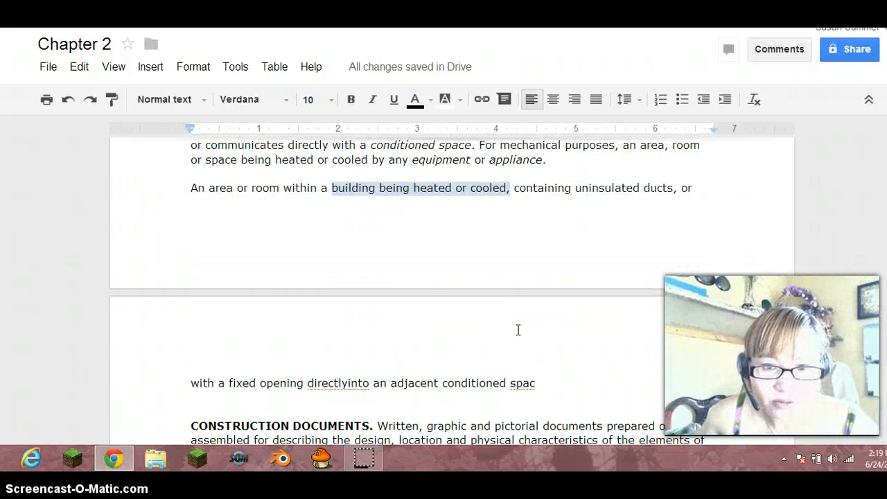
mouse_move(363, 192)
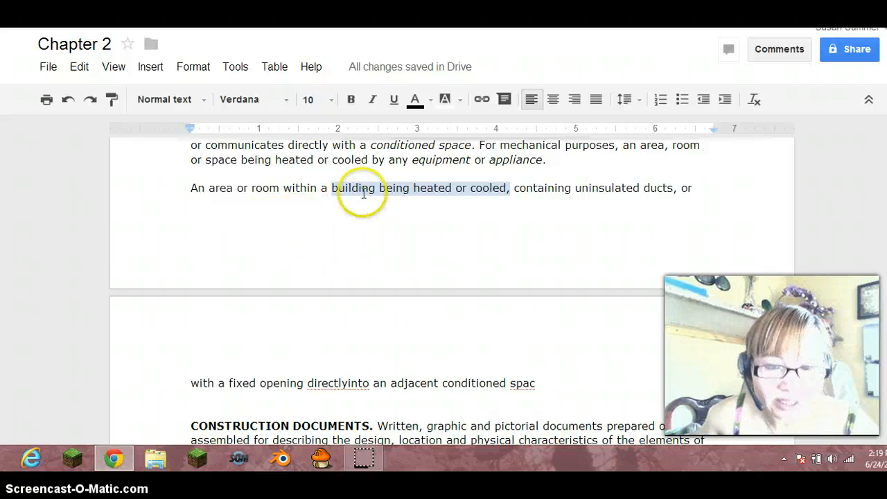
mouse_move(631, 196)
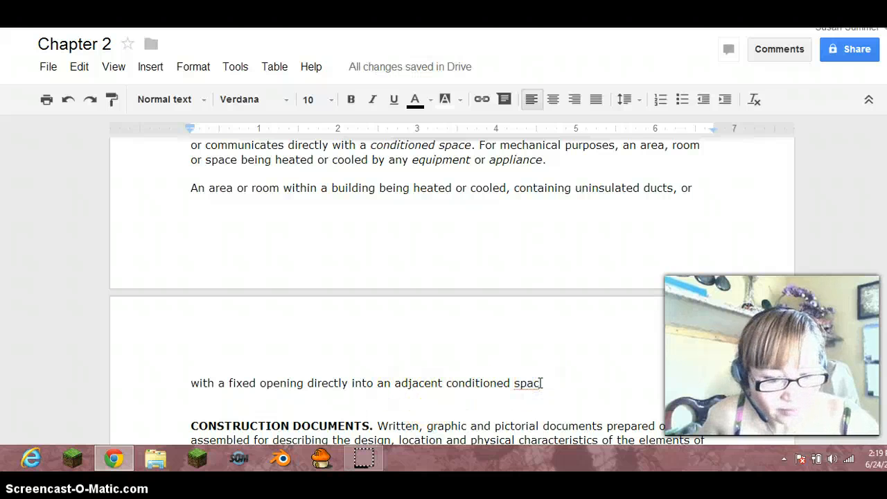
text(e.)
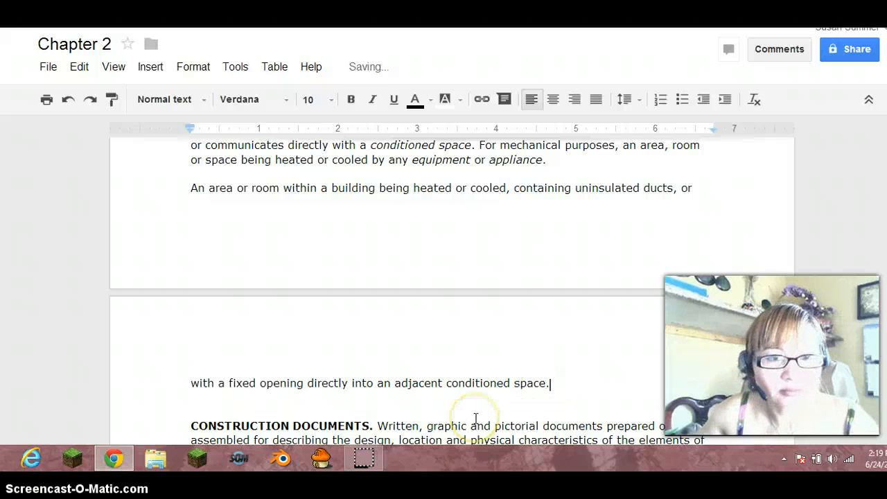
scroll(up, 3)
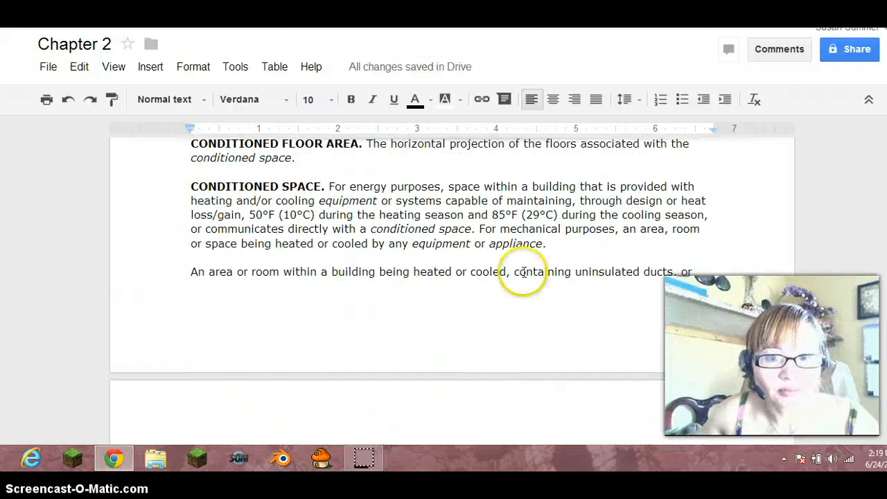
drag(327, 186, 546, 244)
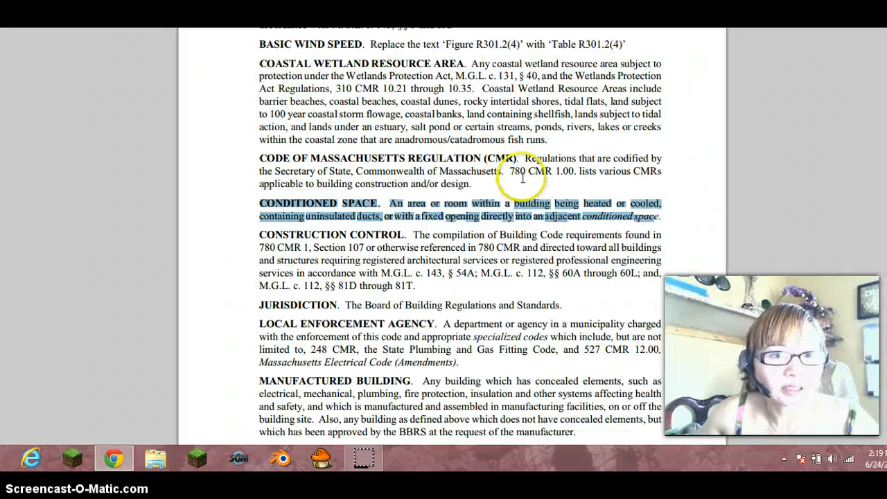
scroll(up, 3)
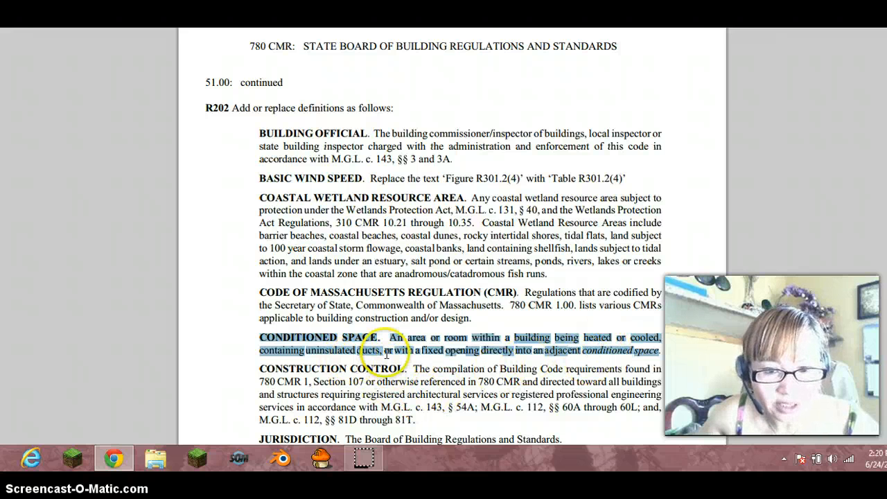
scroll(down, 3)
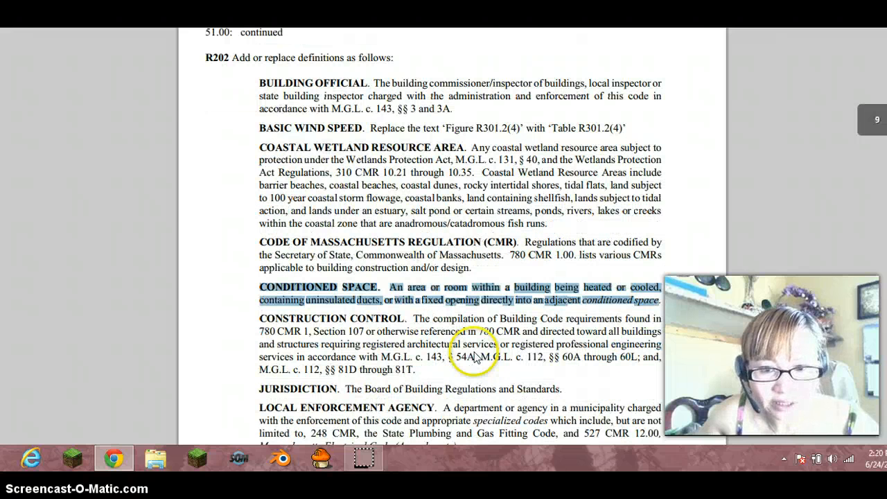
scroll(up, 3)
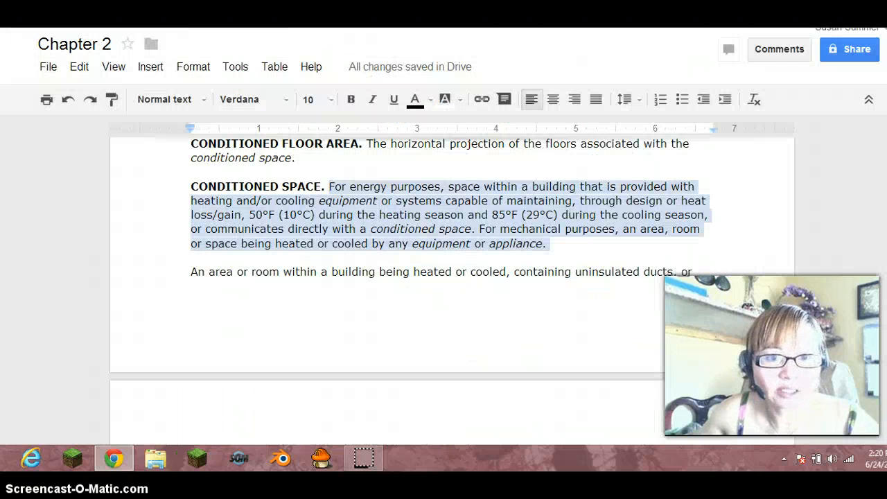
Select the Massachusetts Conditioned Space sentence and underline it as an amendment
click(191, 271)
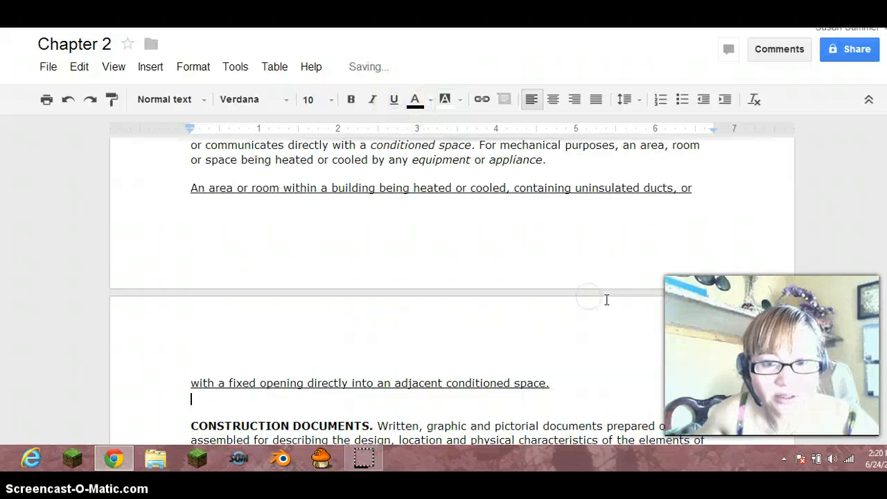
scroll(up, 3)
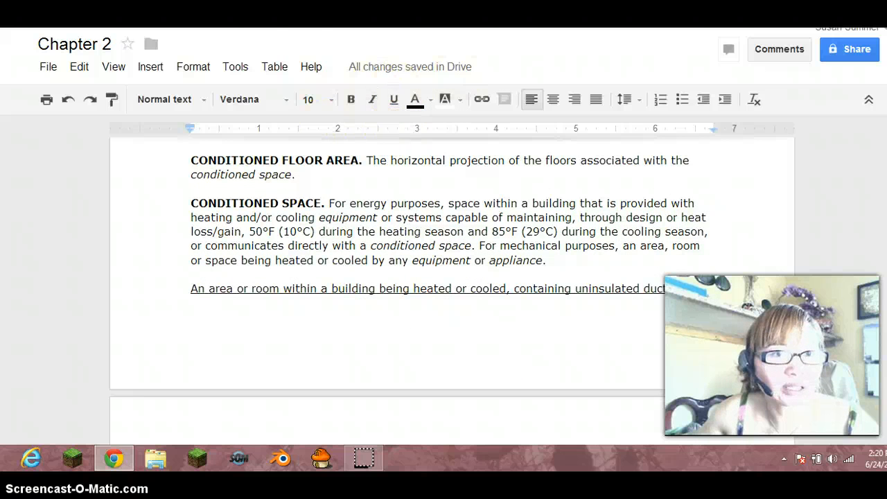
mouse_move(597, 171)
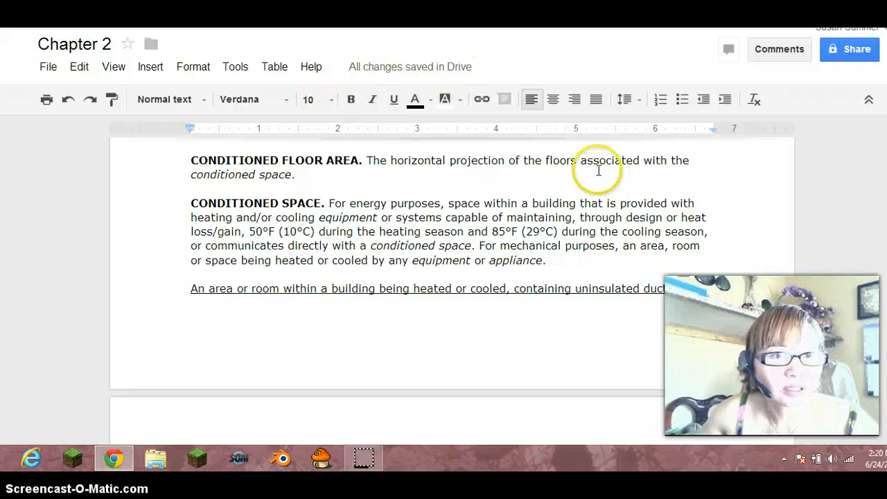
mouse_move(405, 83)
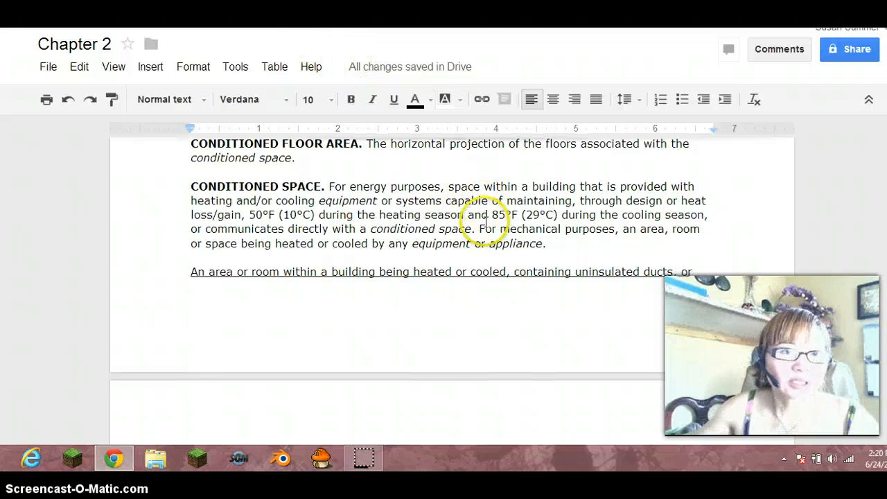
scroll(down, 3)
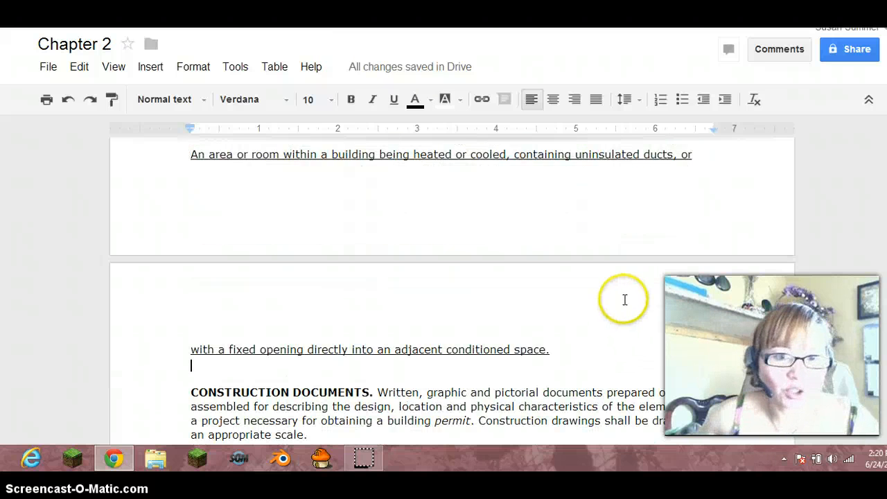
scroll(up, 3)
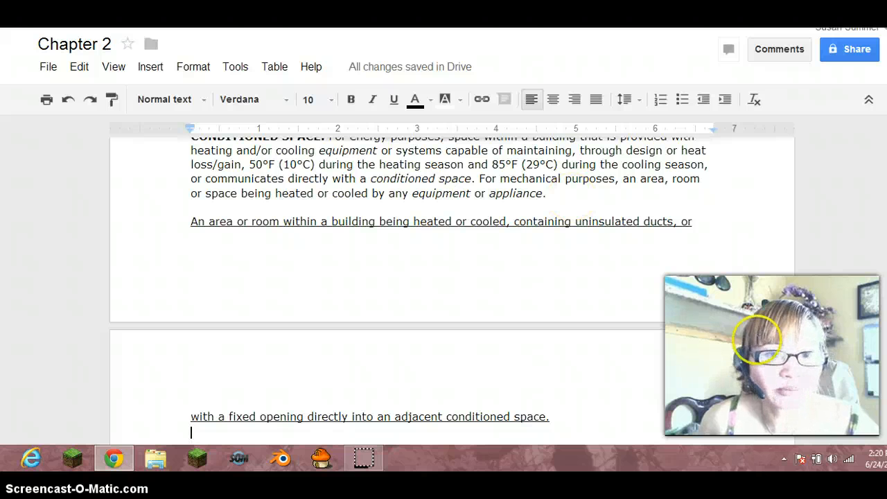
mouse_move(548, 310)
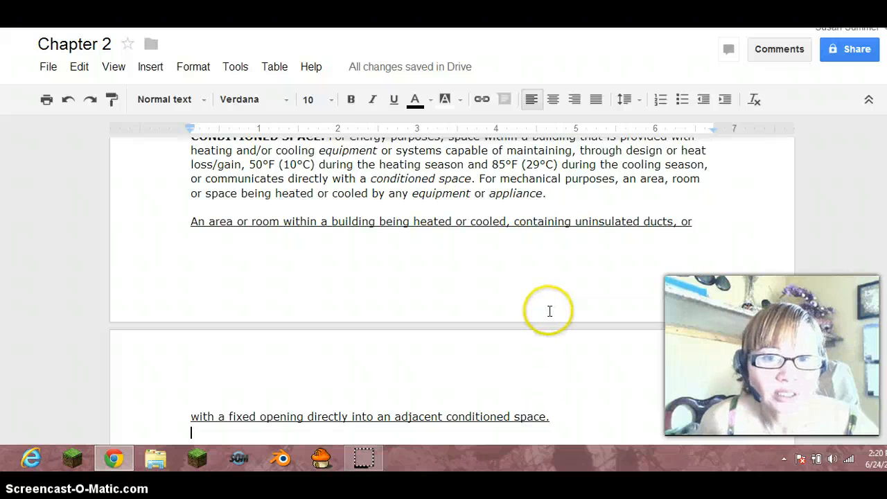
scroll(down, 3)
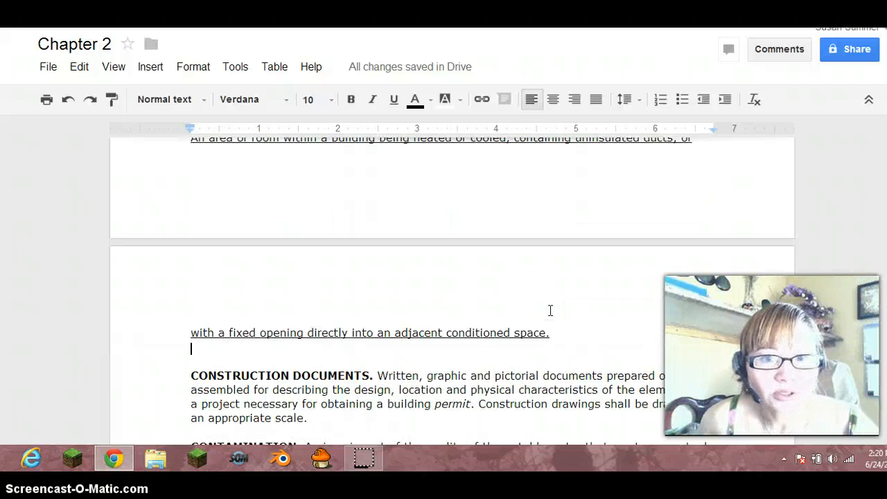